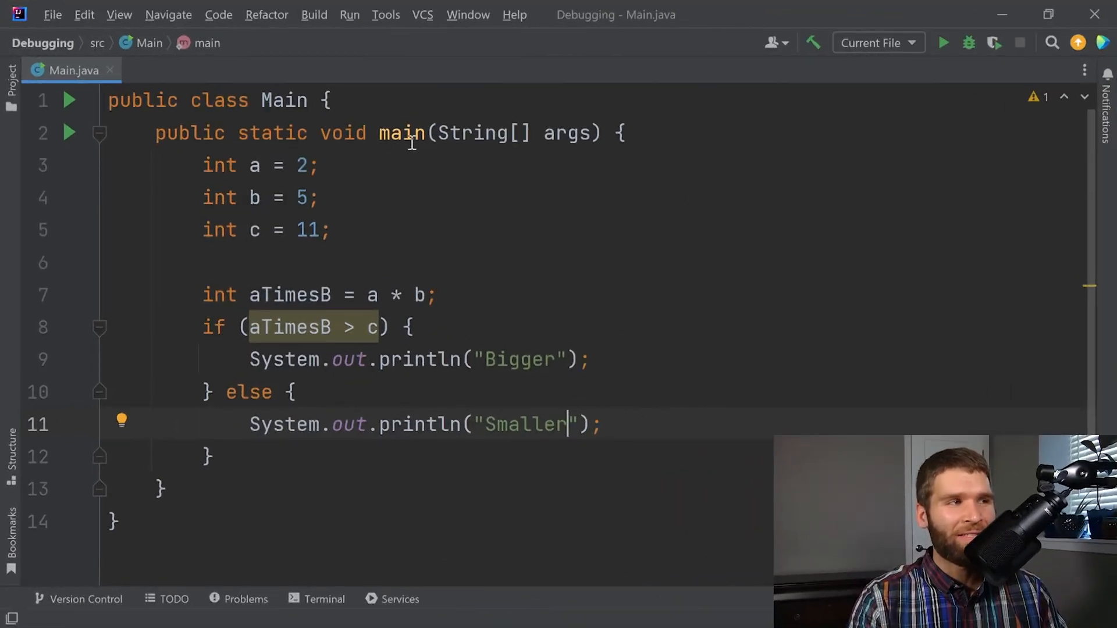
Step: Set c to 10 and rerun Main, which prints 'Smaller' and exits with code 0
double_click(401, 133)
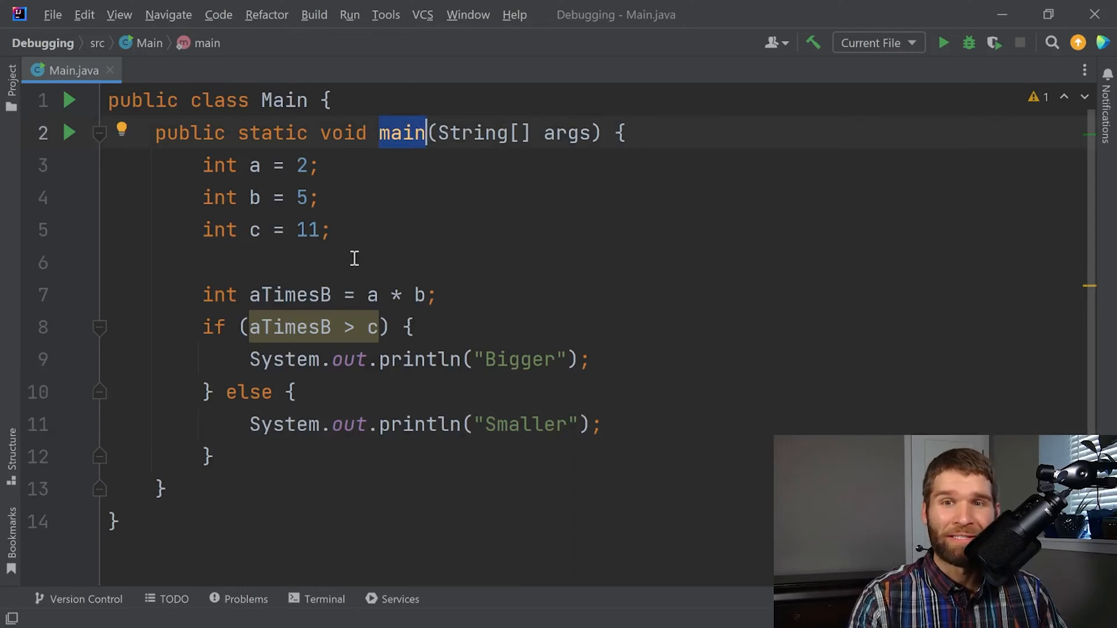
mouse_move(247, 165)
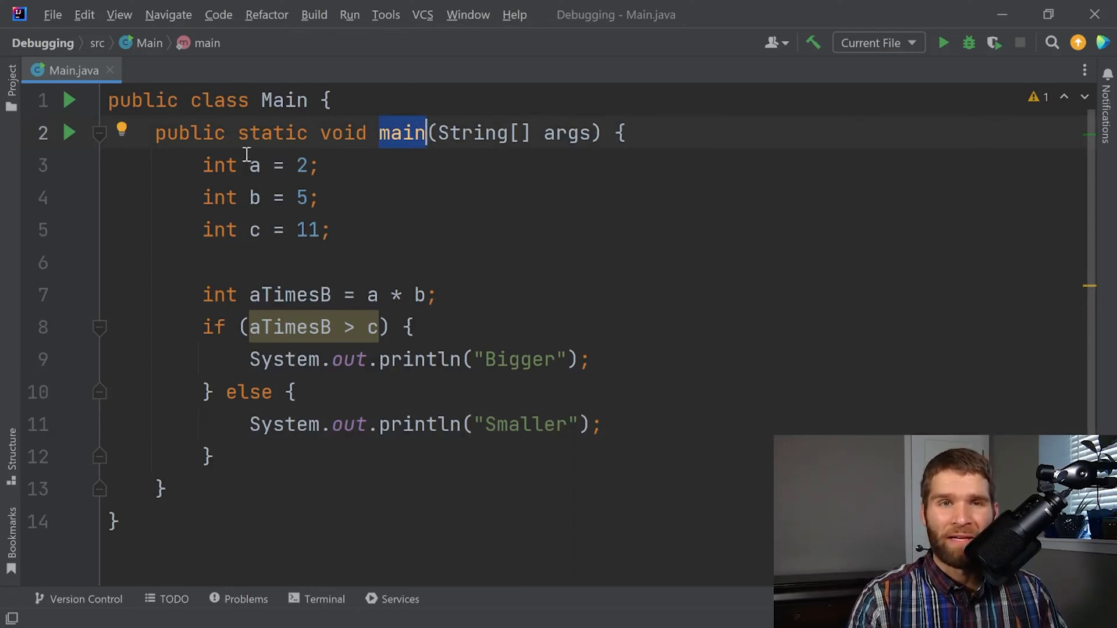
mouse_move(378, 295)
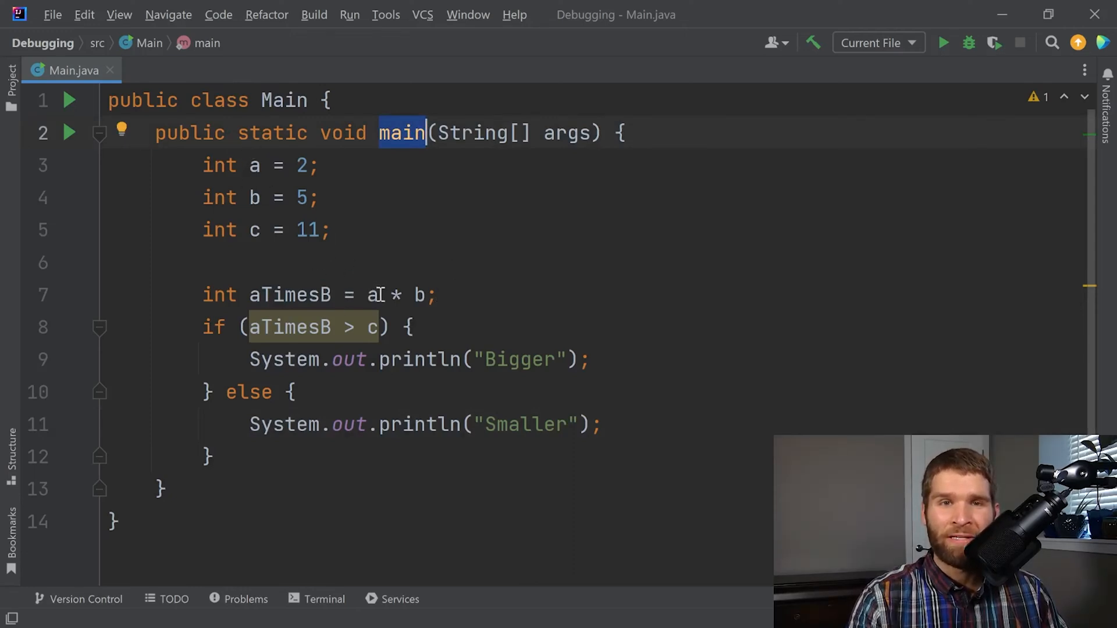
double_click(288, 295)
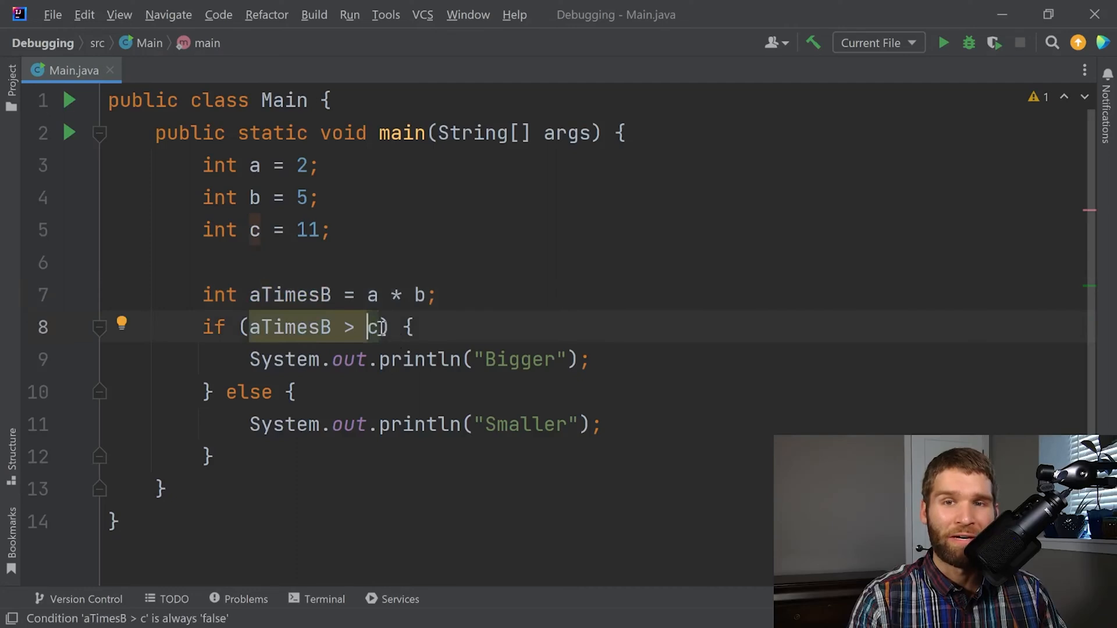
double_click(514, 359)
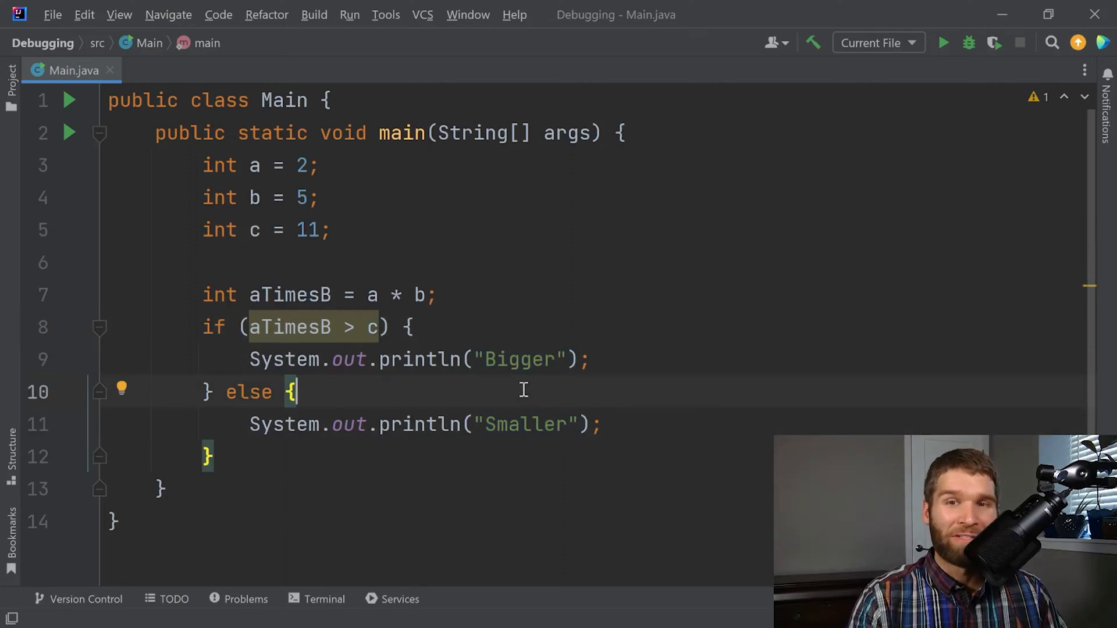
mouse_move(328, 229)
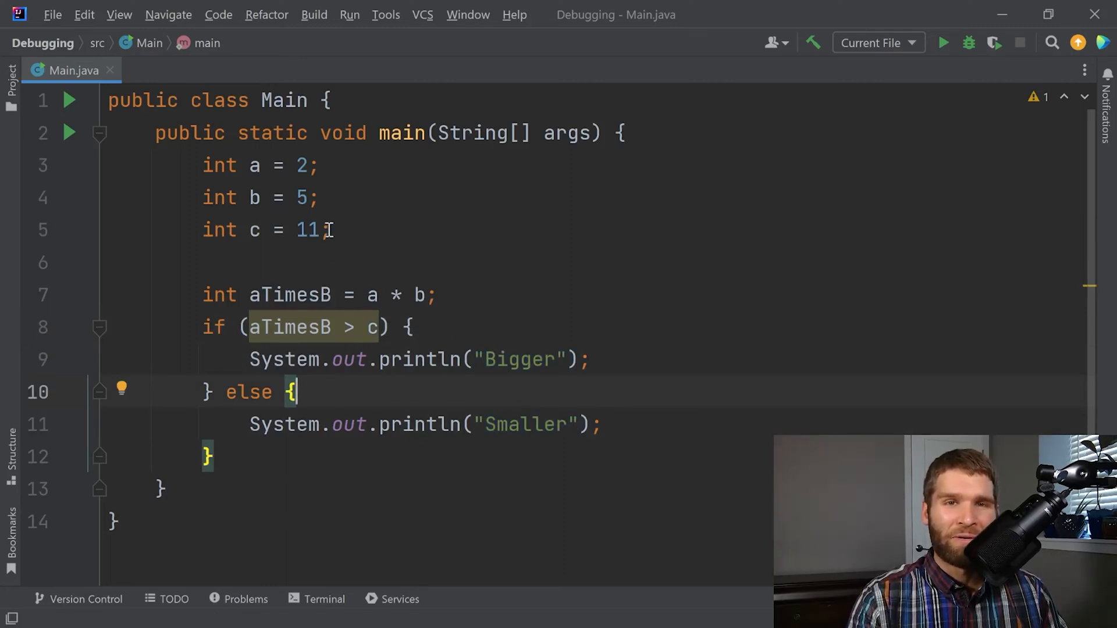
double_click(526, 424)
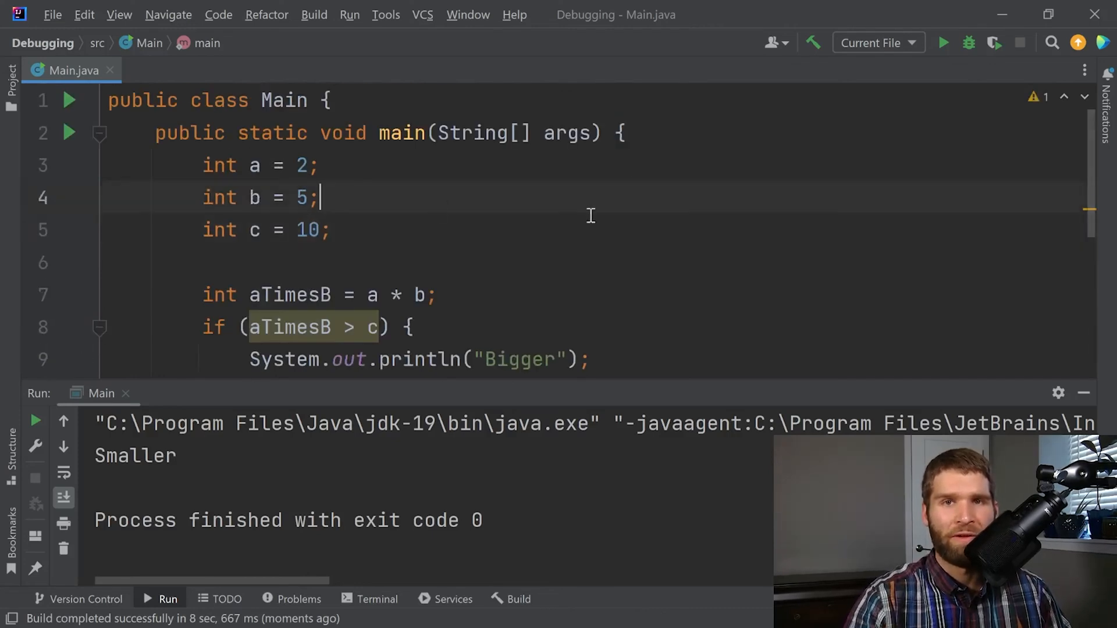
mouse_move(758, 165)
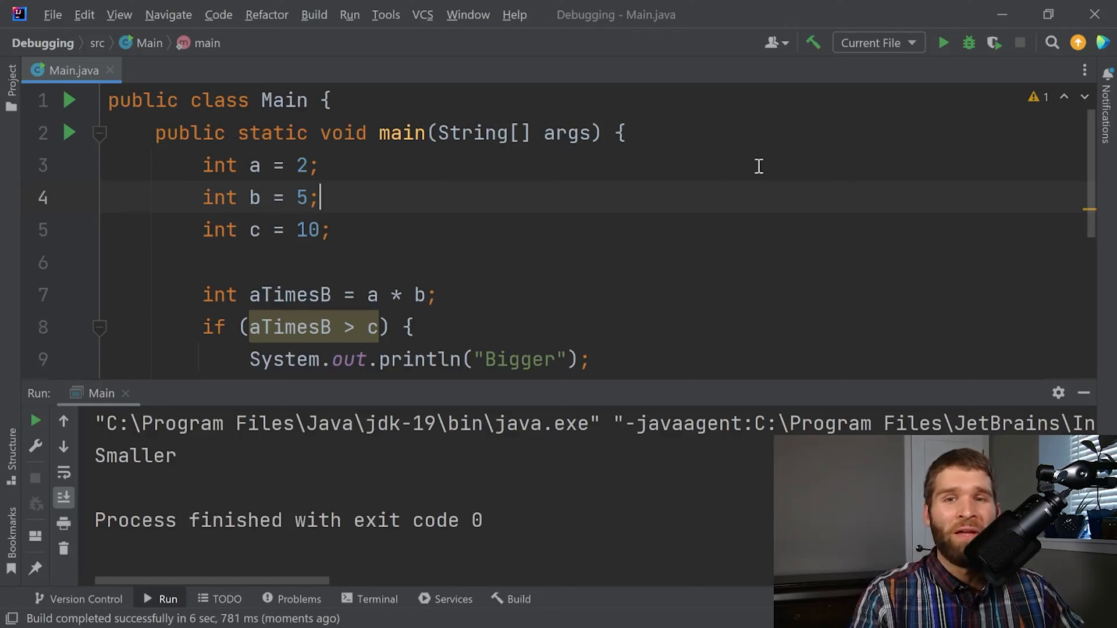
mouse_move(649, 321)
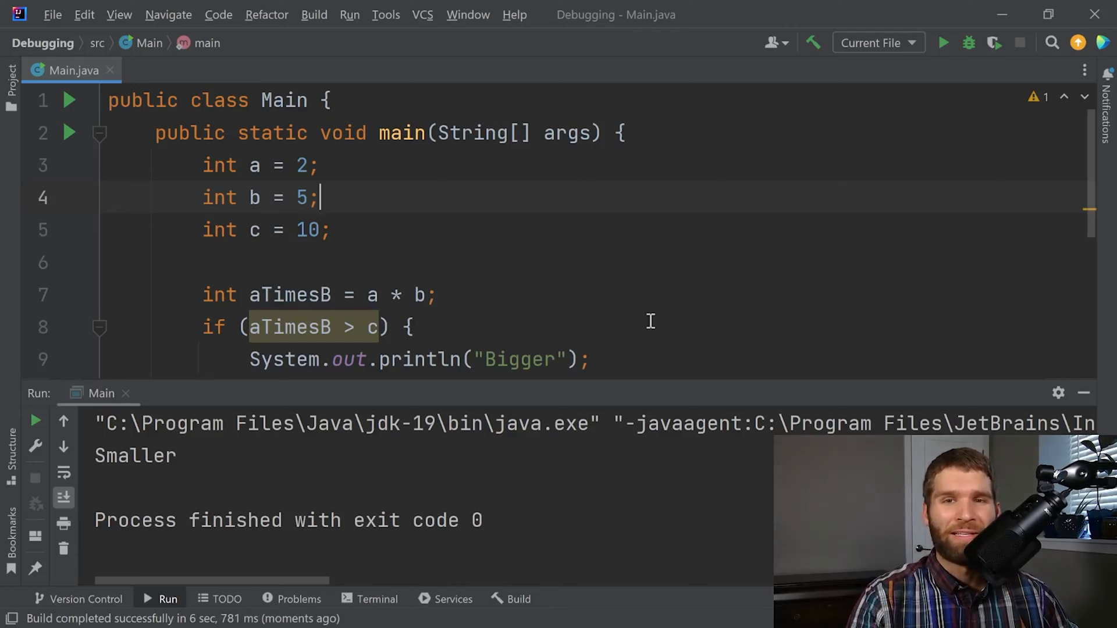
scroll("down", 3)
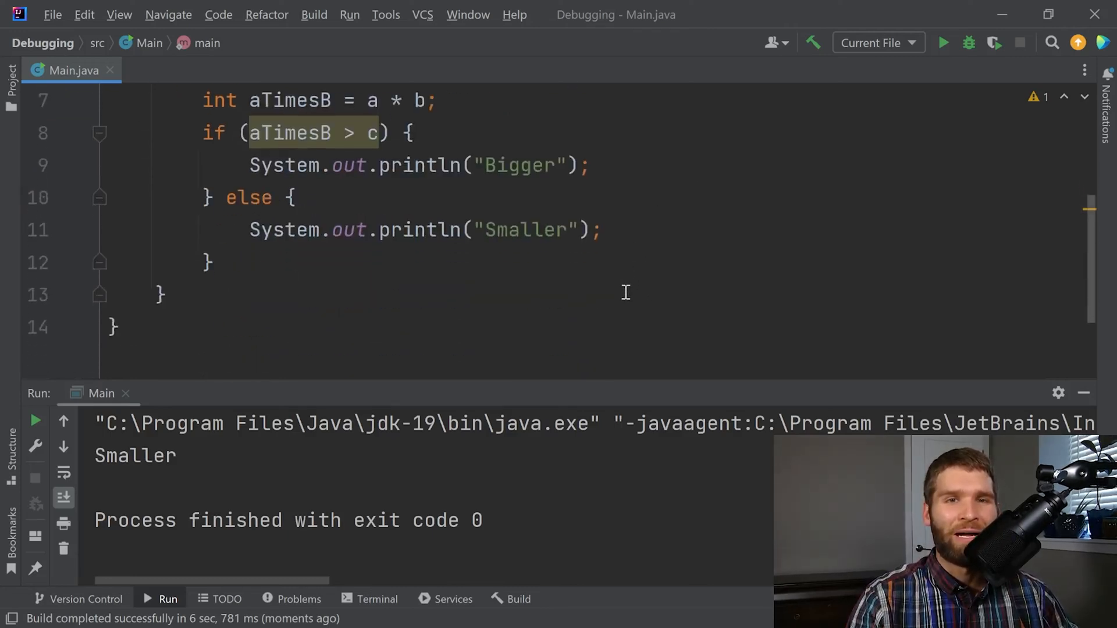
mouse_move(763, 250)
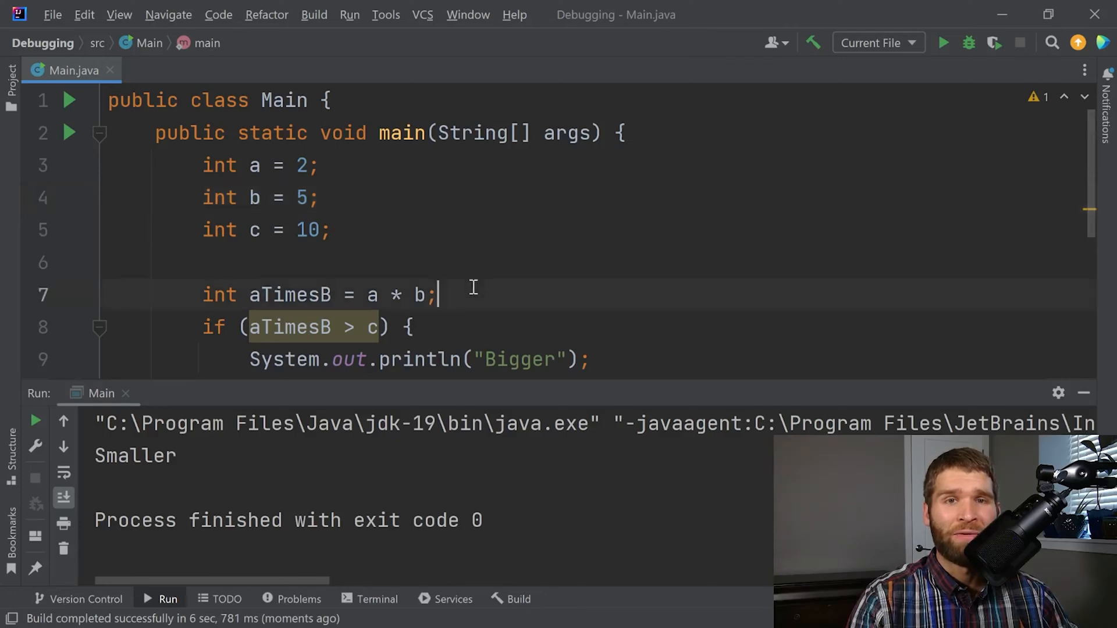
type("sout")
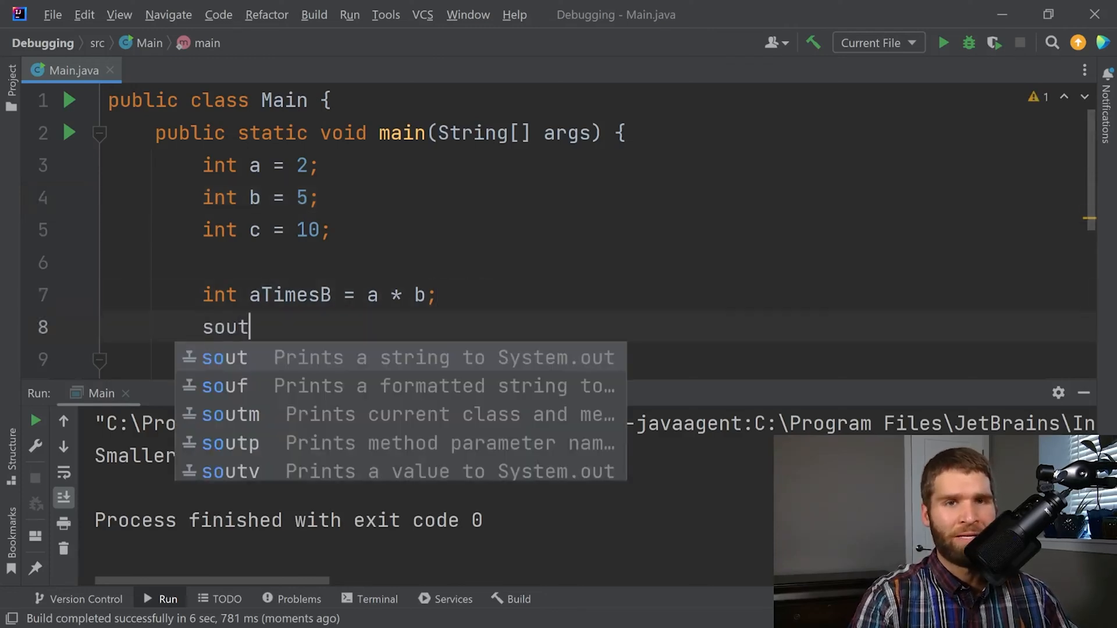
type("Debug: \"  );")
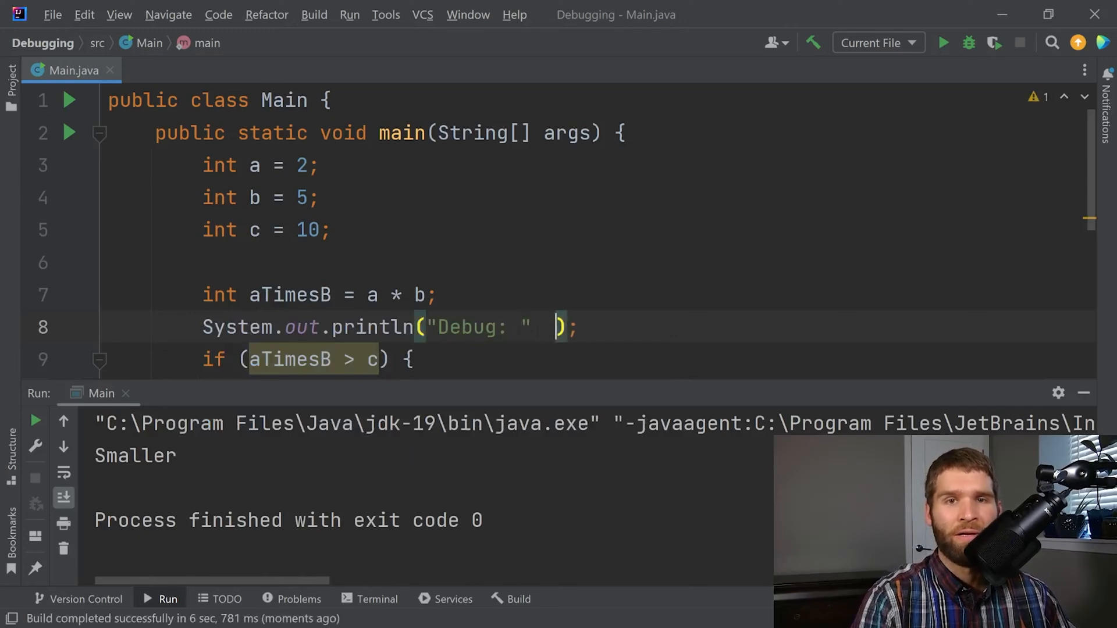
type("+ a")
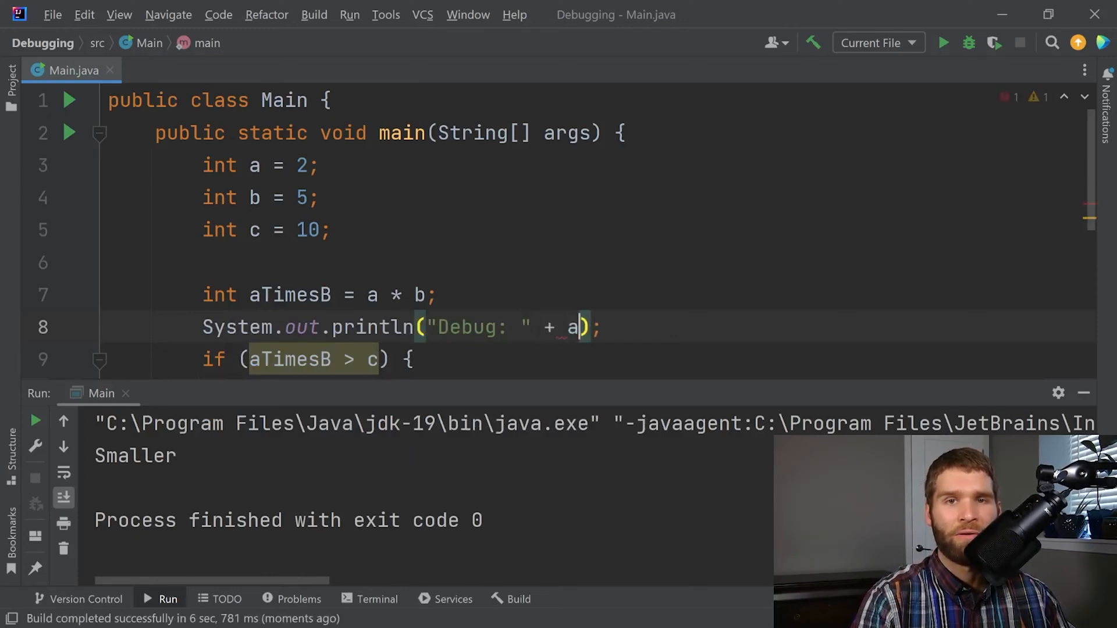
type("TimesB")
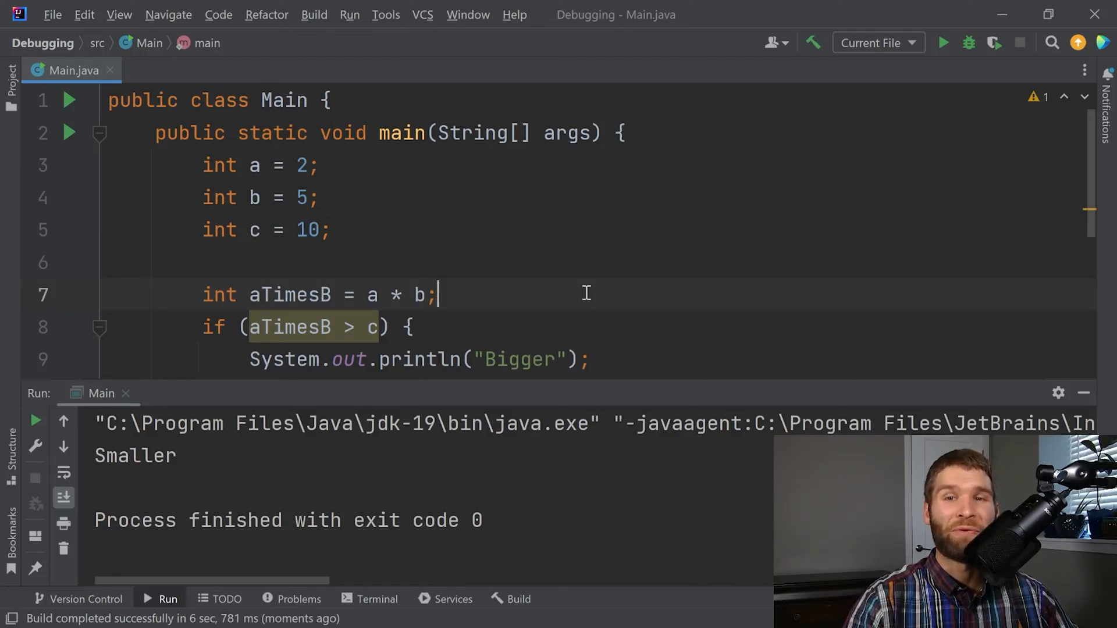
mouse_move(834, 266)
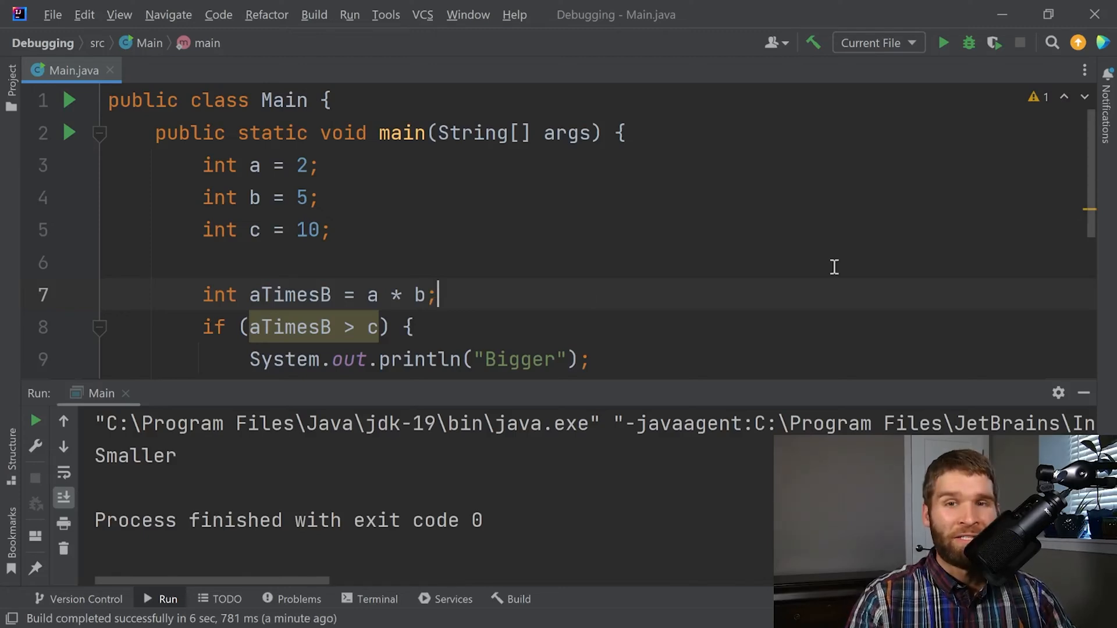
mouse_move(968, 42)
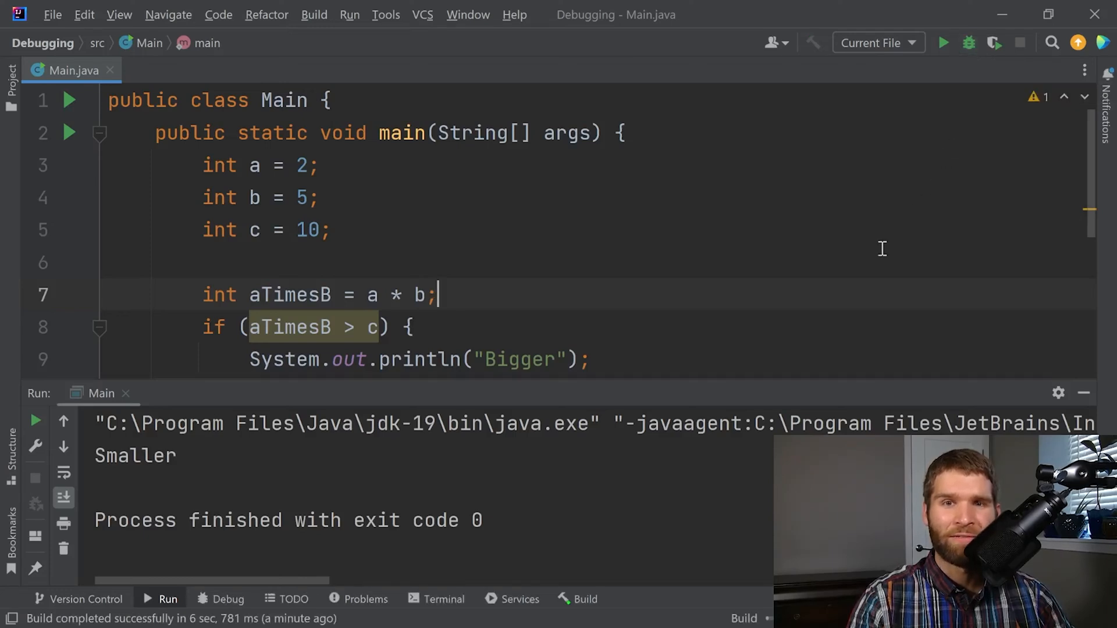
Step: Debug Main, which connects, prints 'Smaller', disconnects and exits with code 0
left_click(967, 43)
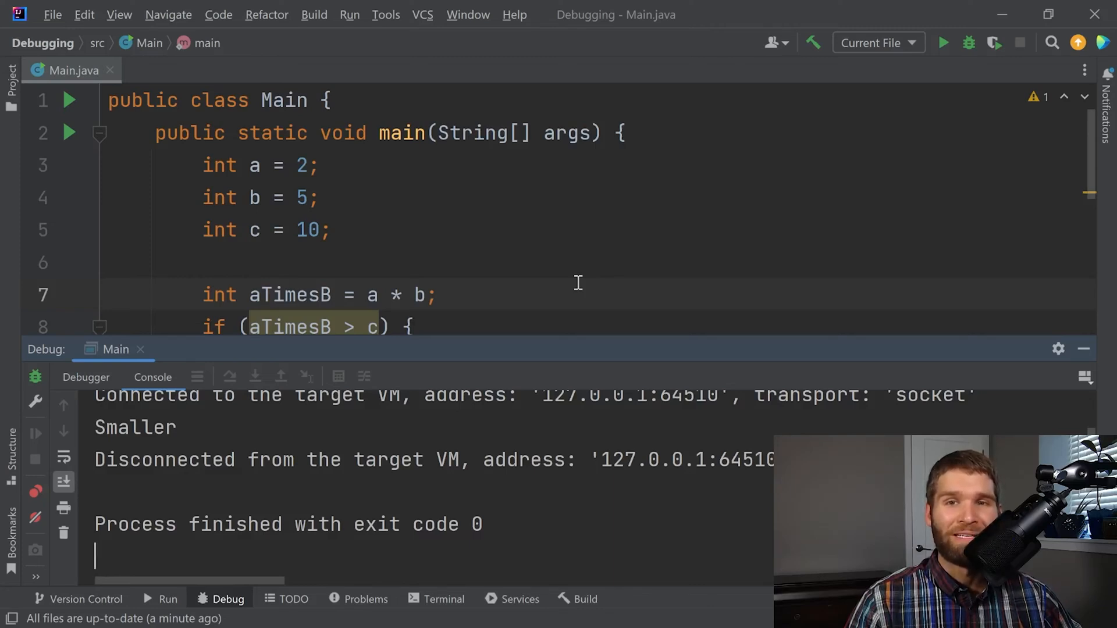
mouse_move(75, 198)
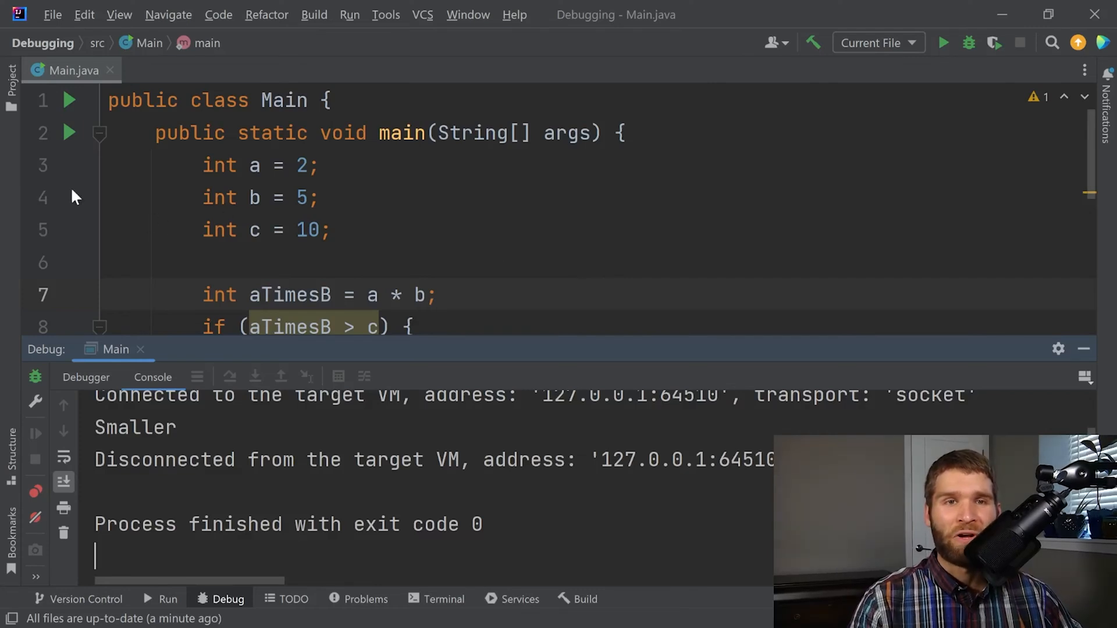
Step: Add a breakpoint on line 3, int a = 2
left_click(71, 165)
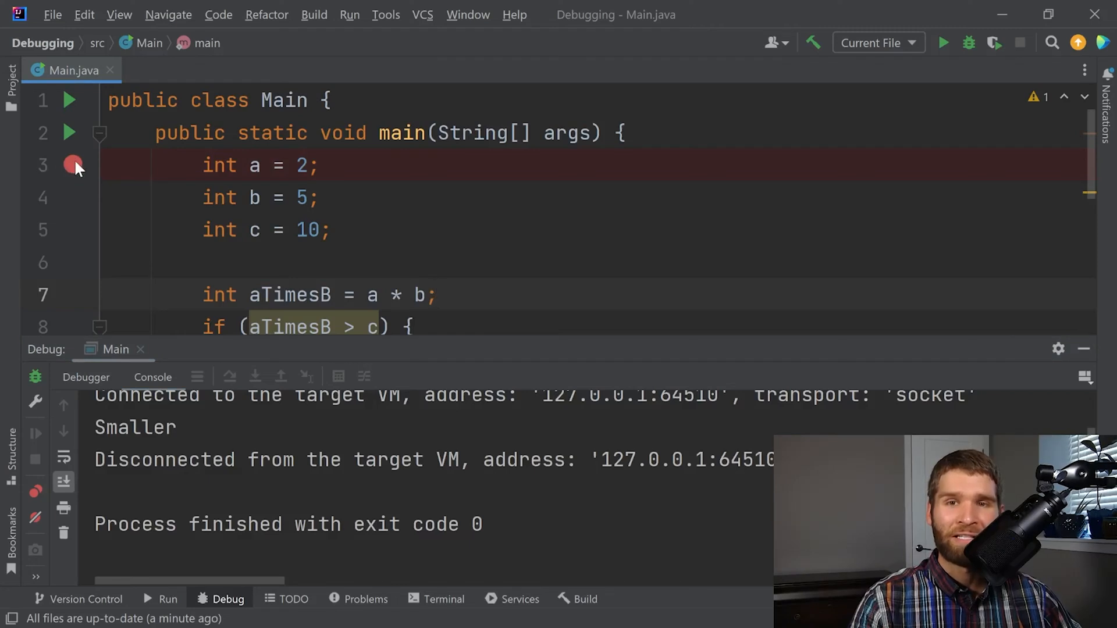
mouse_move(73, 164)
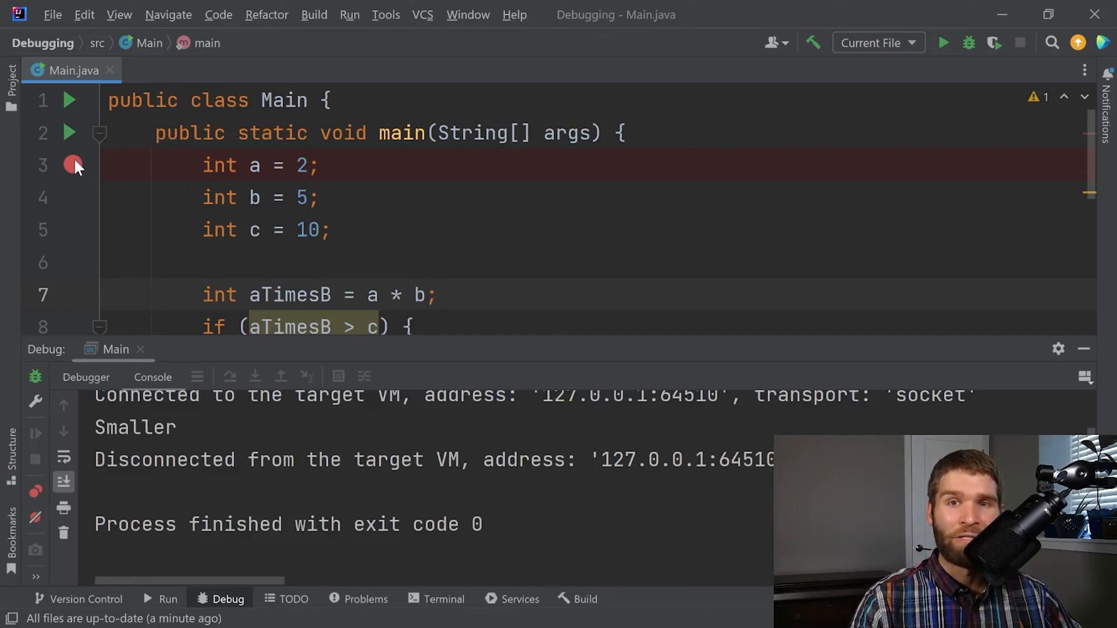
mouse_move(72, 165)
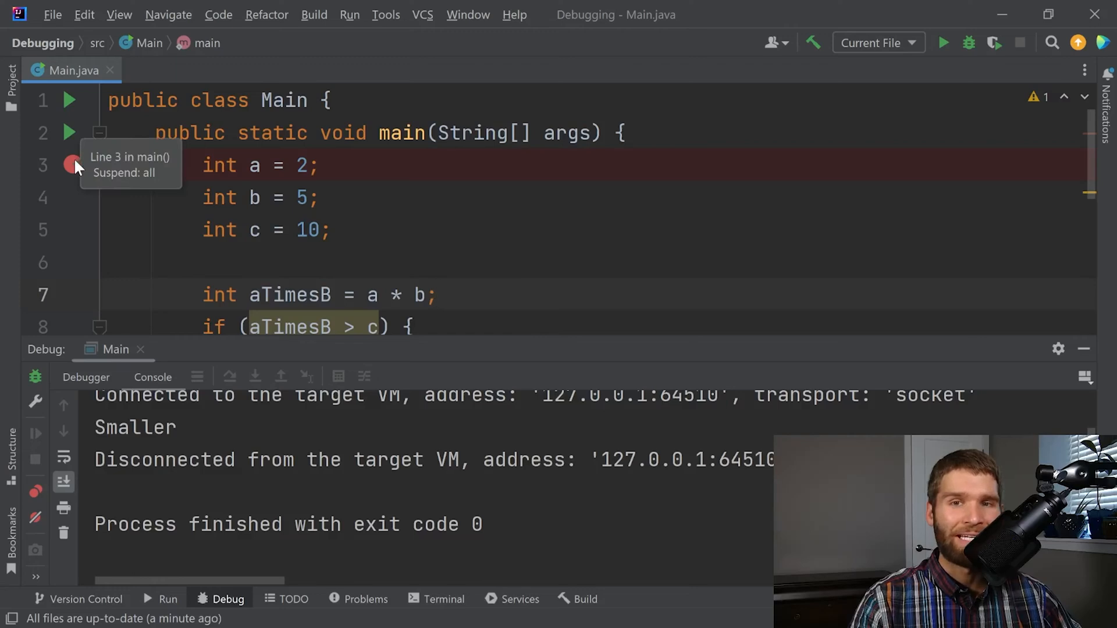
mouse_move(1024, 328)
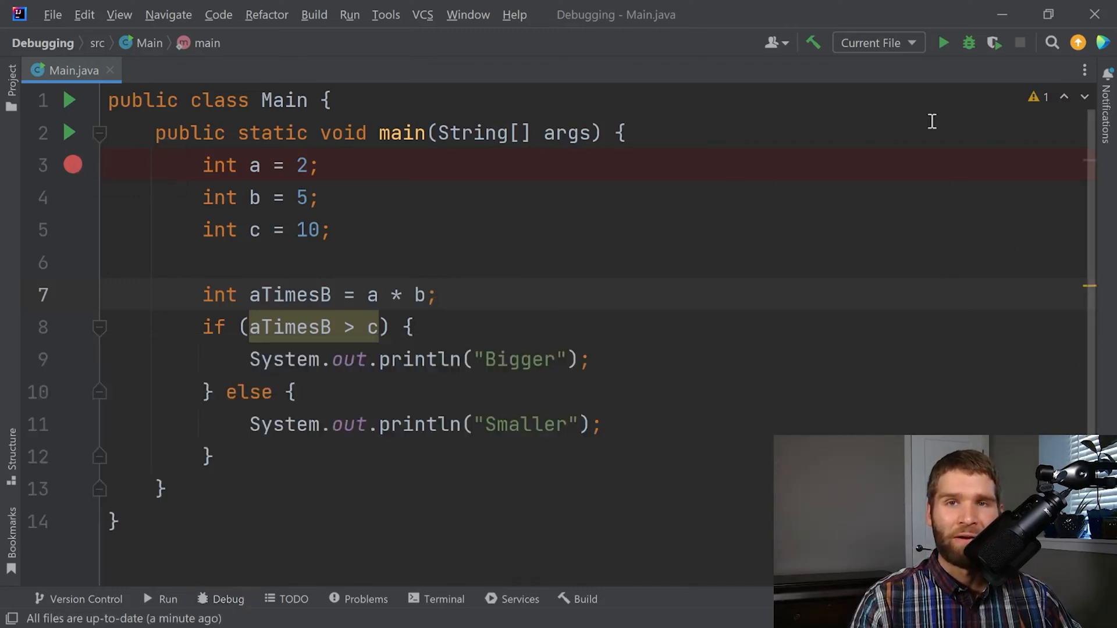
mouse_move(968, 42)
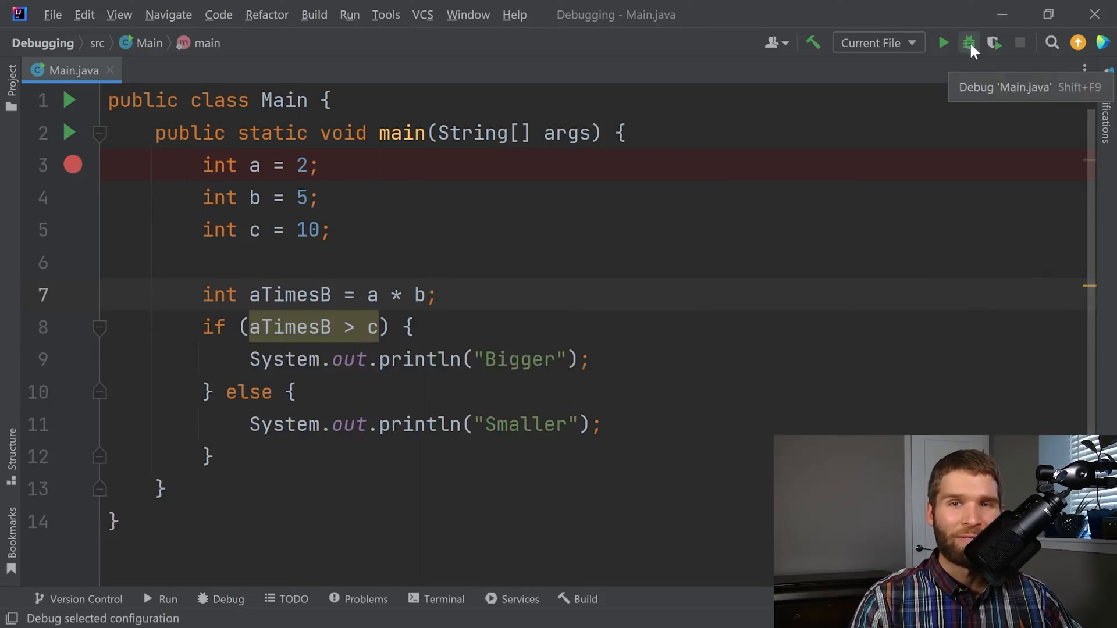
left_click(968, 42)
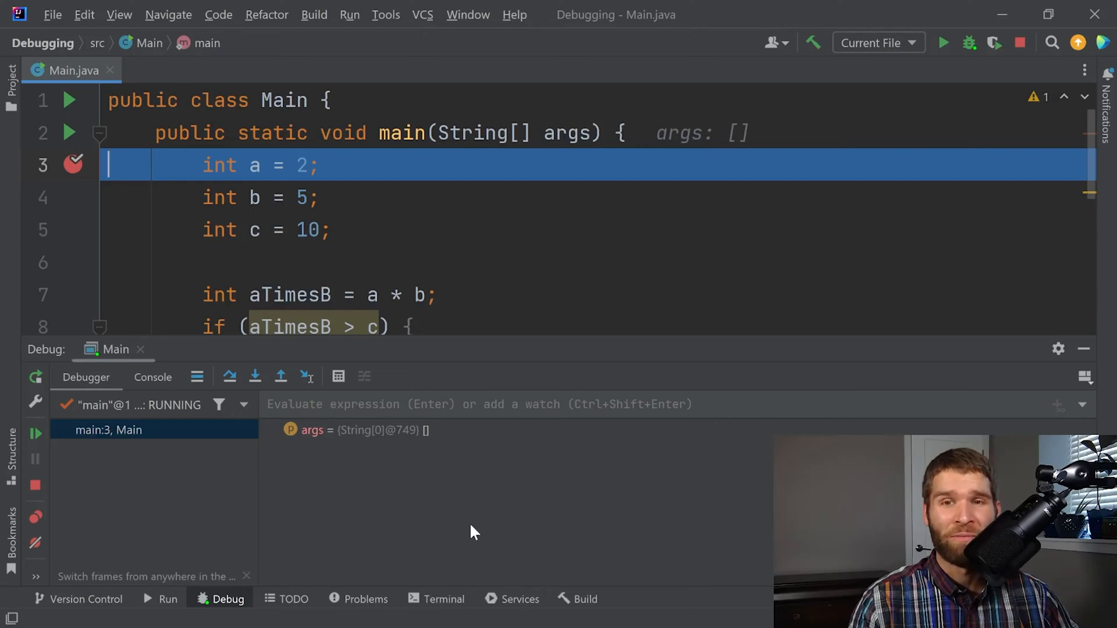
mouse_move(69, 349)
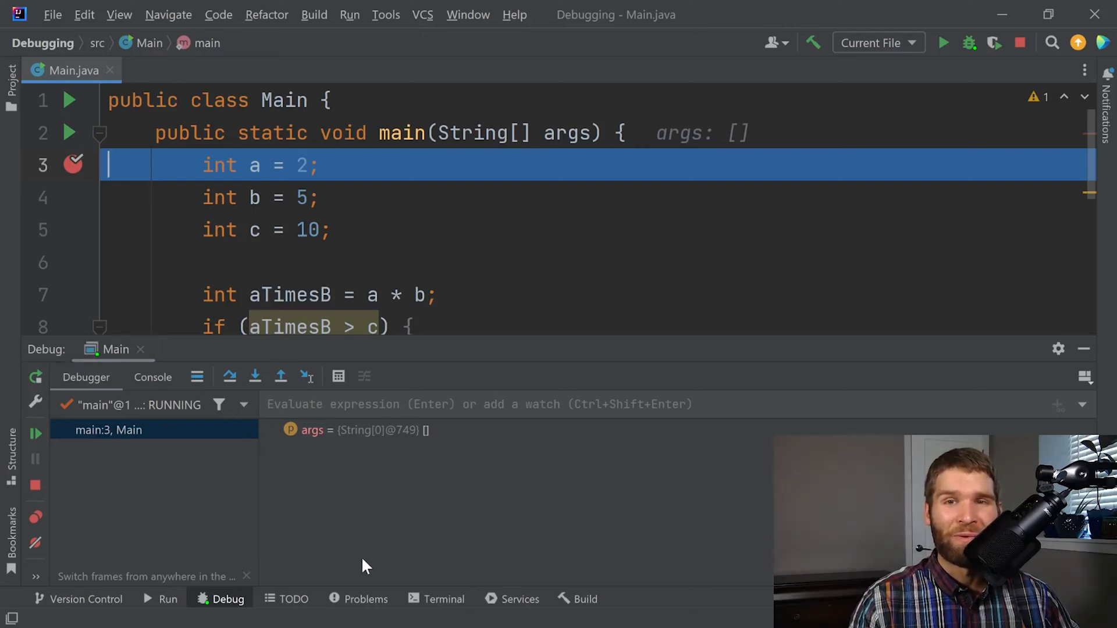
mouse_move(61, 156)
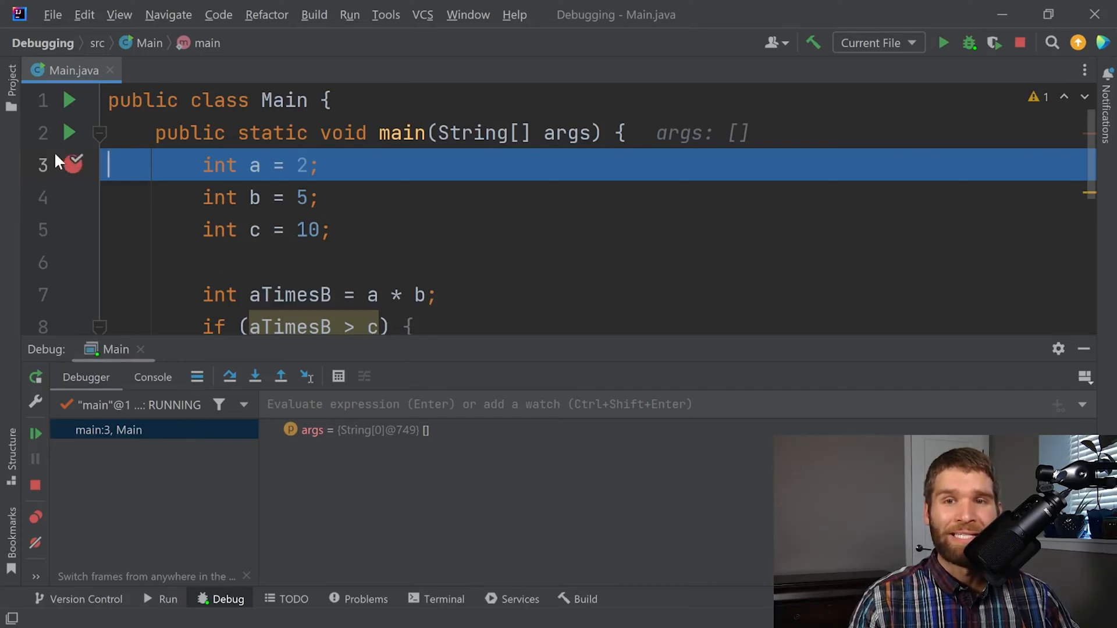
mouse_move(284, 214)
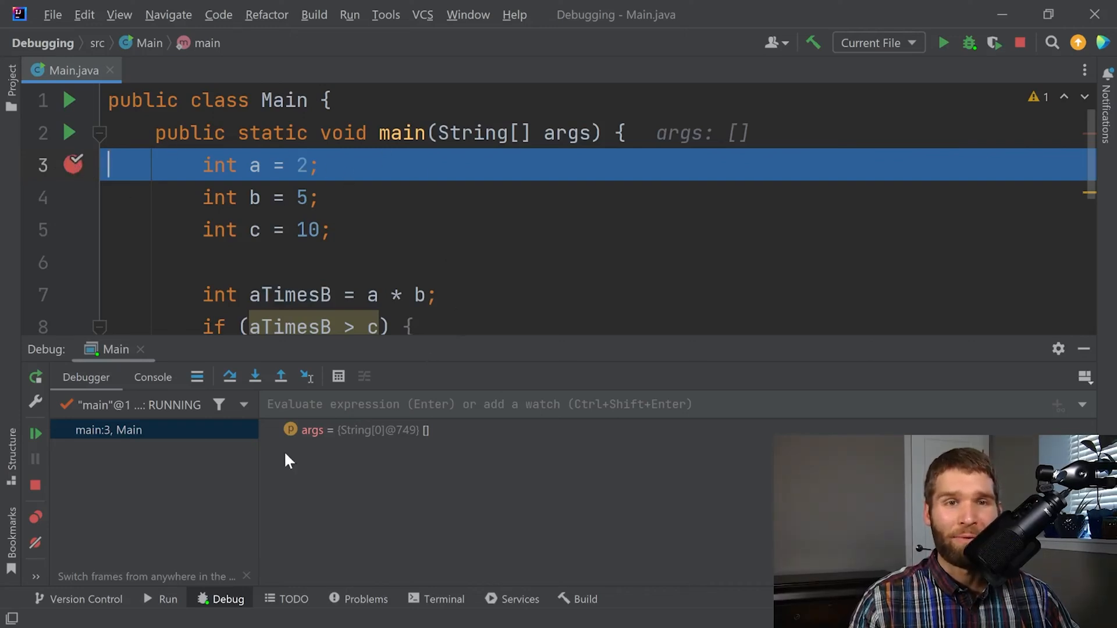
left_click(109, 430)
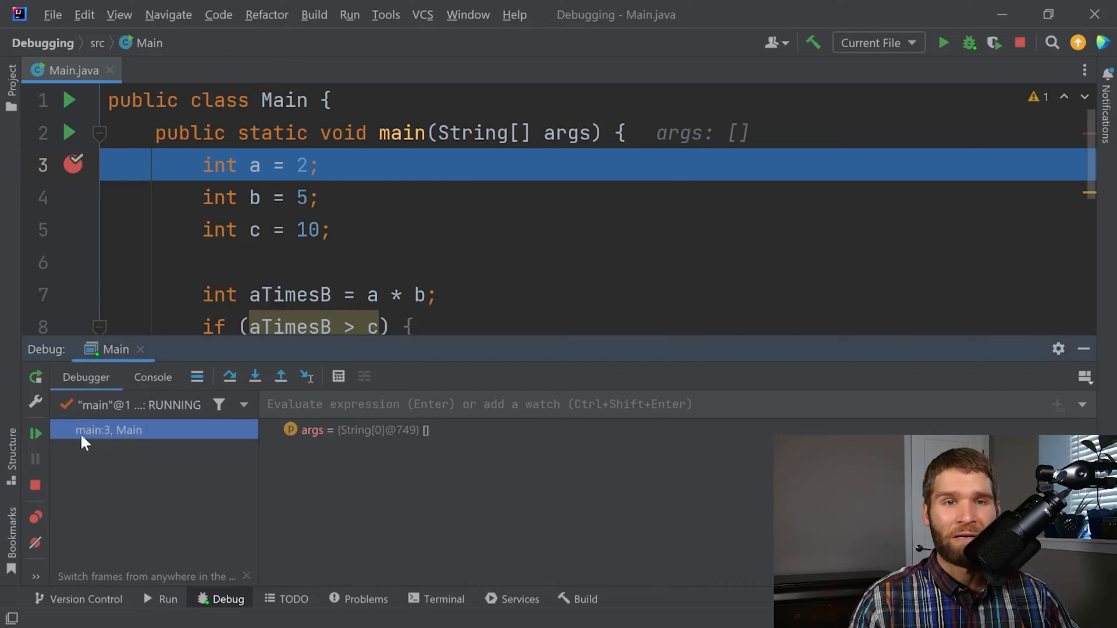
mouse_move(105, 438)
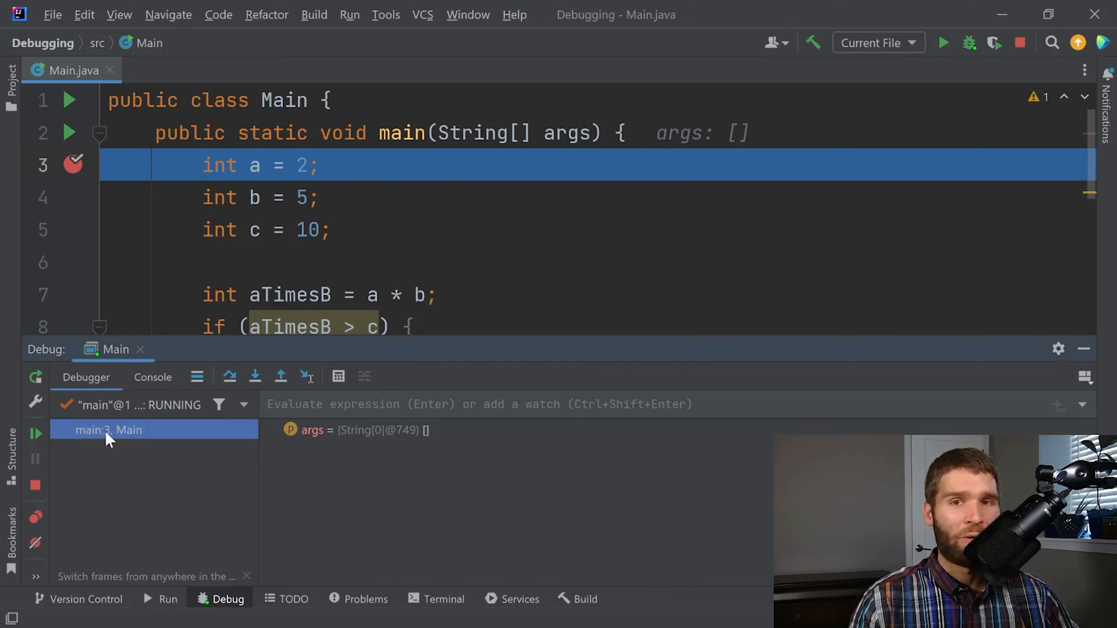
mouse_move(382, 509)
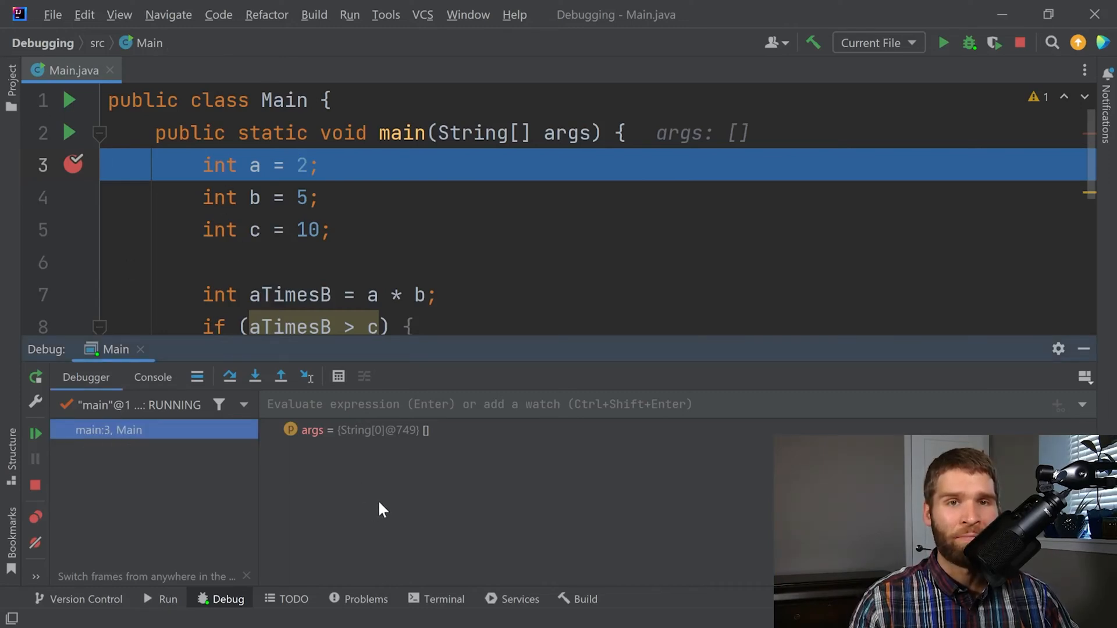
left_click(349, 429)
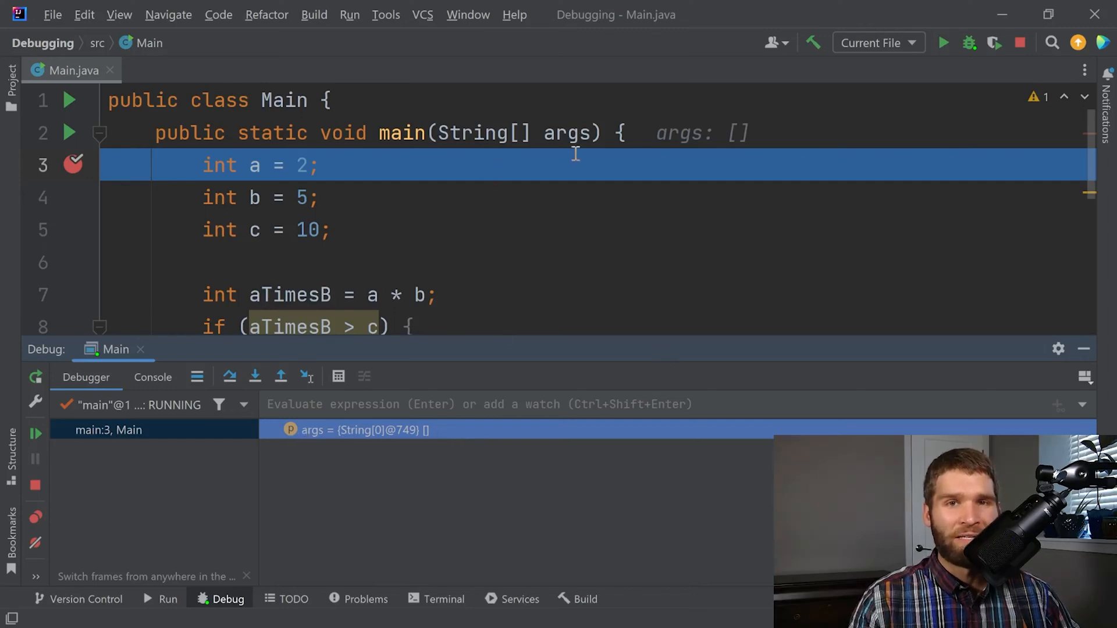
double_click(566, 133)
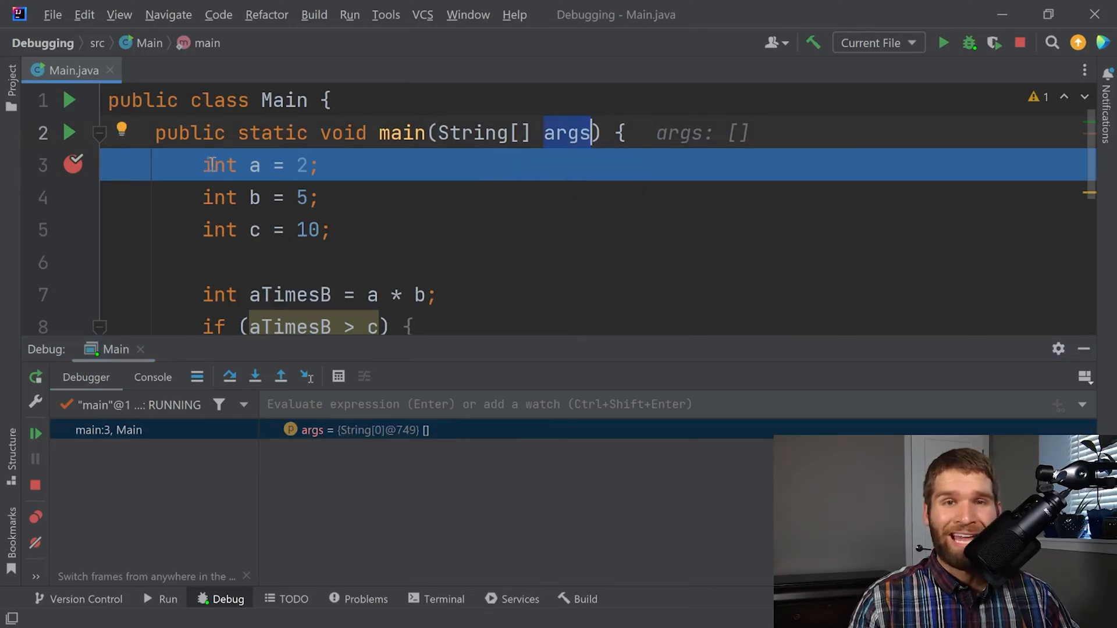
mouse_move(392, 241)
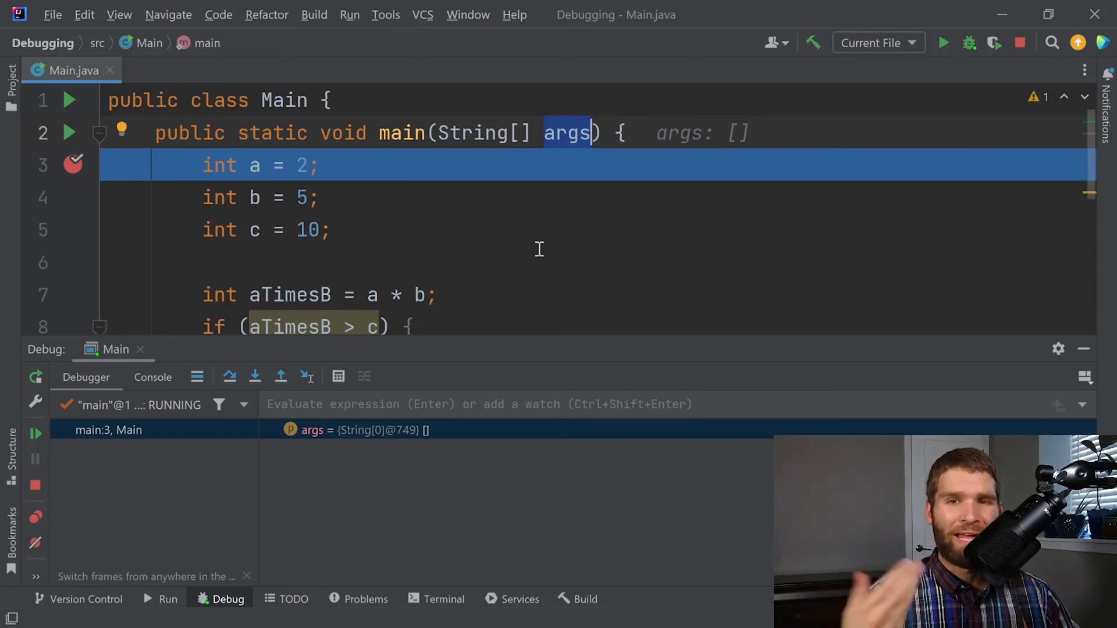
mouse_move(349, 485)
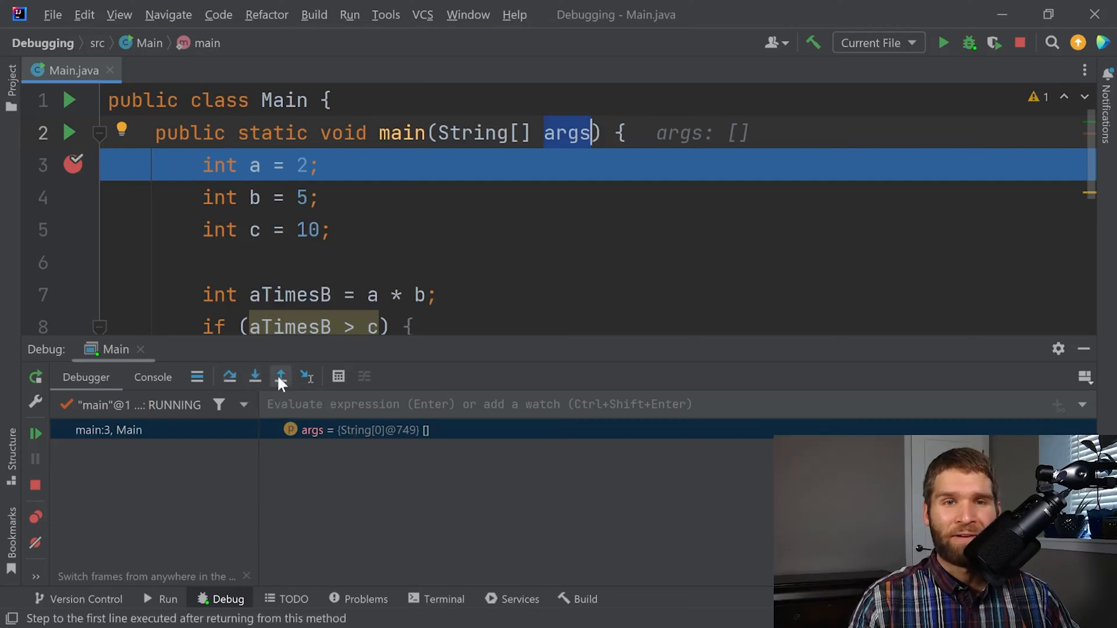
mouse_move(228, 377)
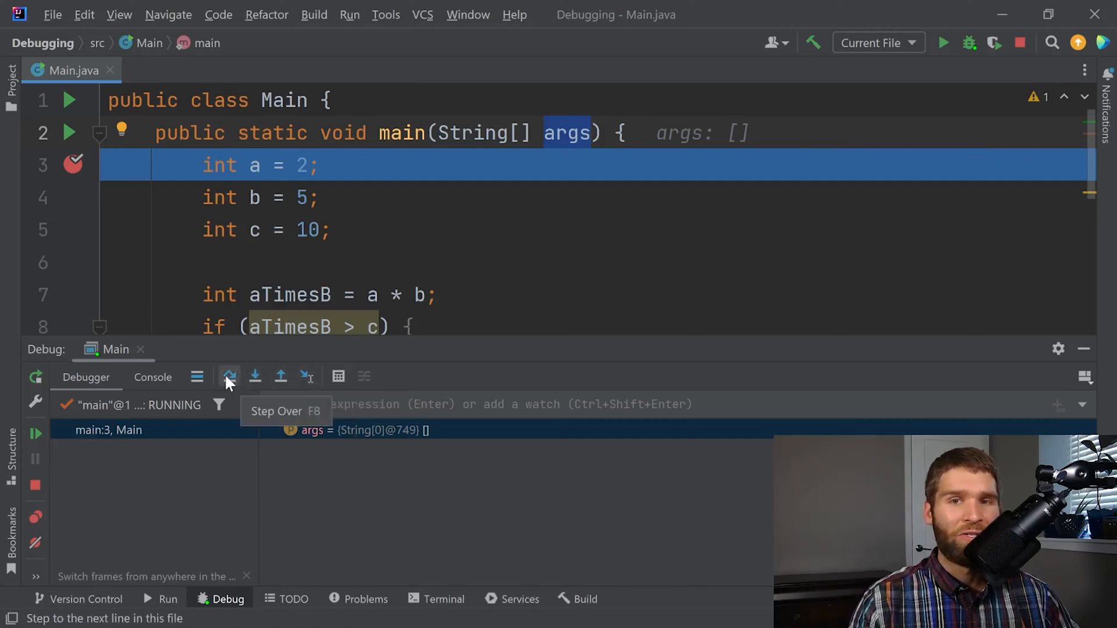
Step: Step over each line, showing a=2, b=5, c=10 and aTimesB=10
left_click(228, 377)
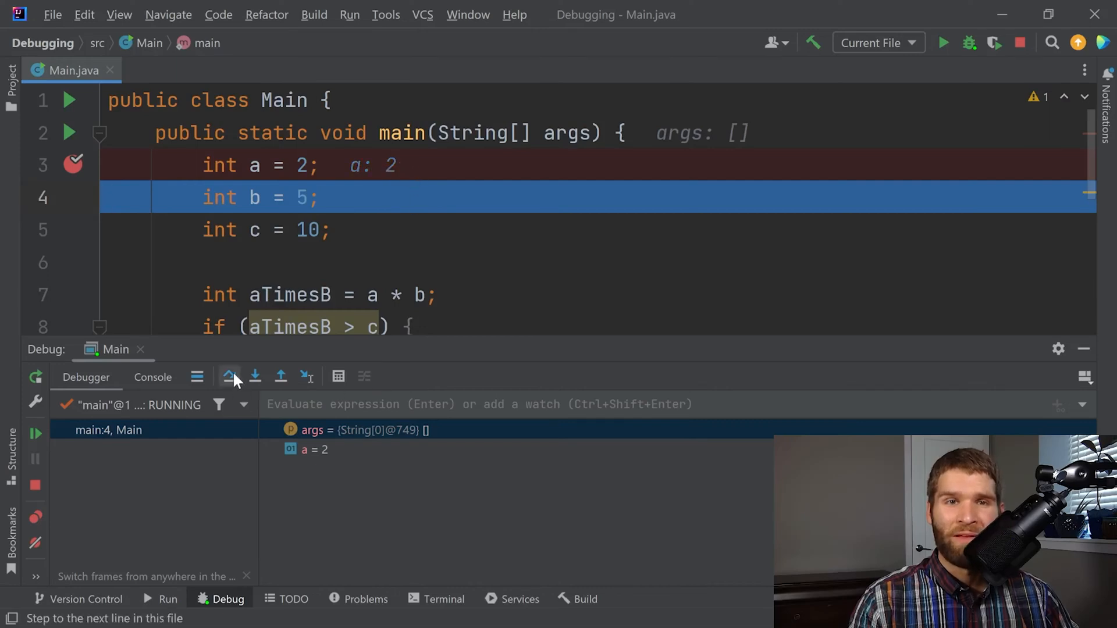
left_click(255, 376)
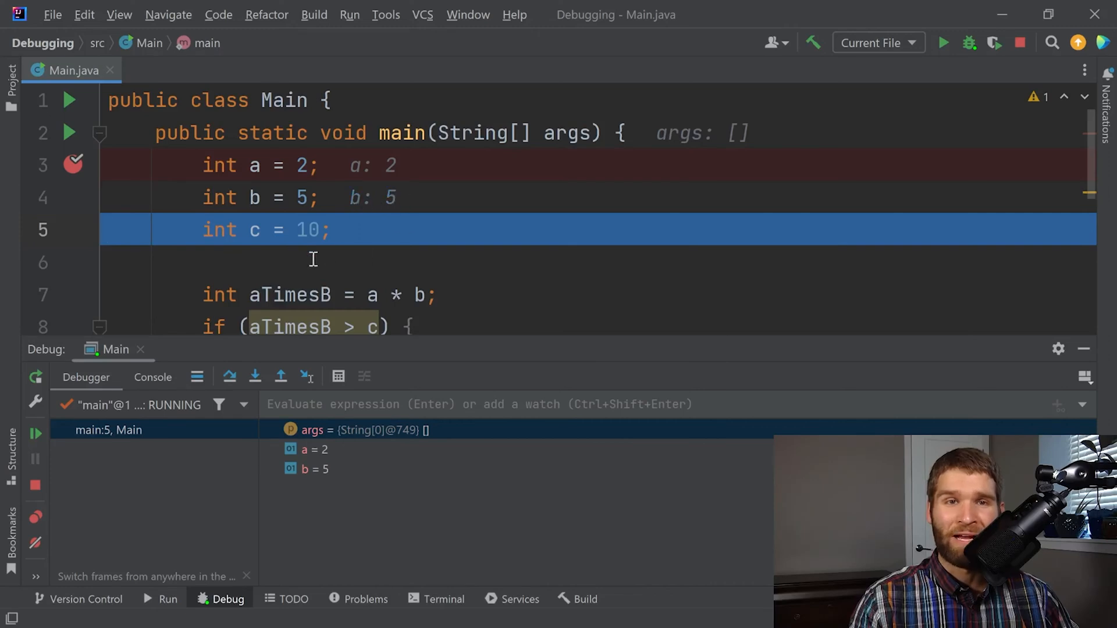
left_click(254, 376)
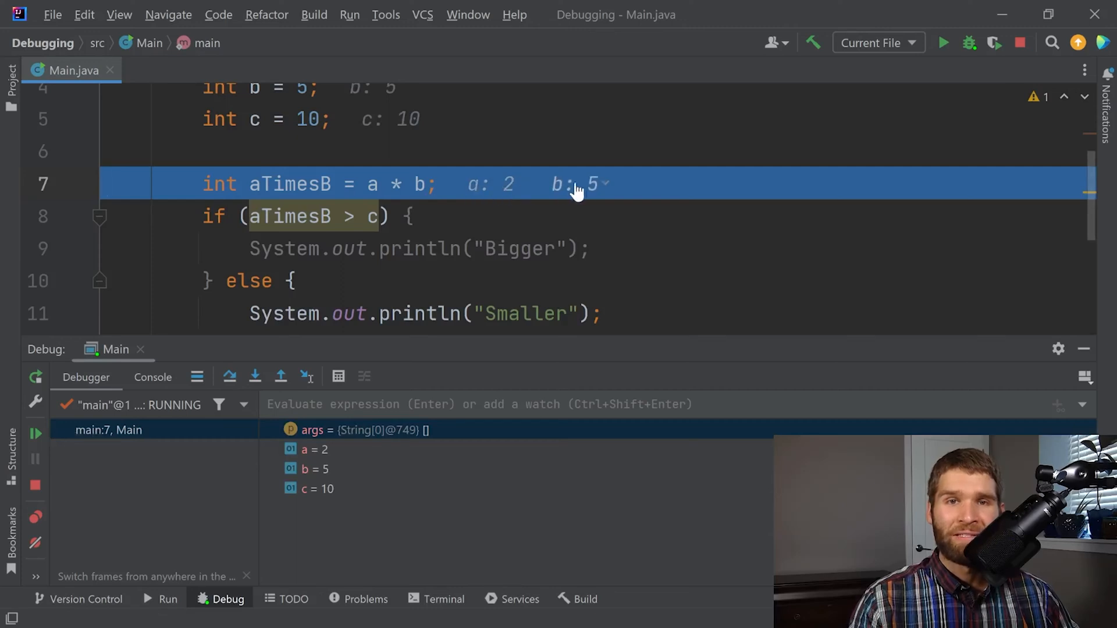
left_click(254, 377)
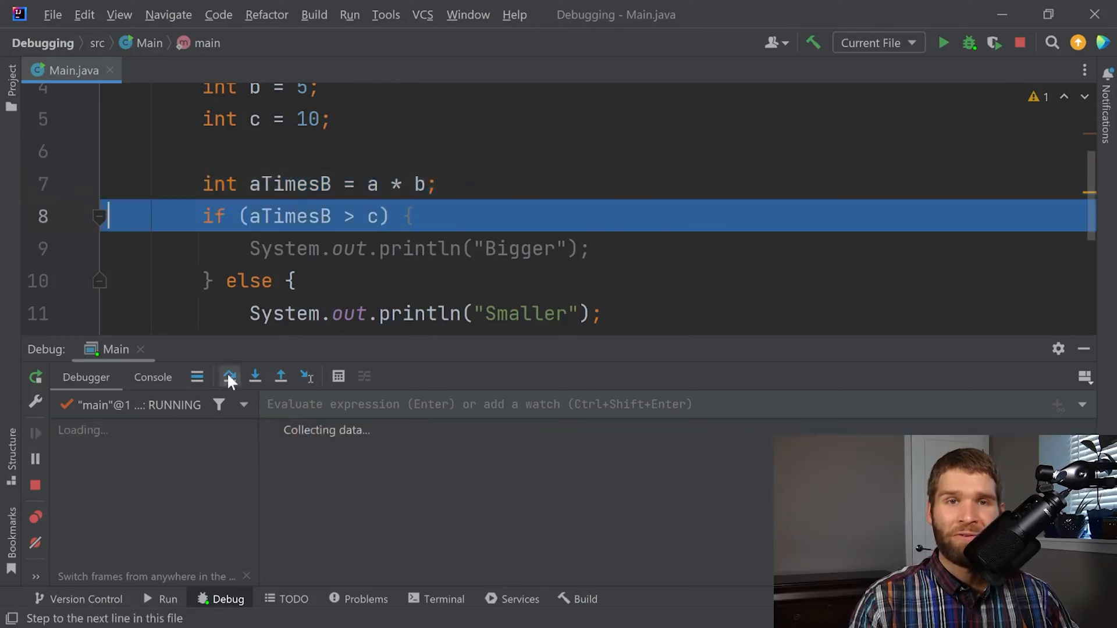
left_click(228, 376)
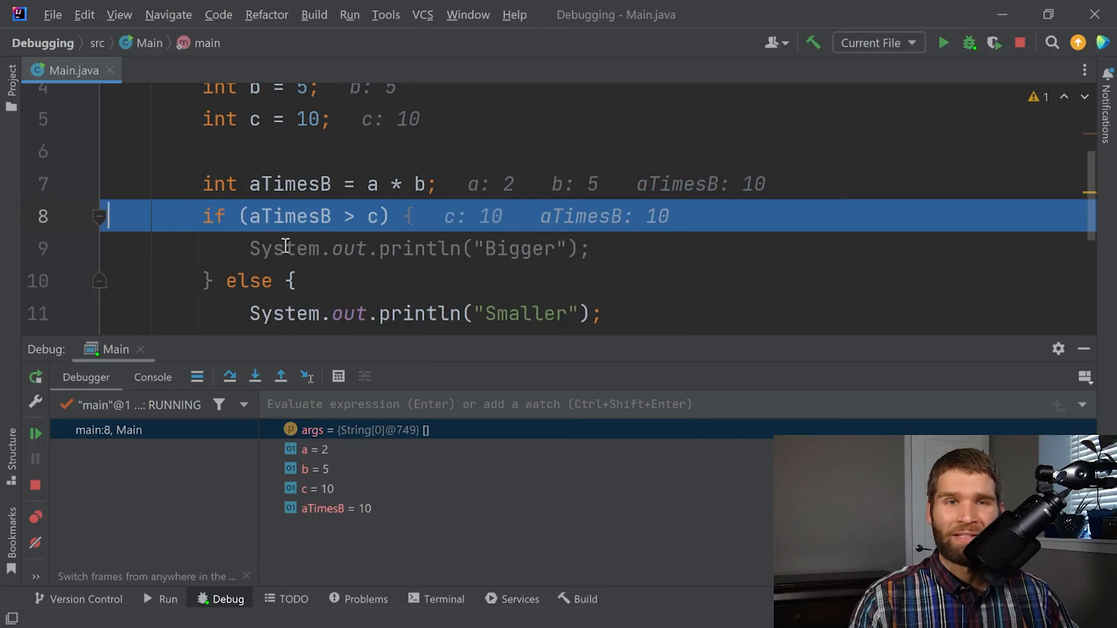
mouse_move(267, 404)
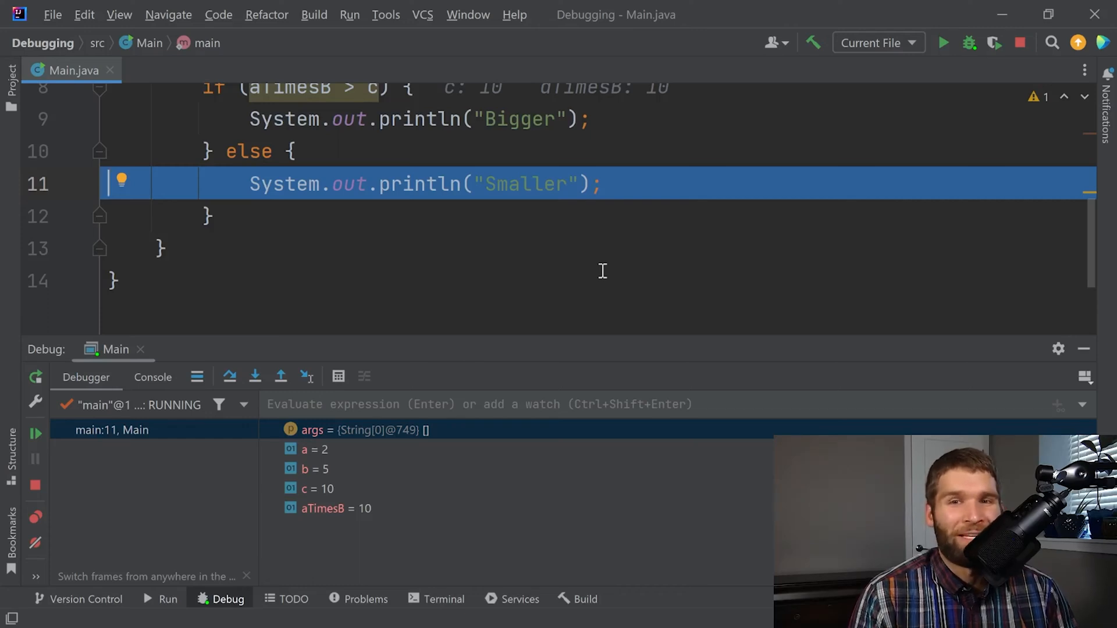
mouse_move(926, 235)
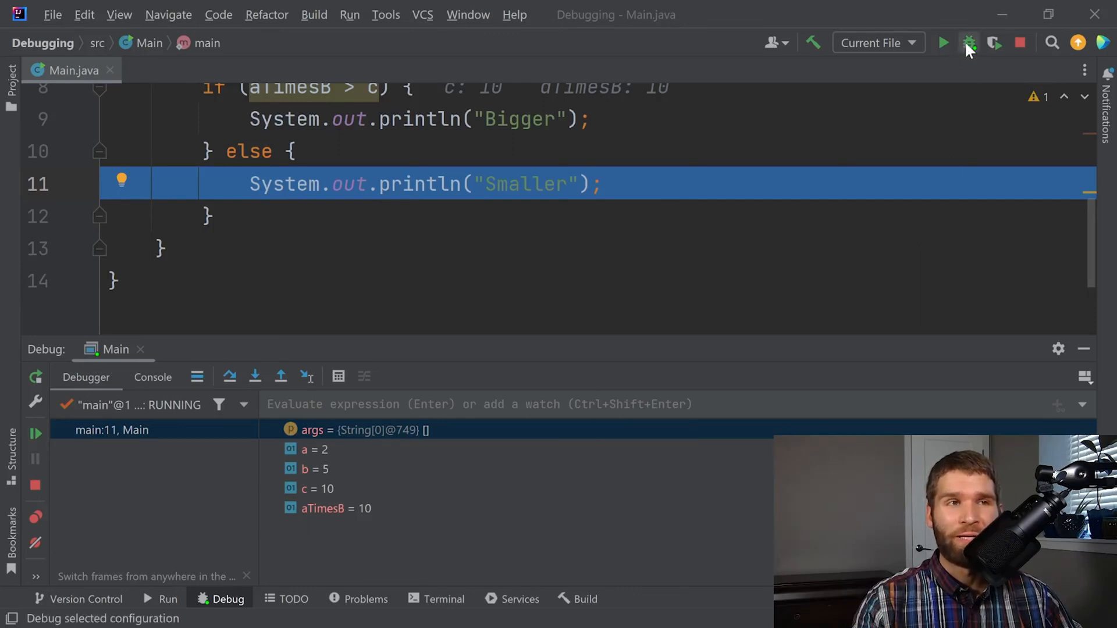
Step: Restart debugging Main and step past line 3 to pause on line 4 with a=2
left_click(969, 43)
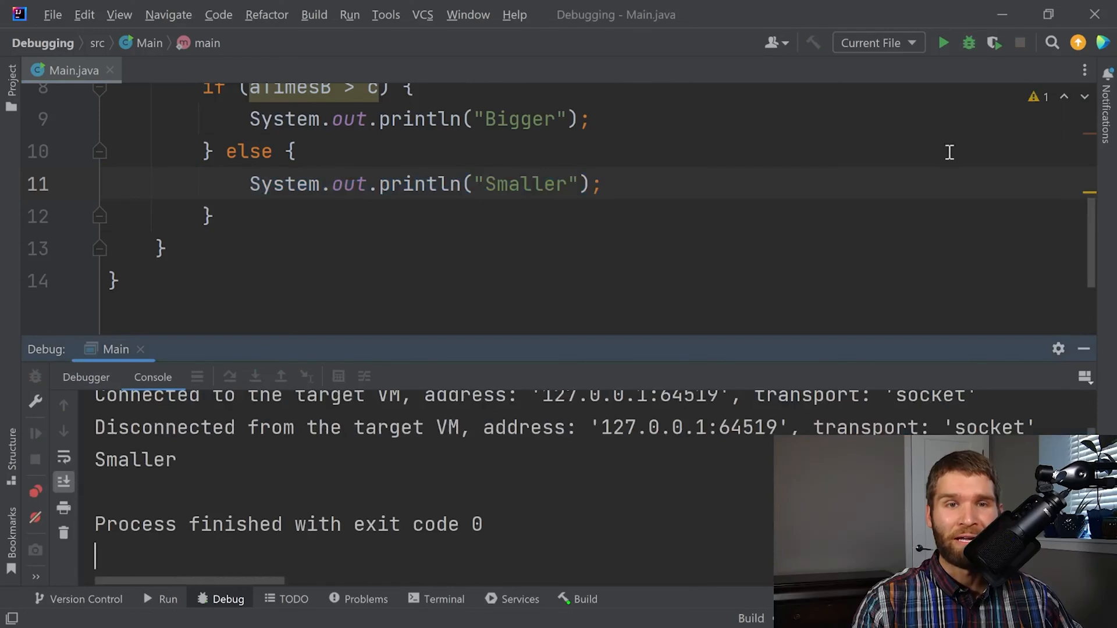
left_click(967, 42)
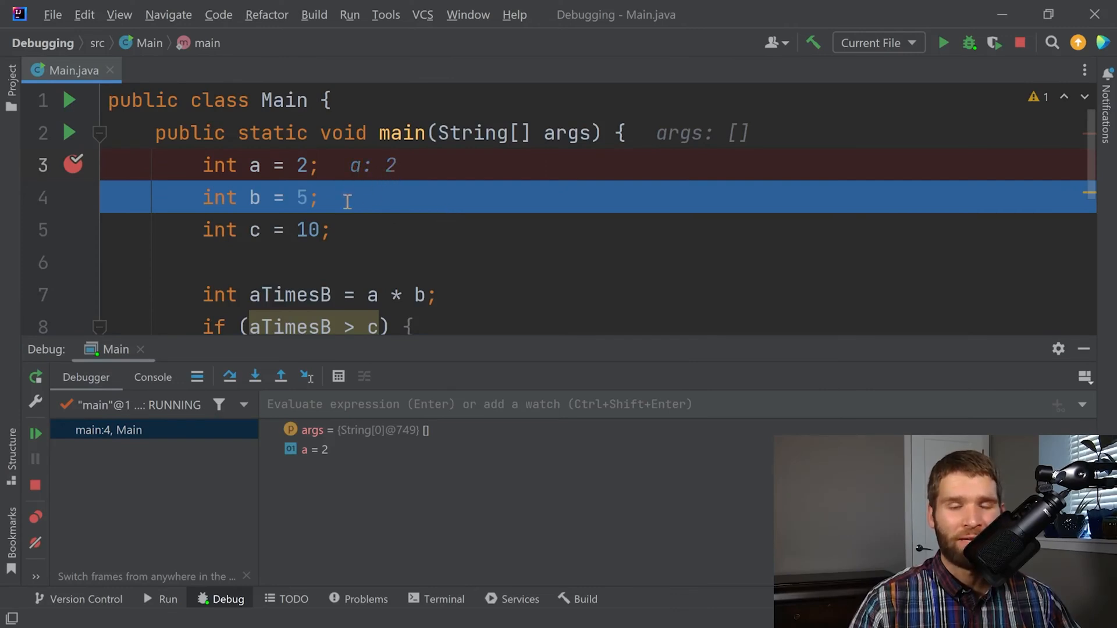
mouse_move(348, 229)
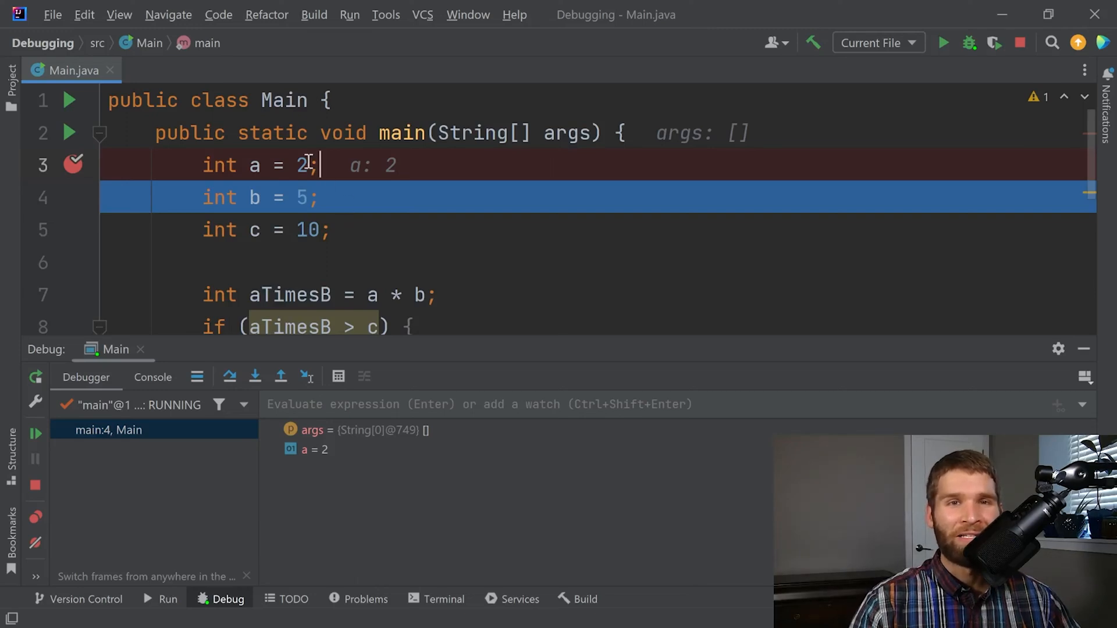
mouse_move(762, 132)
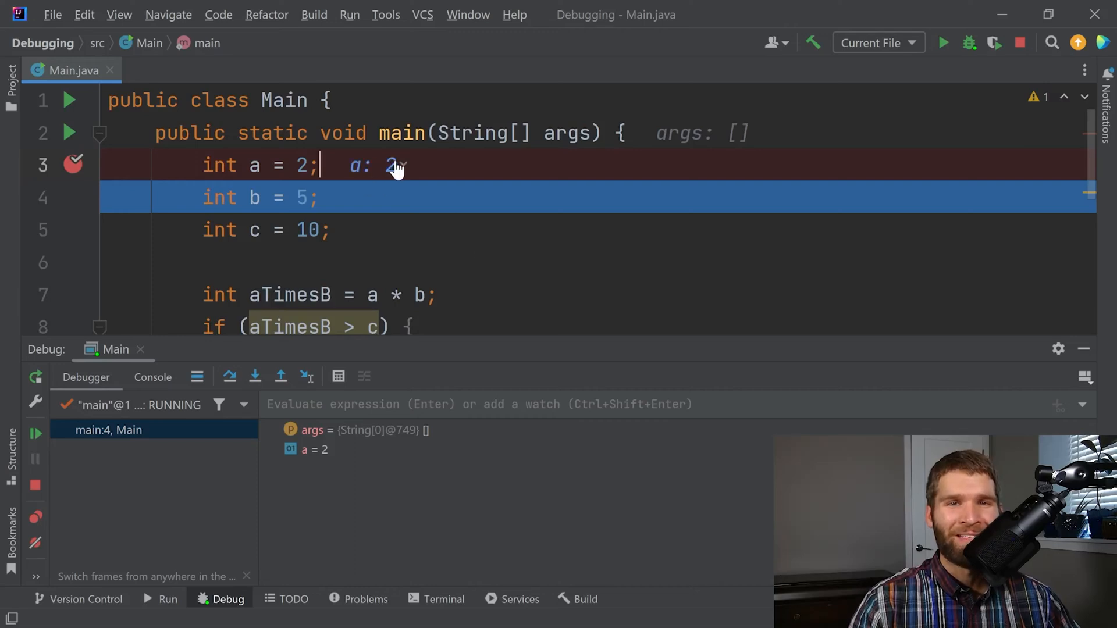
Step: Change a to 9 mid-debug and step to line 8, where aTimesB is 45
left_click(387, 164)
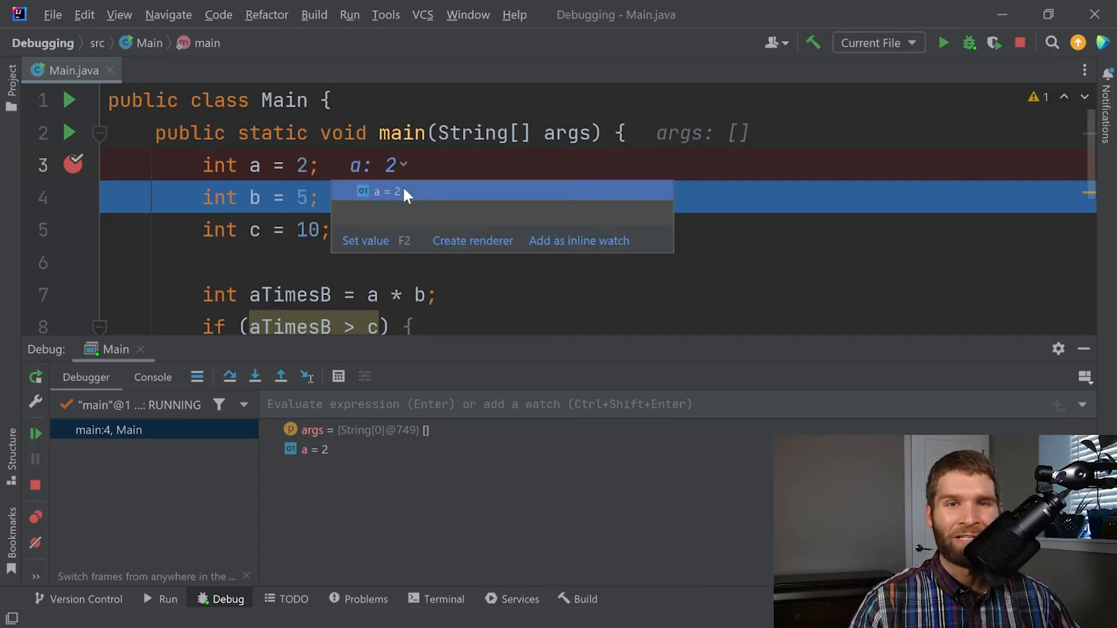
left_click(365, 240)
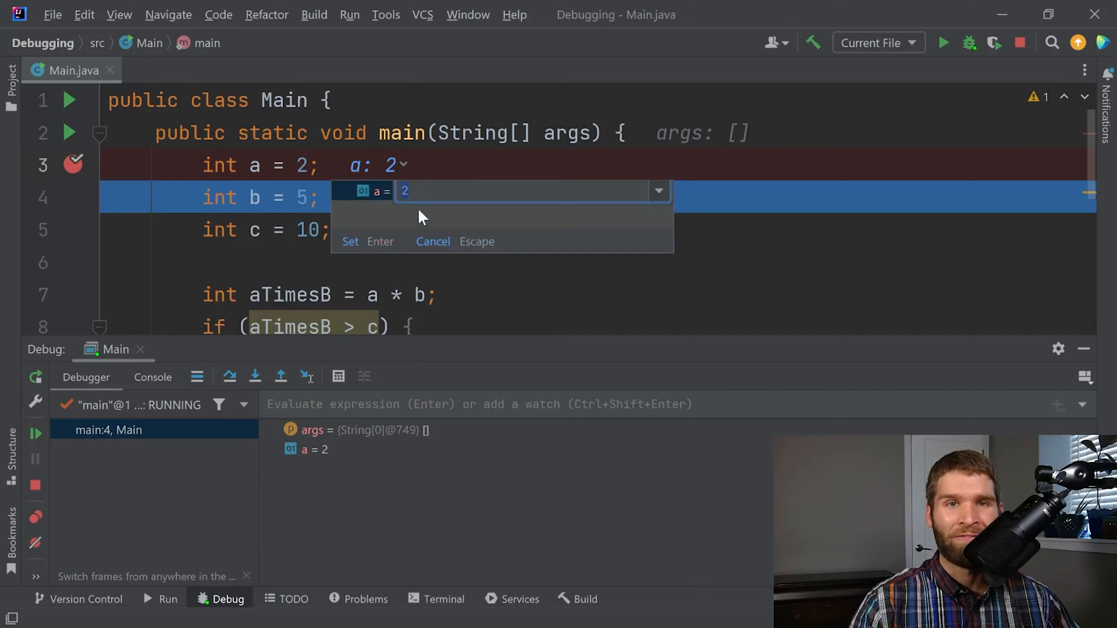
type("9")
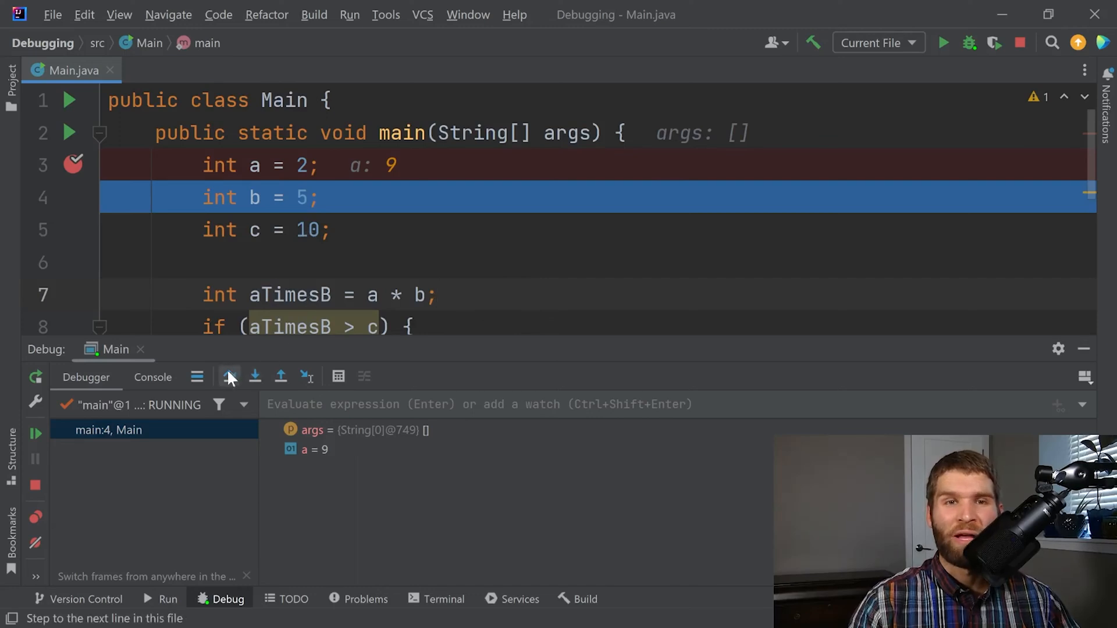
left_click(255, 377)
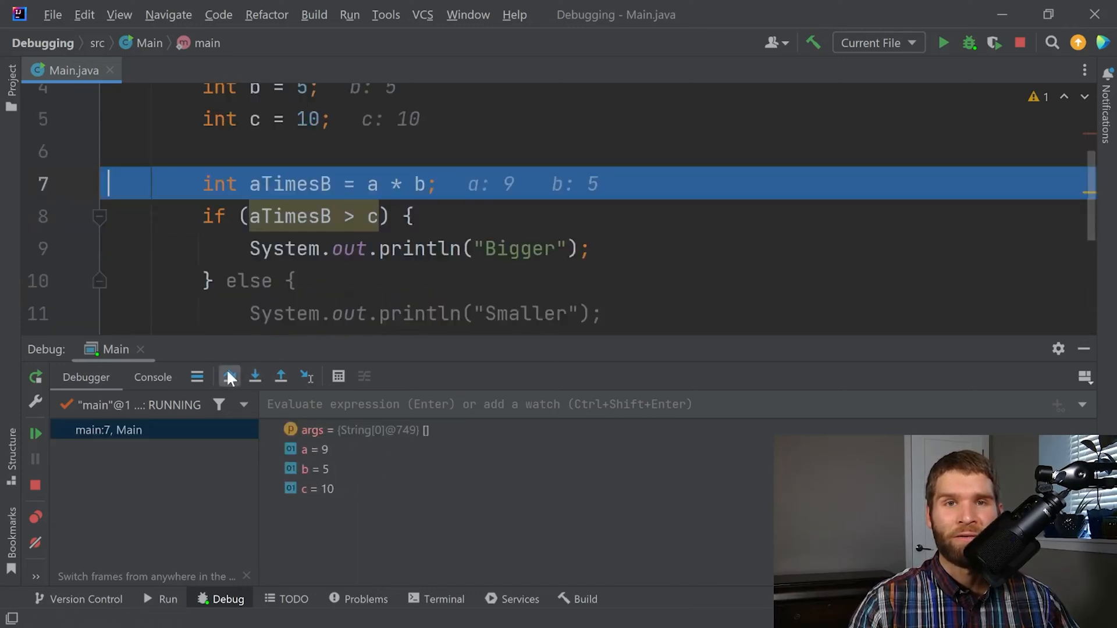
left_click(254, 376)
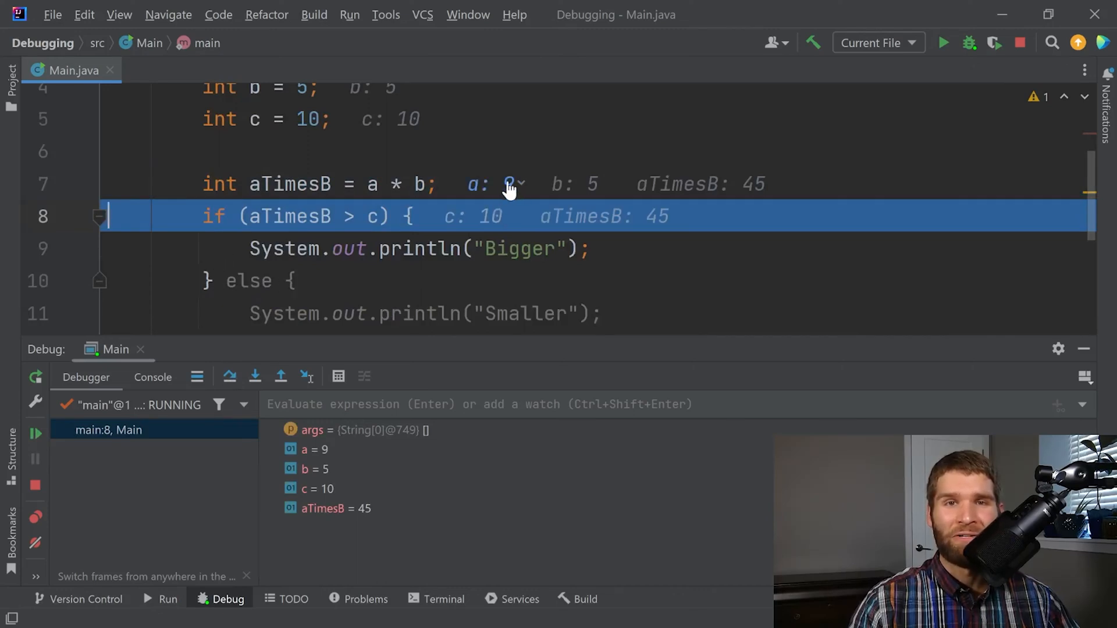
mouse_move(762, 190)
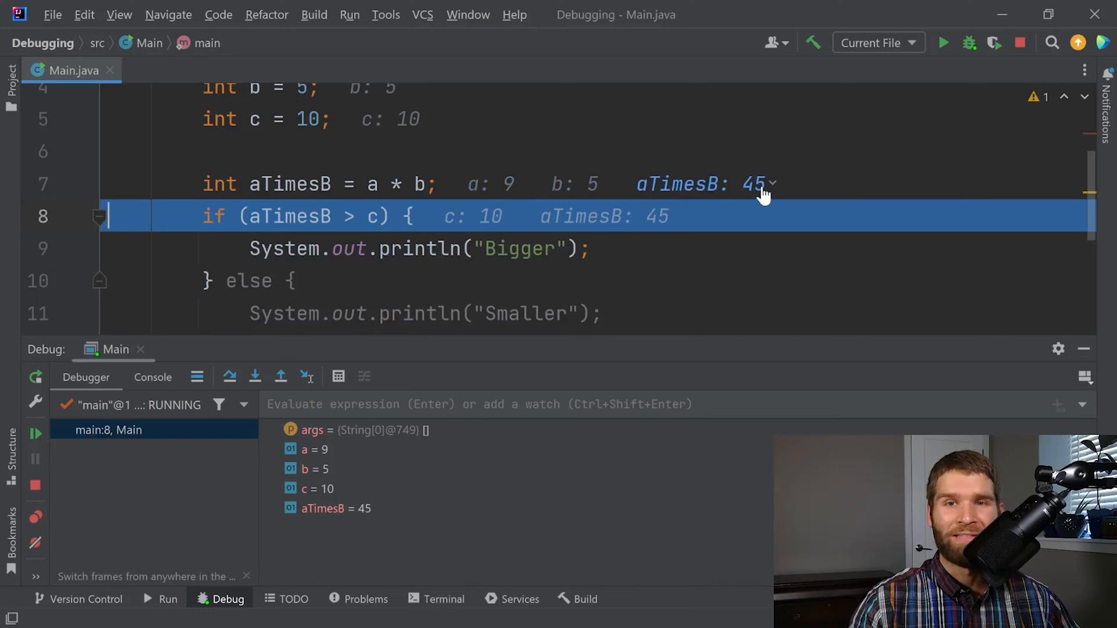
mouse_move(376, 217)
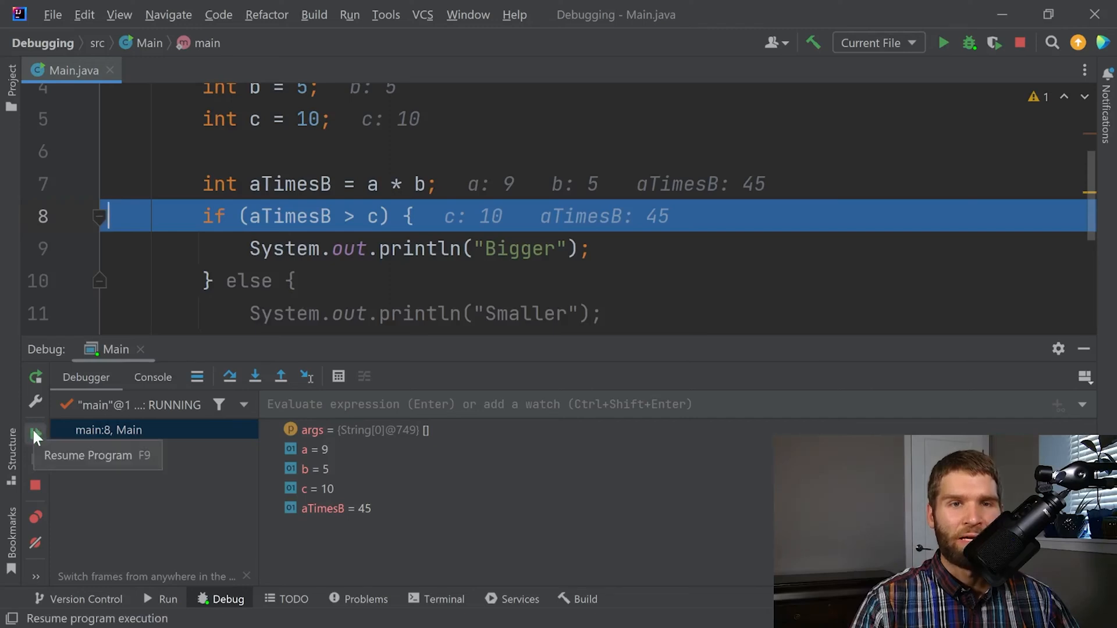
Step: Resume the paused program so the debug run finishes, keeping the line 3 breakpoint
left_click(35, 435)
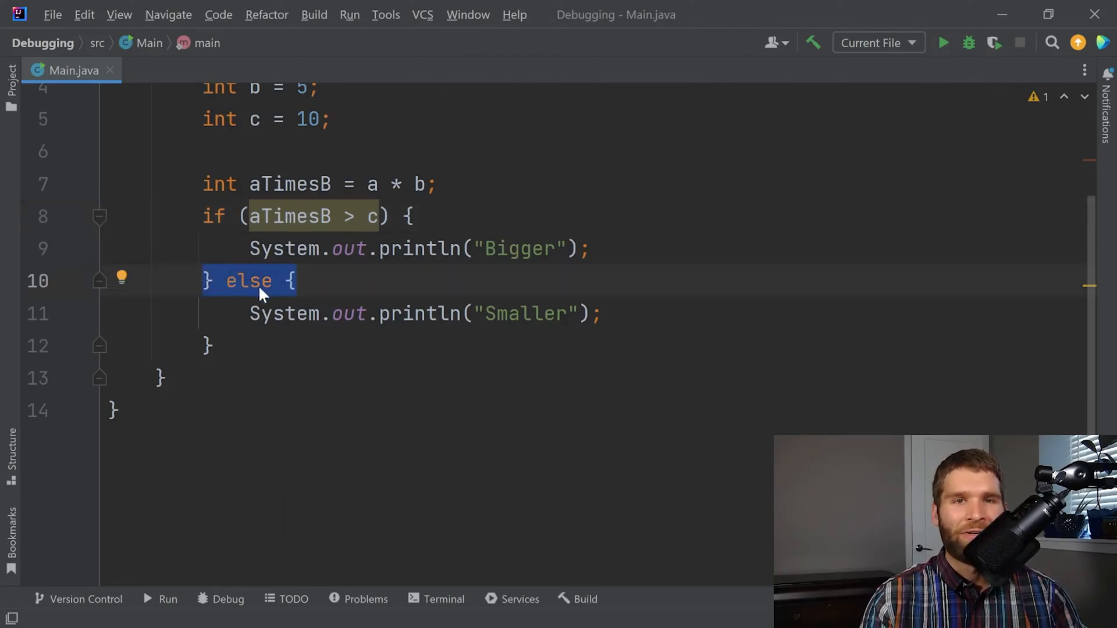
left_click(295, 280)
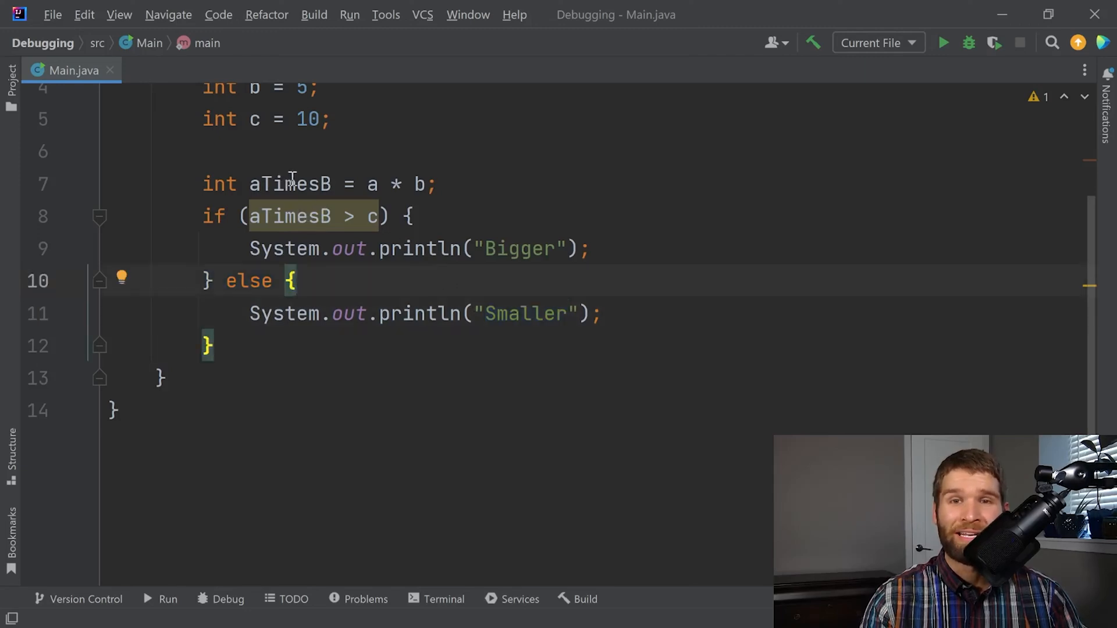
double_click(288, 184)
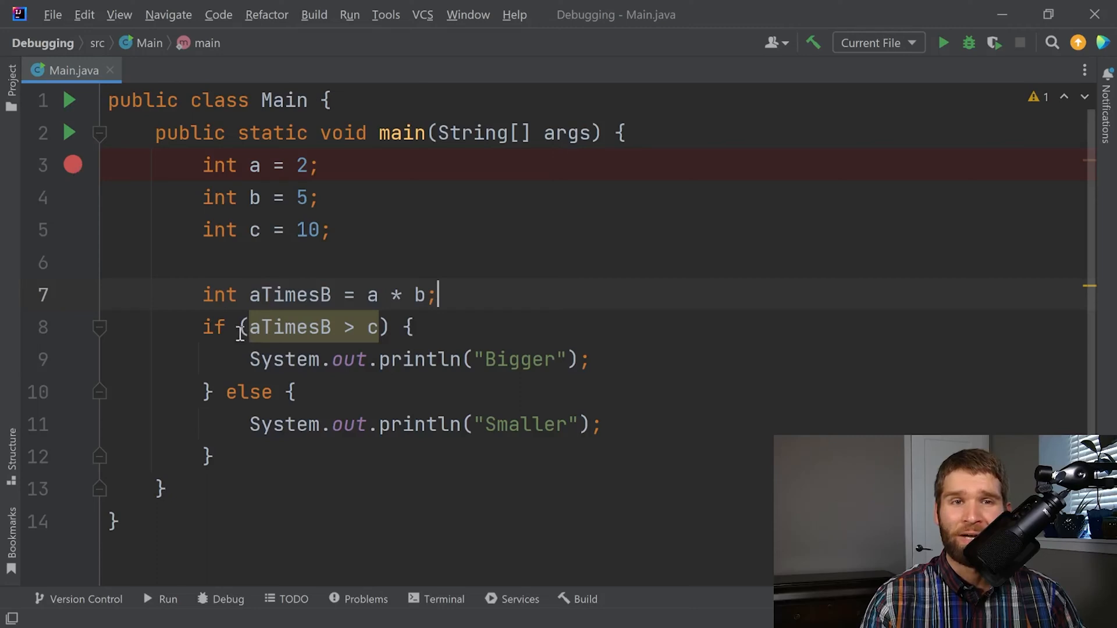
Step: Add a breakpoint on line 8 with the condition aTimesB == c
left_click(72, 327)
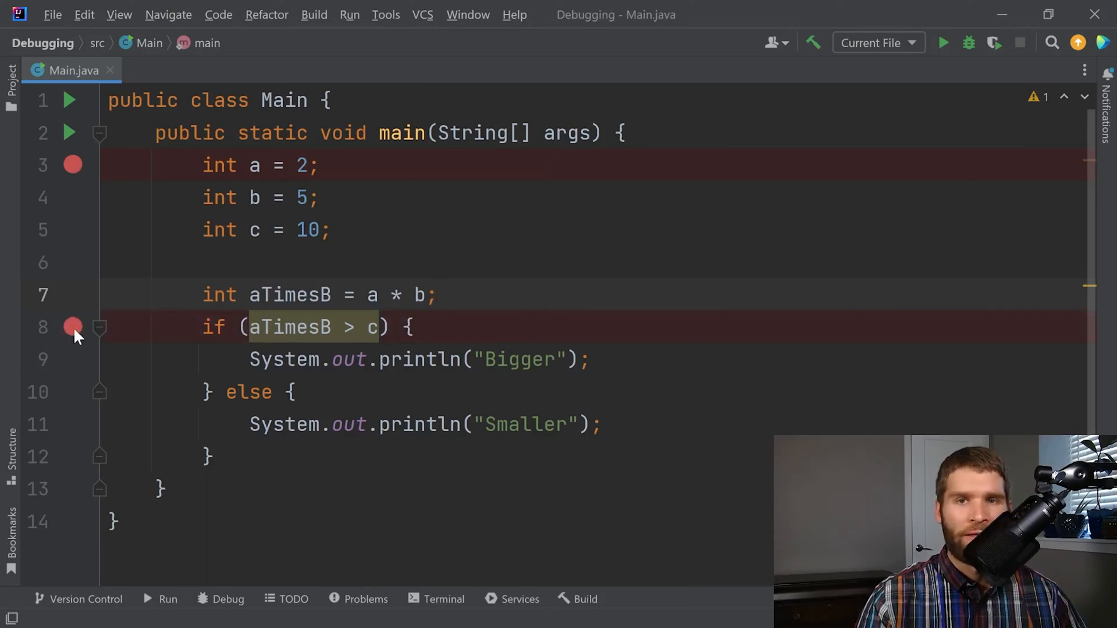
left_click(73, 327)
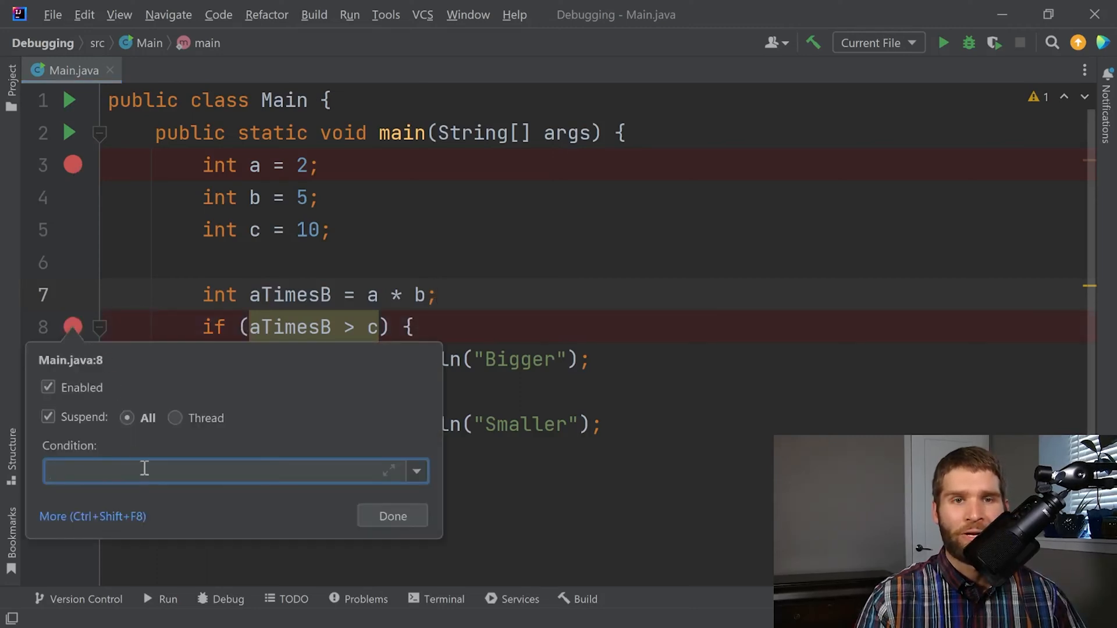
type("ati")
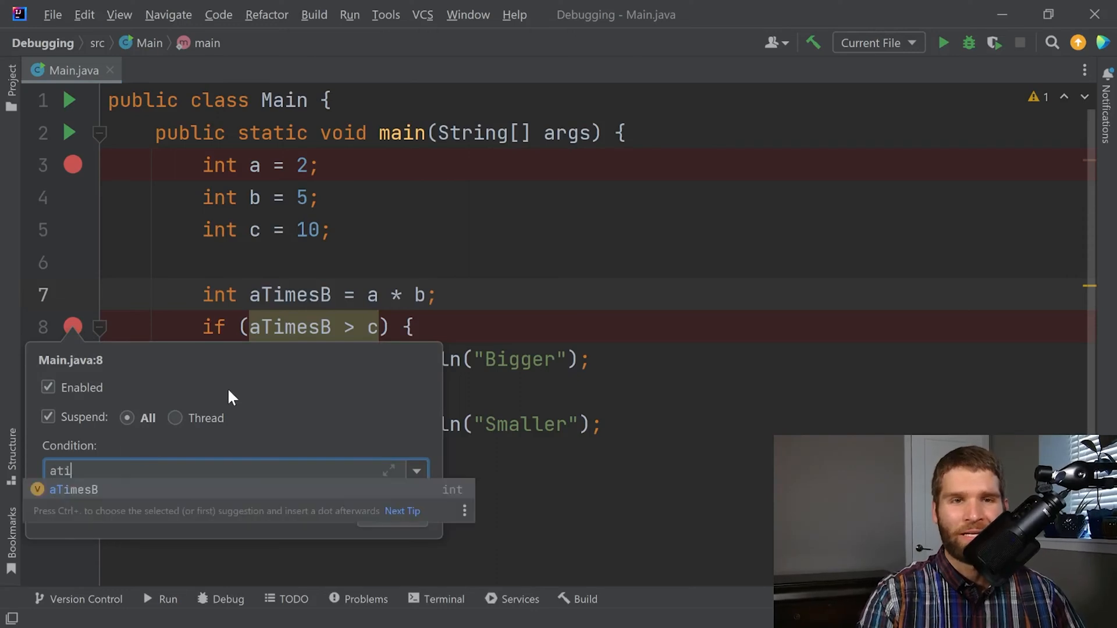
type("TimesB == c")
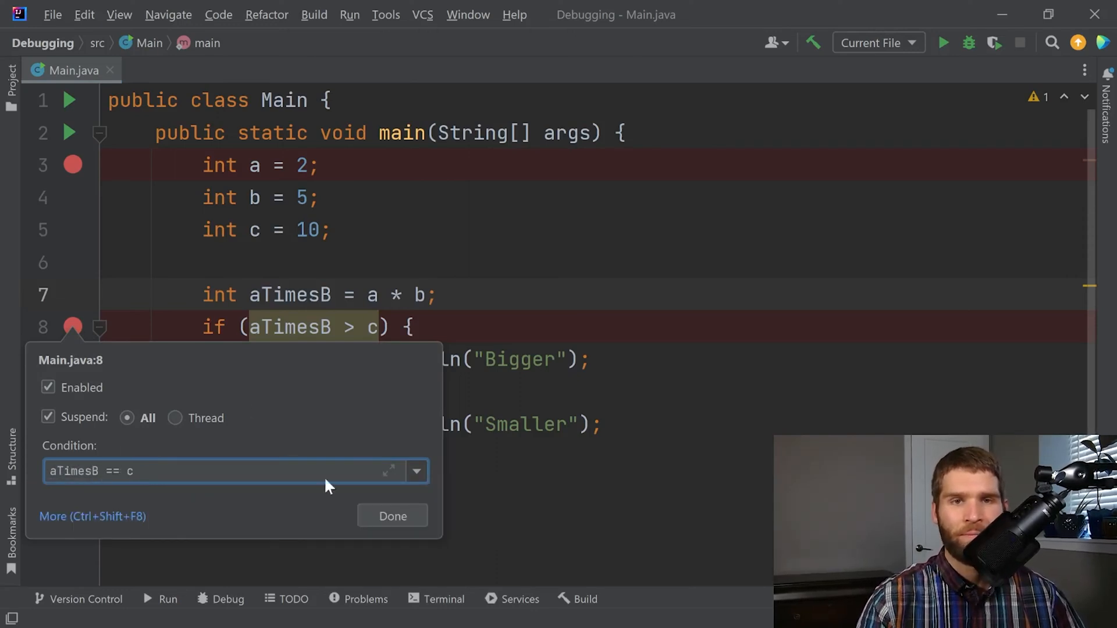
left_click(392, 516)
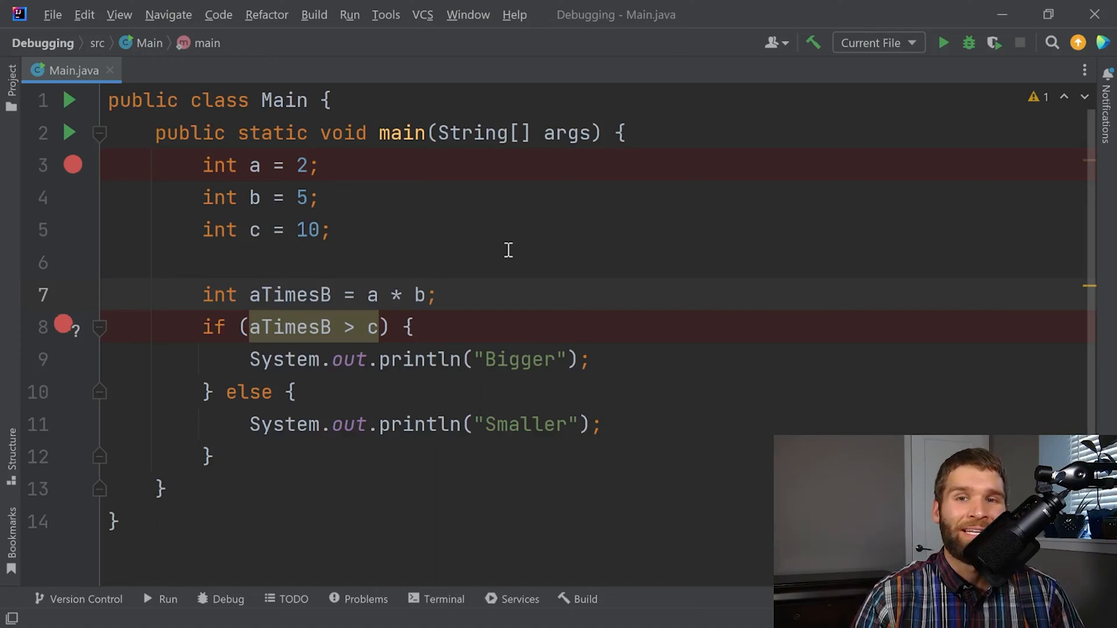
mouse_move(364, 208)
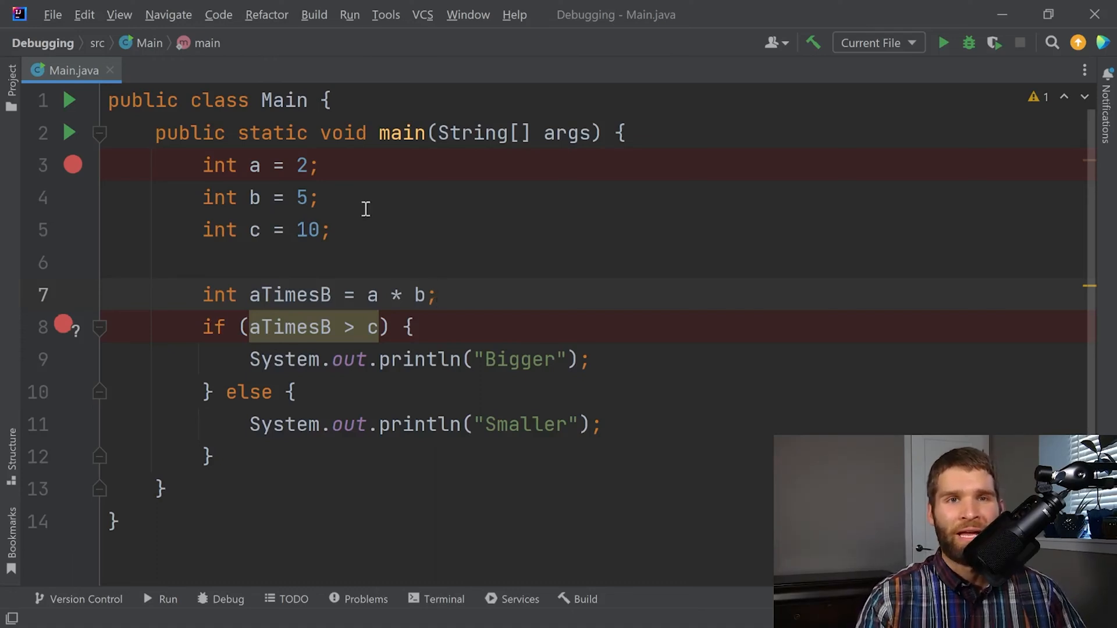
mouse_move(342, 253)
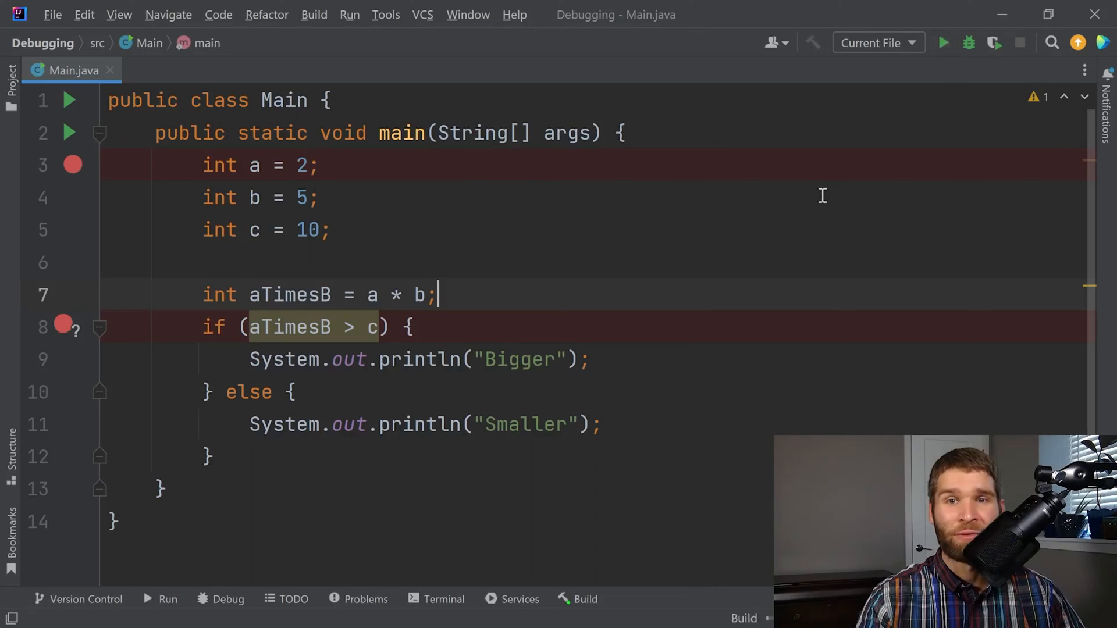
Step: Debug Main so it pauses at line 8 with aTimesB and c both 10
left_click(967, 43)
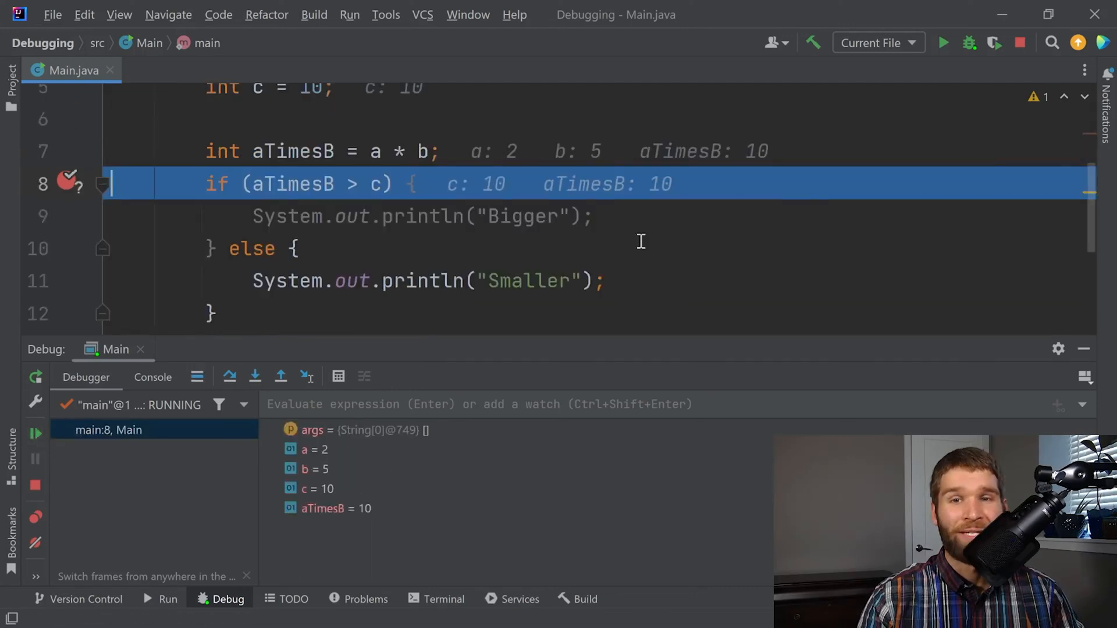
mouse_move(463, 203)
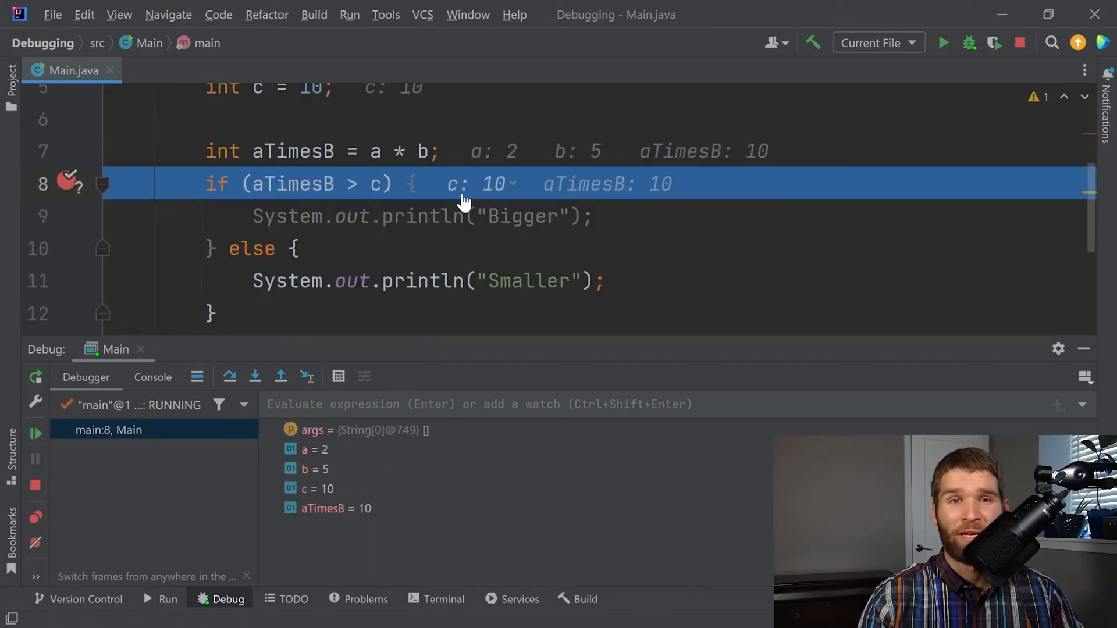
mouse_move(587, 183)
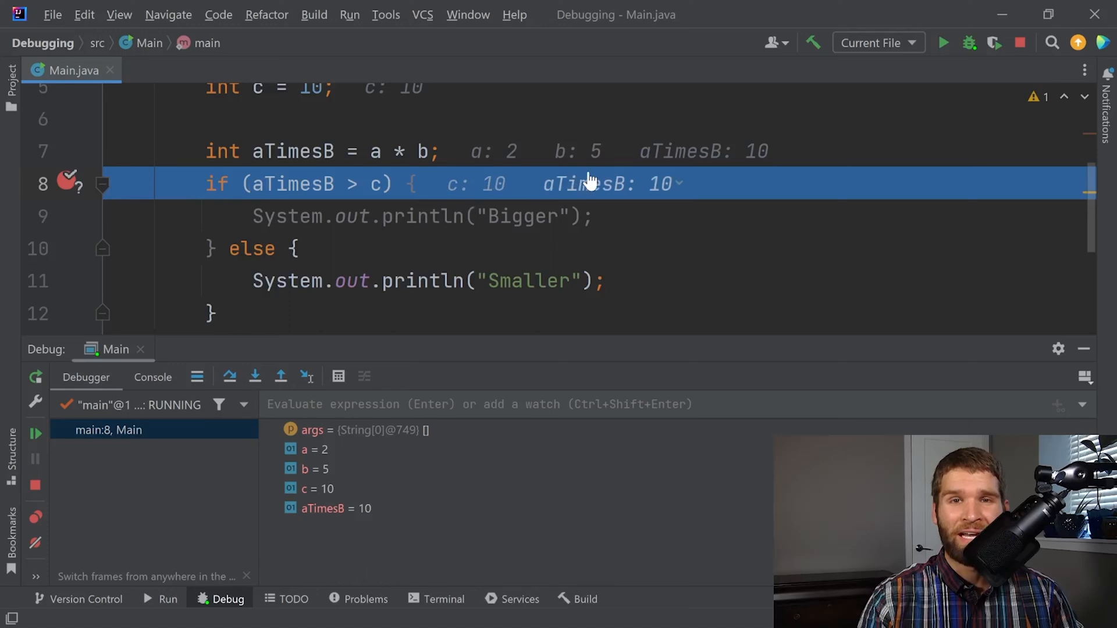
mouse_move(673, 192)
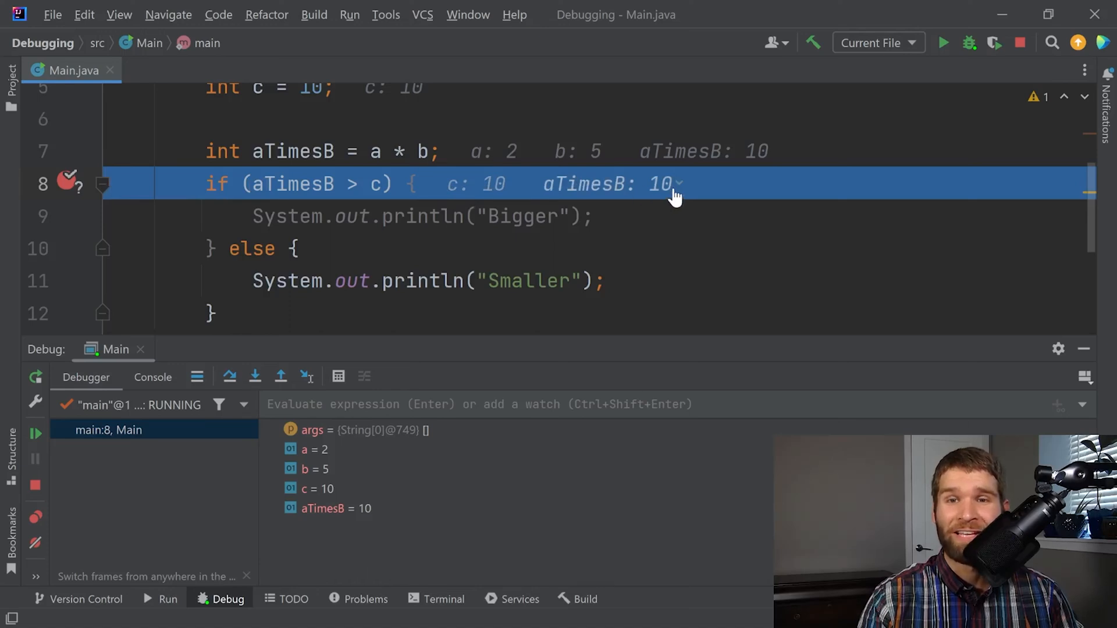
mouse_move(900, 143)
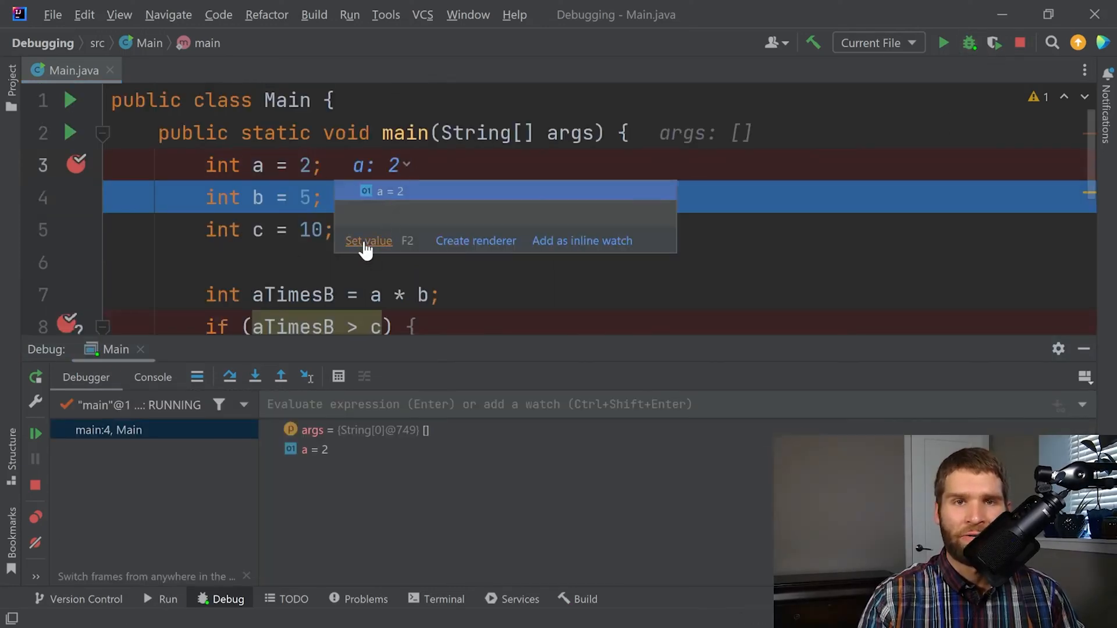
left_click(368, 241)
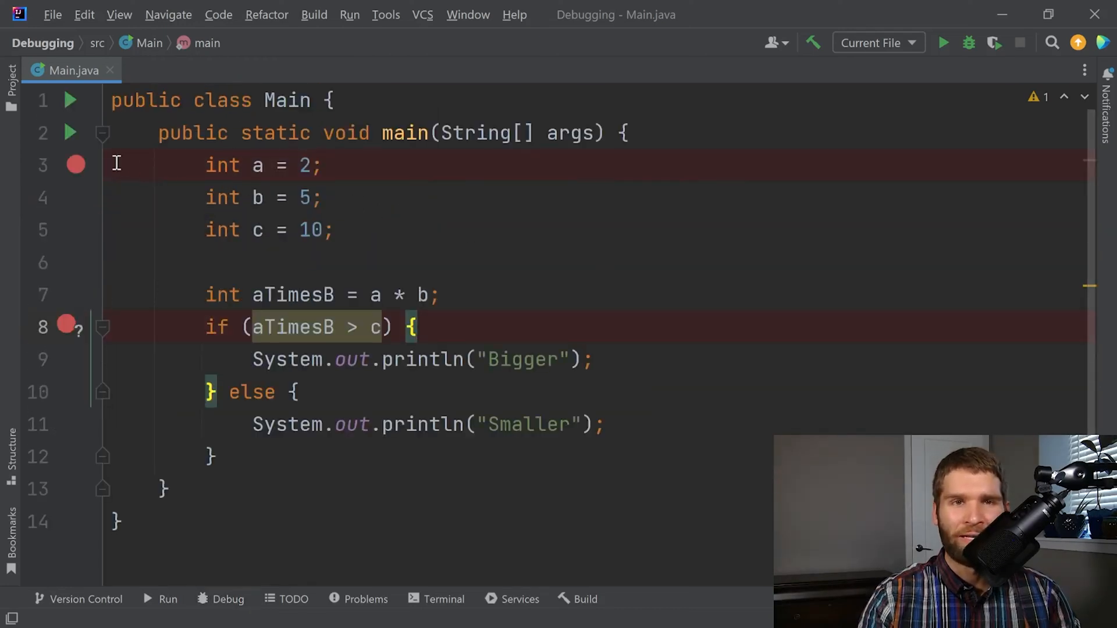
mouse_move(75, 165)
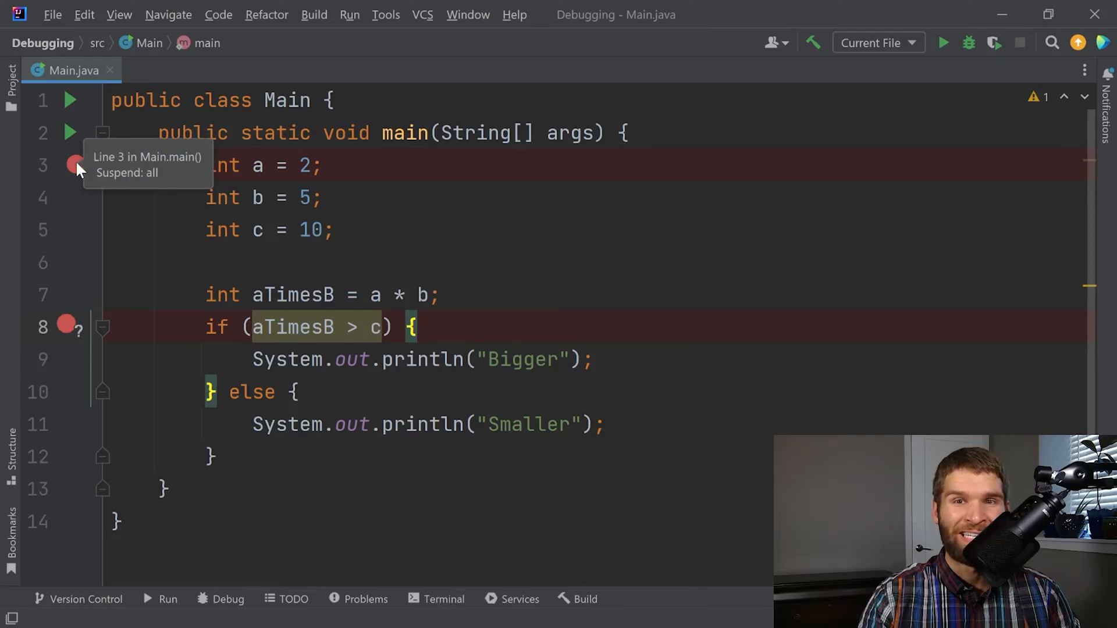
Step: Disable the line 3 breakpoint and start a new debug session
left_click(75, 165)
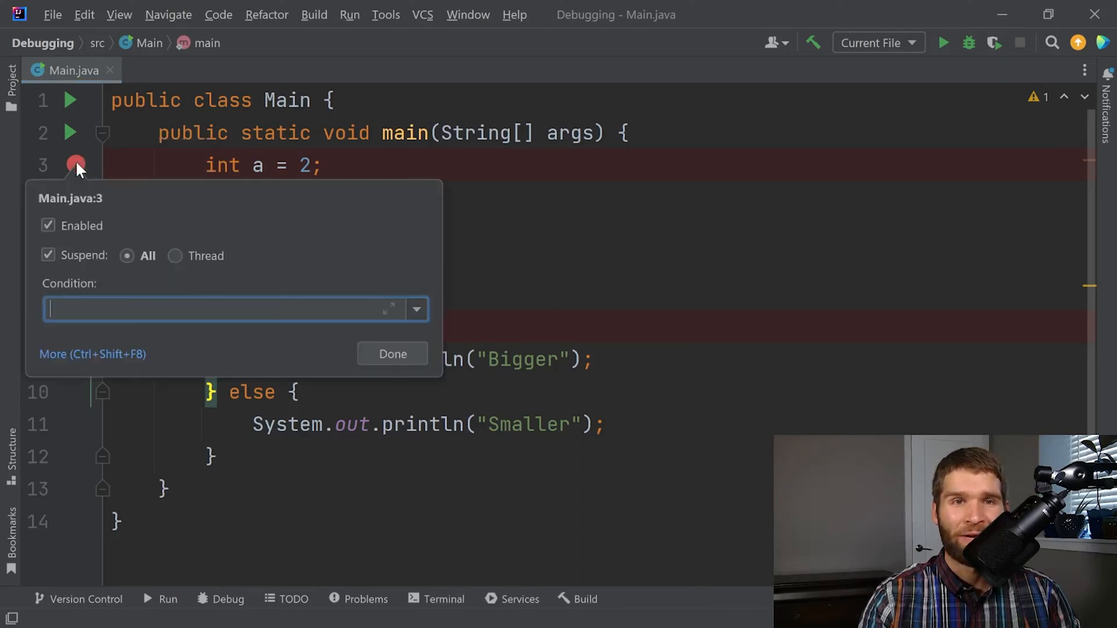
left_click(47, 225)
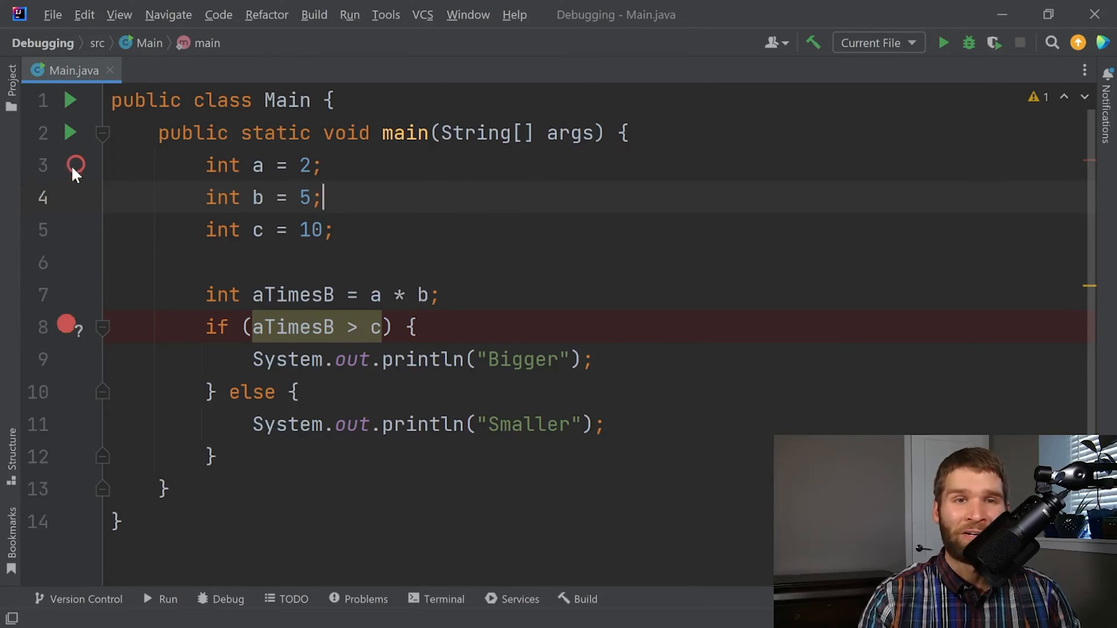
mouse_move(75, 165)
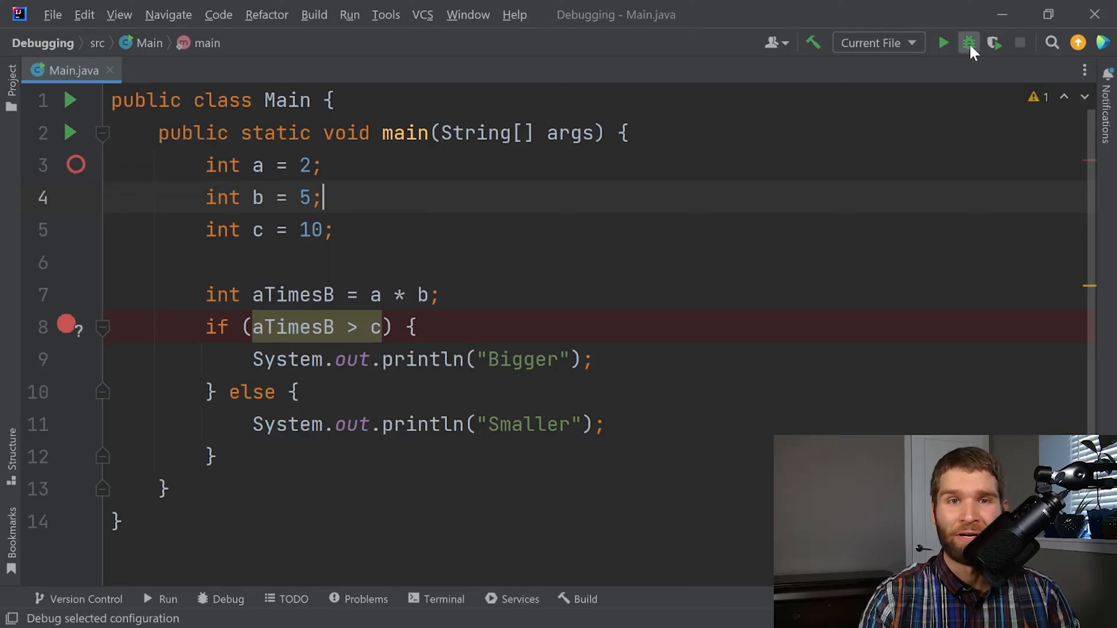
left_click(967, 43)
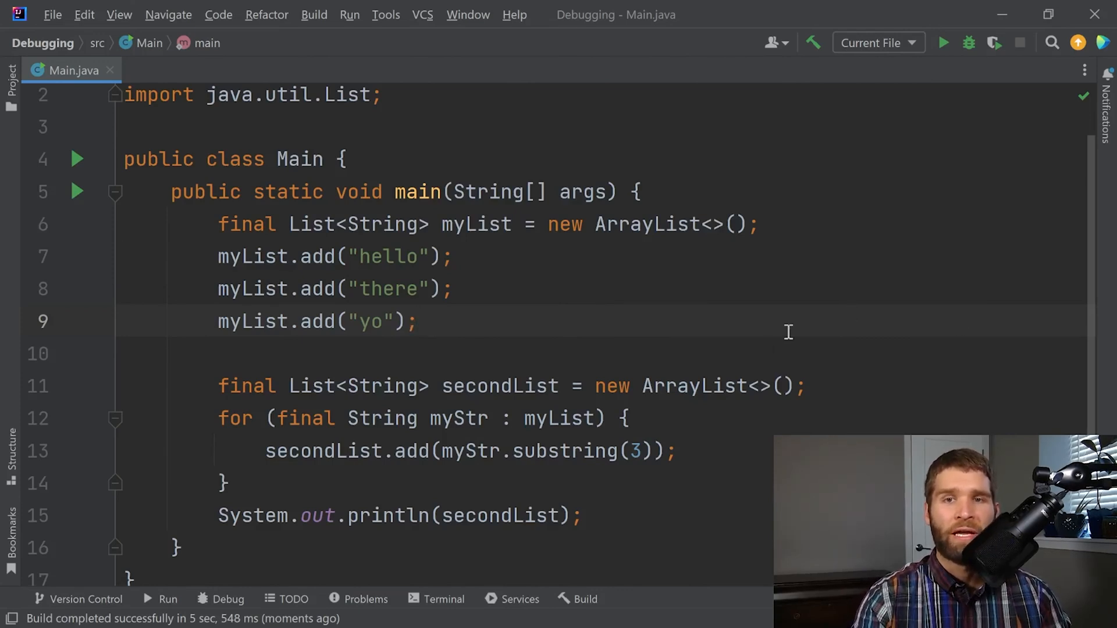
mouse_move(669, 424)
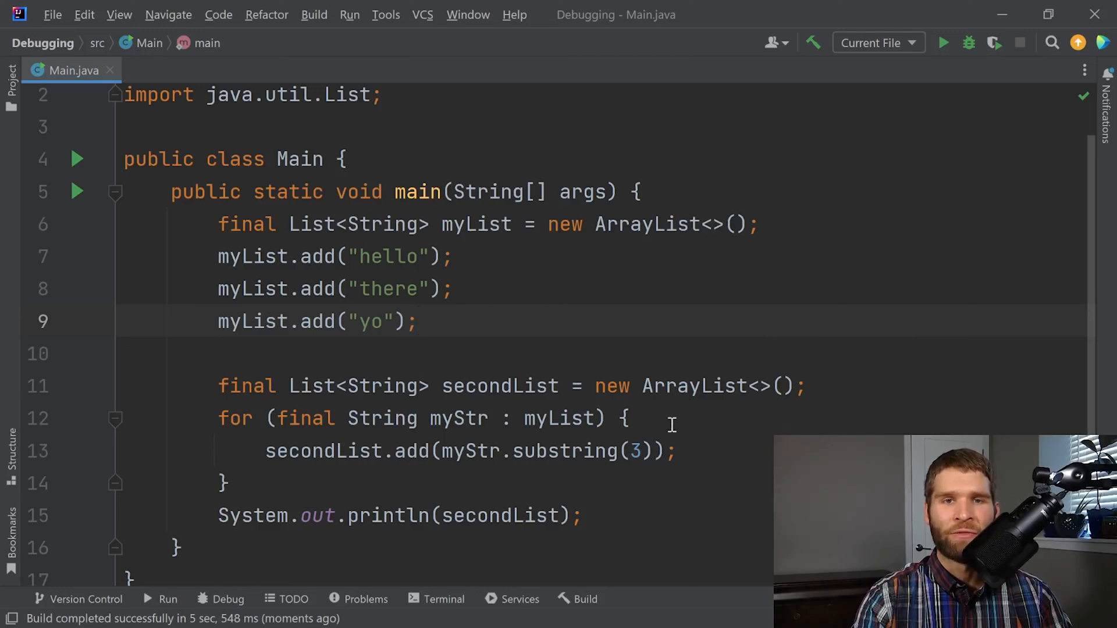
mouse_move(662, 483)
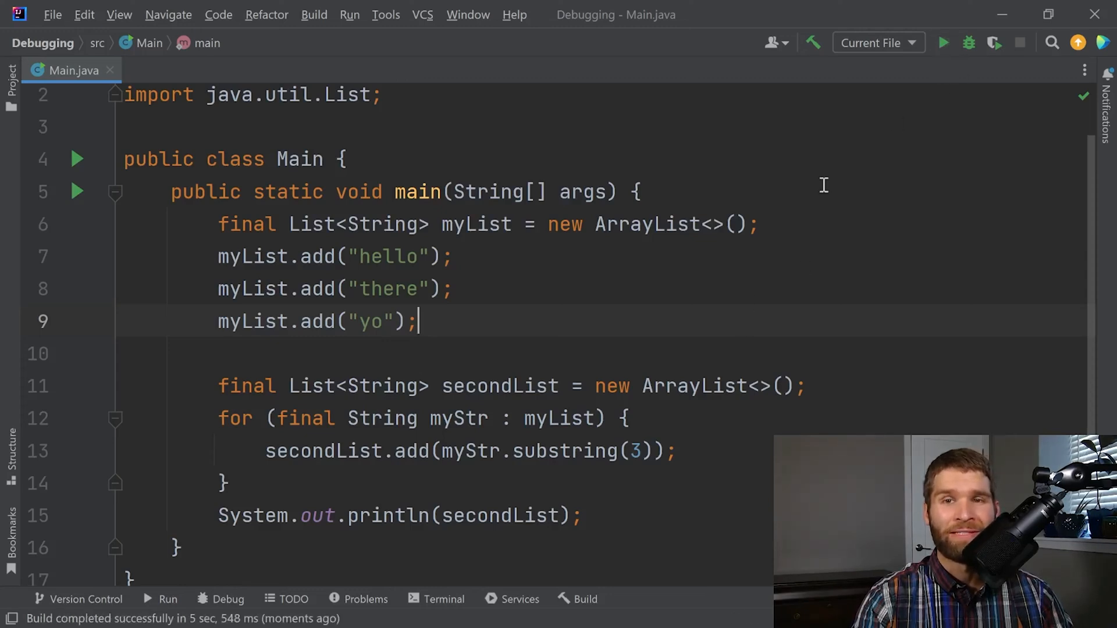
Step: Select the line adding 'yo' to myList in the Main.java list code
left_click(942, 43)
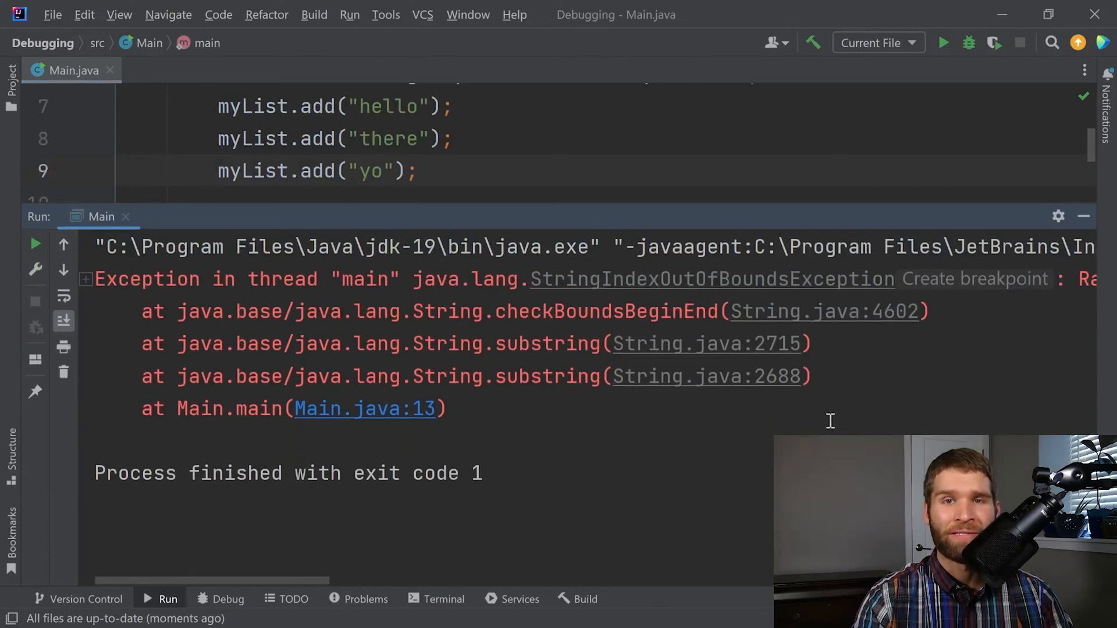
left_click(365, 408)
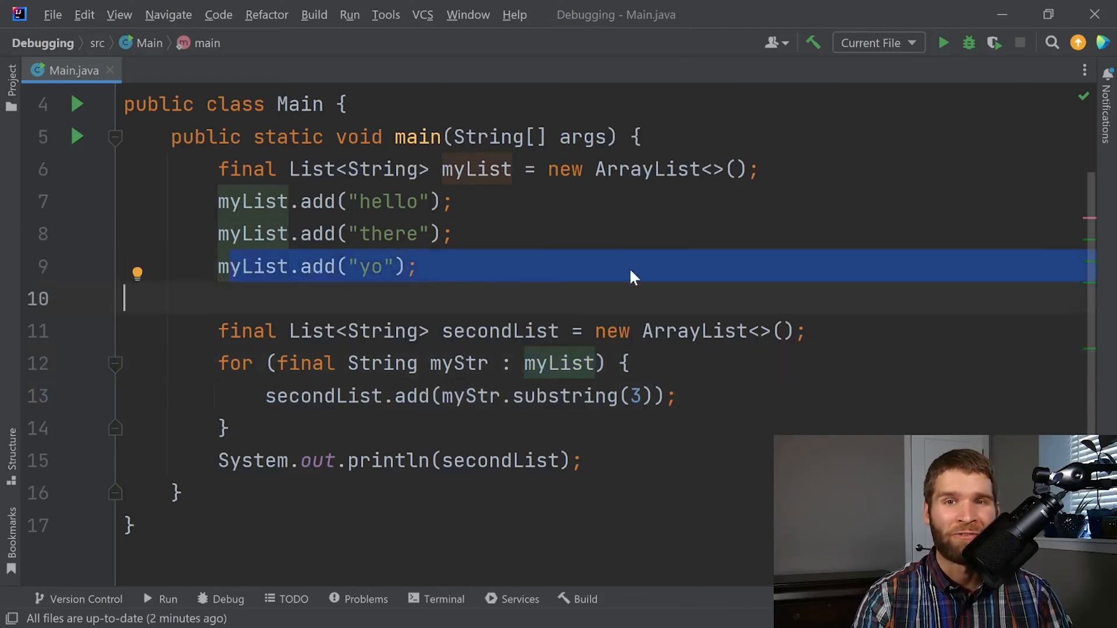
left_click(418, 266)
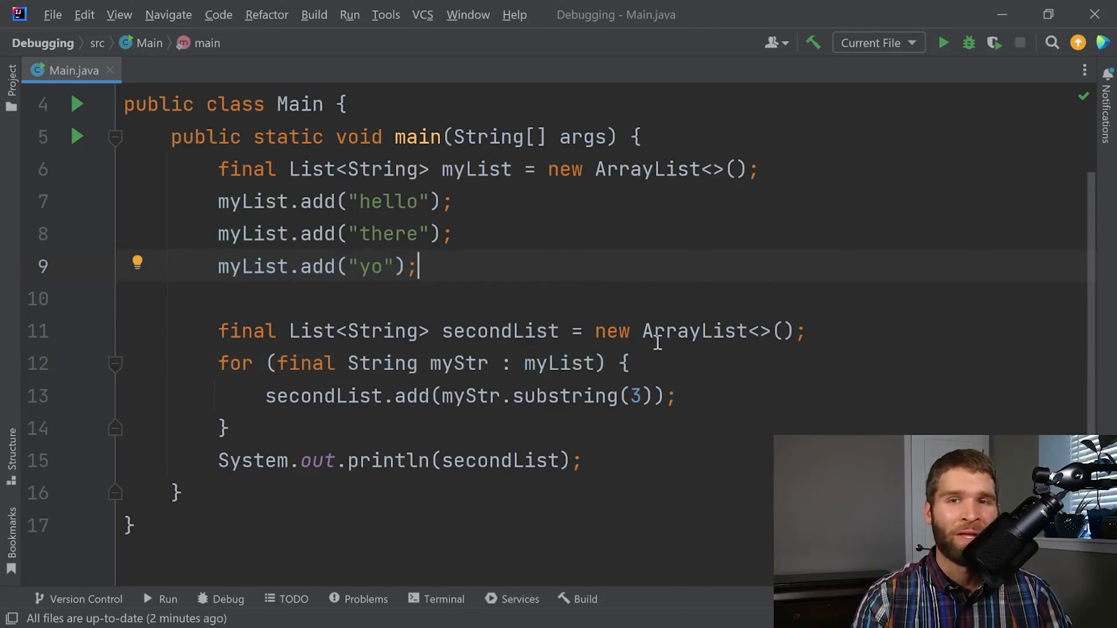
mouse_move(644, 237)
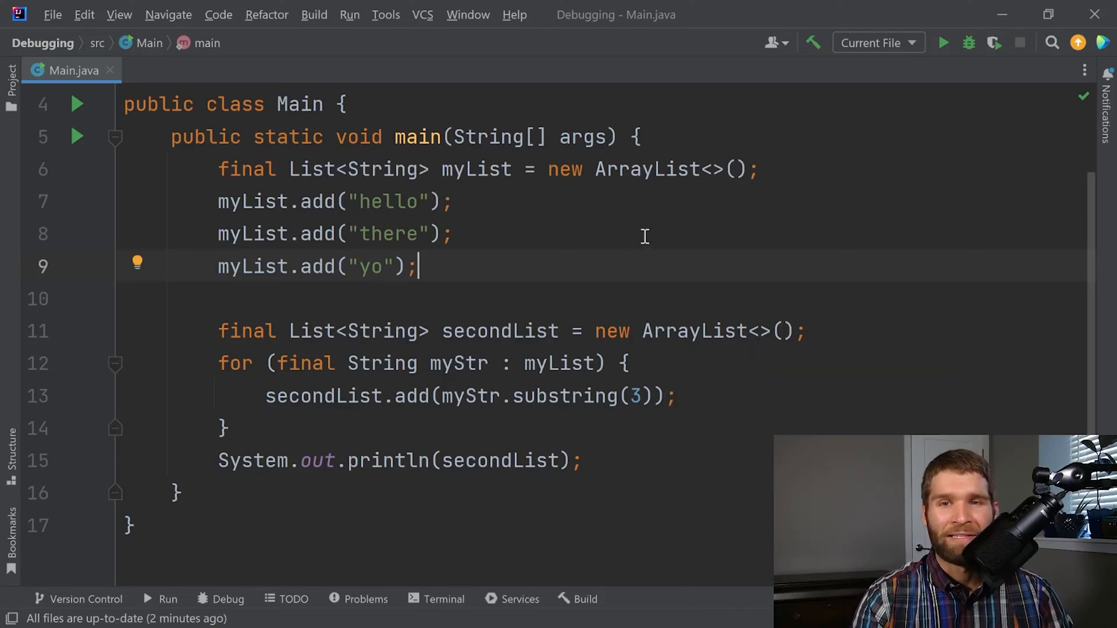
mouse_move(91, 400)
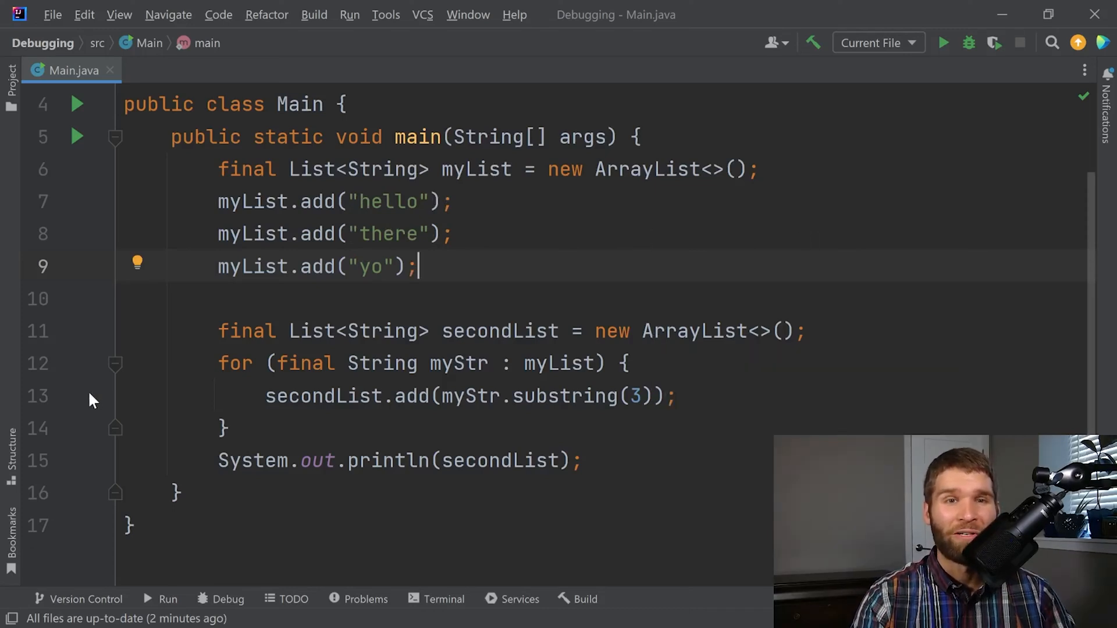
Step: Add a breakpoint at line 13 and start Main under the debugger
left_click(88, 396)
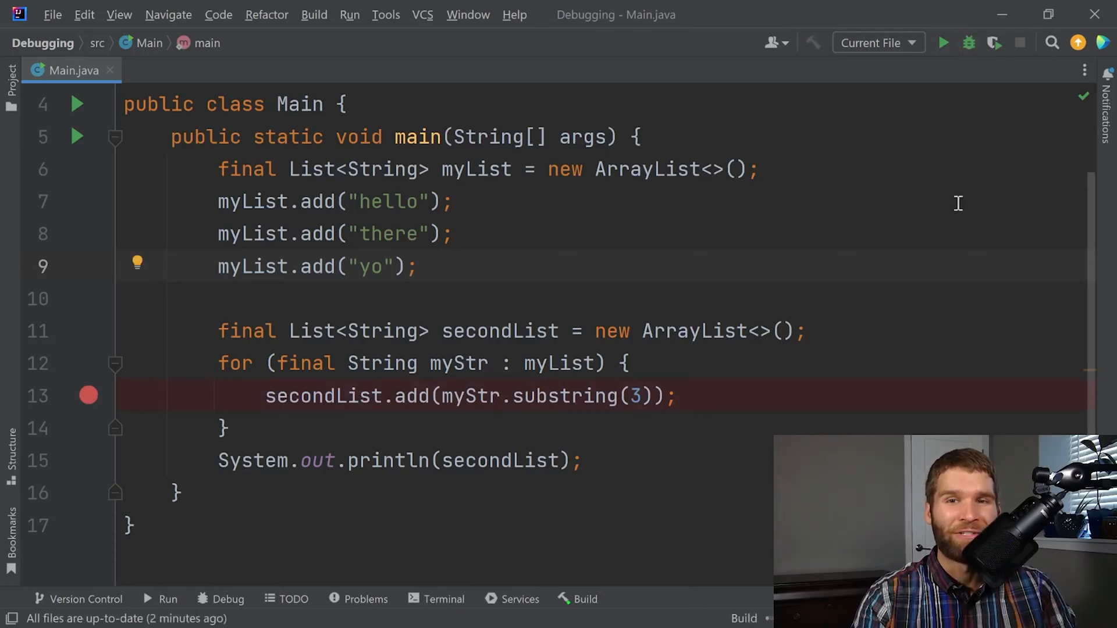
left_click(967, 43)
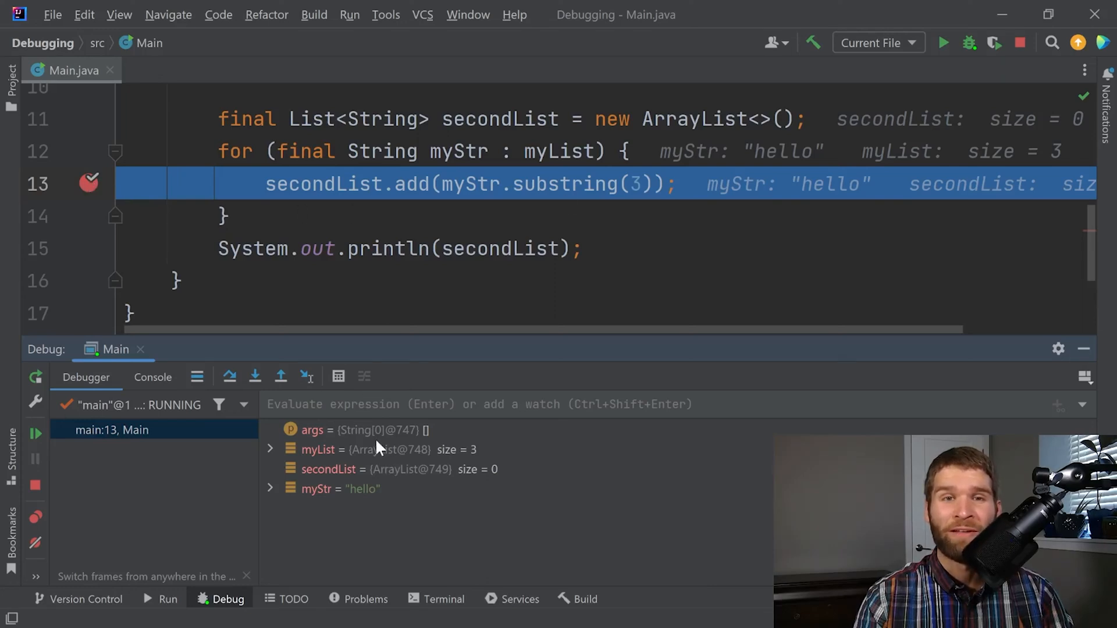
mouse_move(599, 230)
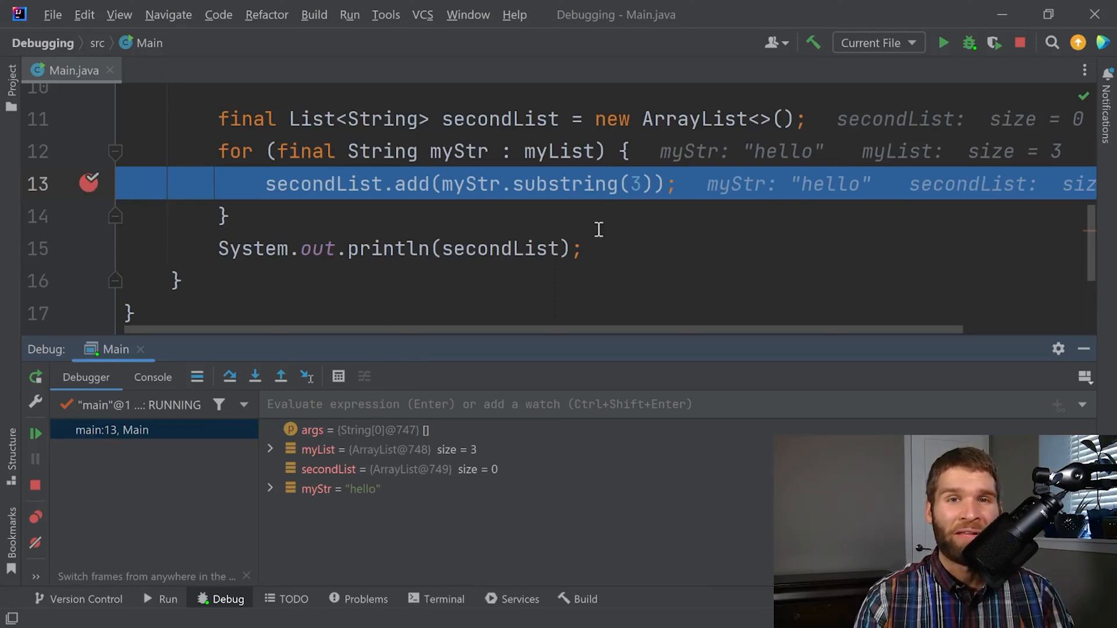
scroll("up", 3)
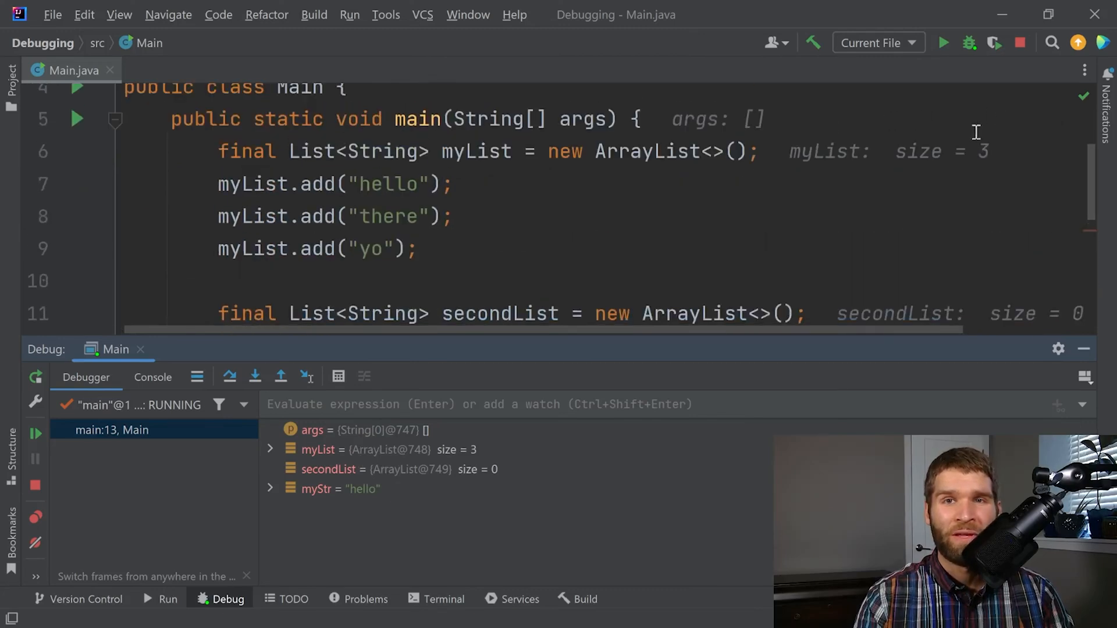
mouse_move(909, 175)
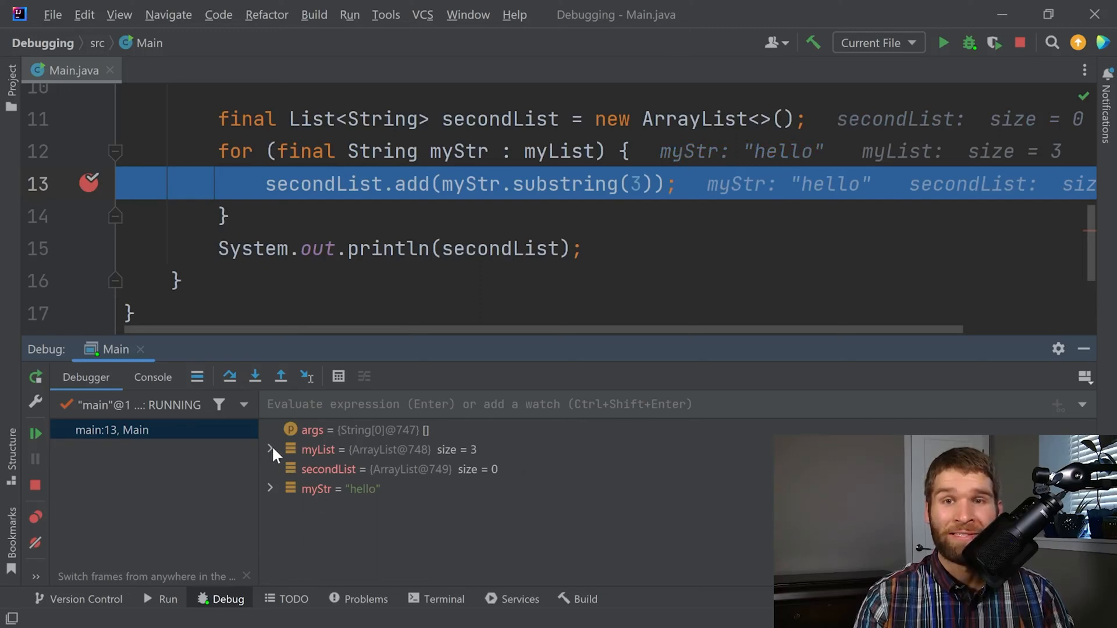
Step: Expand myList's 'hello', 'there' and 'yo' elements, including hello's byte values
left_click(270, 450)
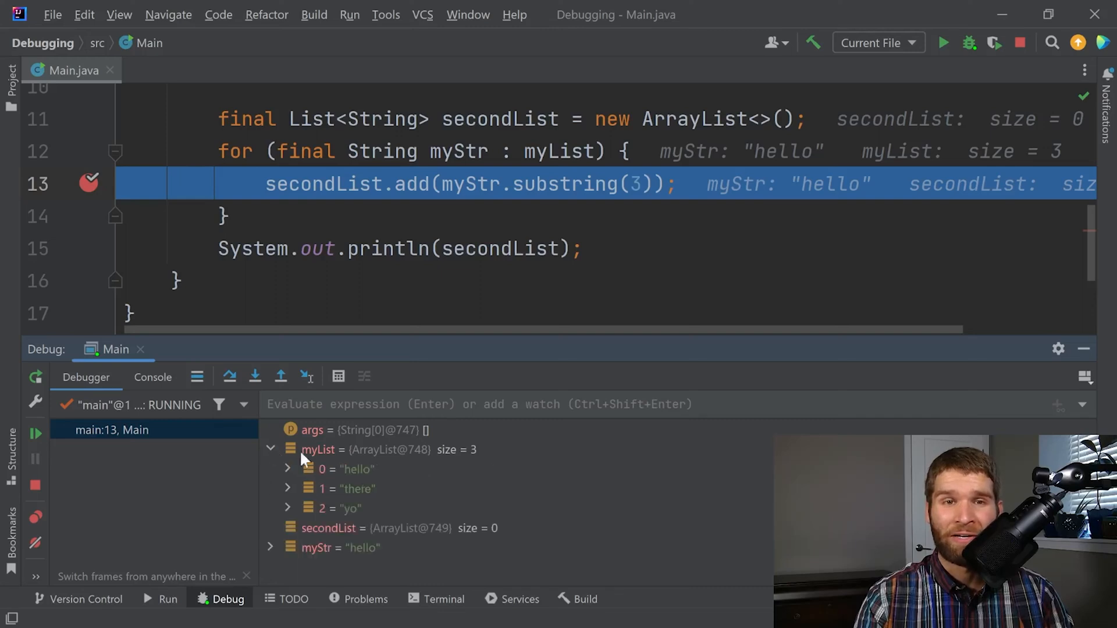
mouse_move(356, 477)
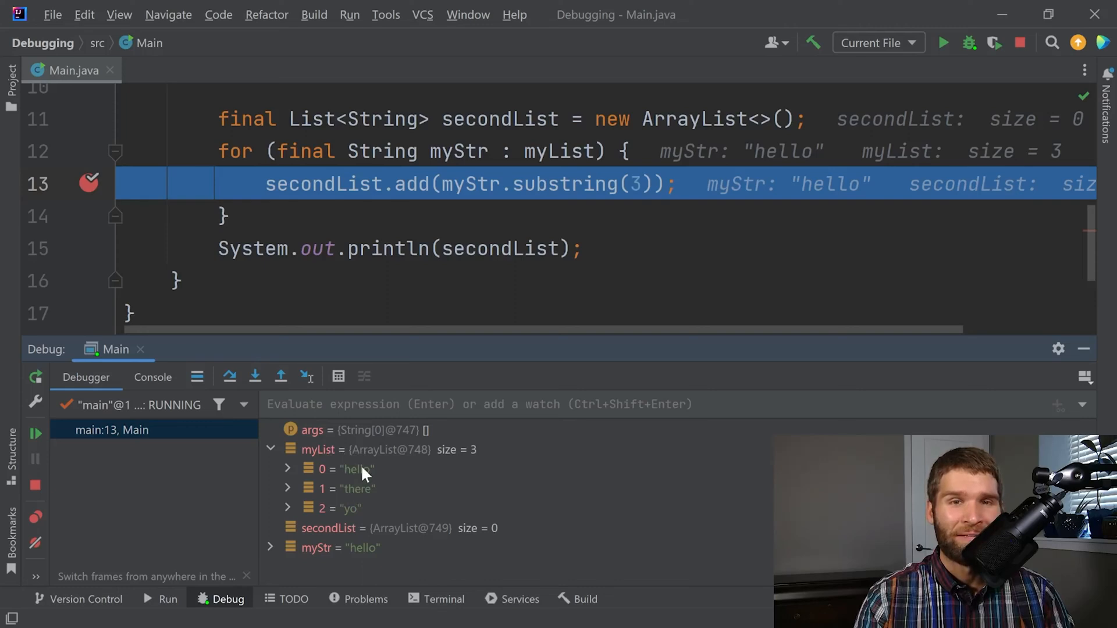
mouse_move(299, 488)
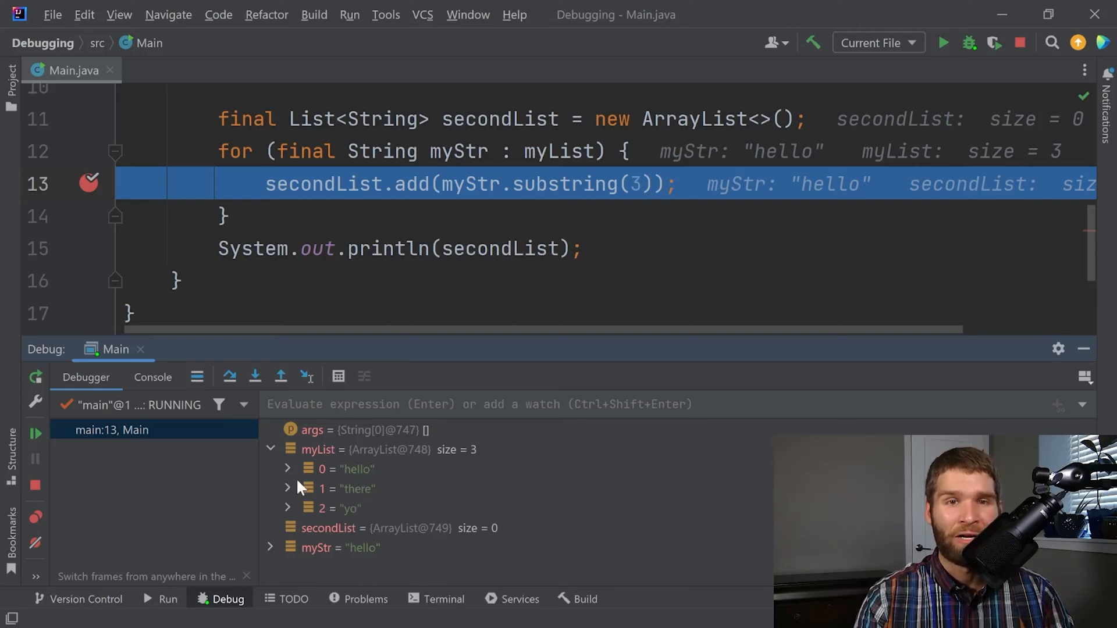
left_click(287, 469)
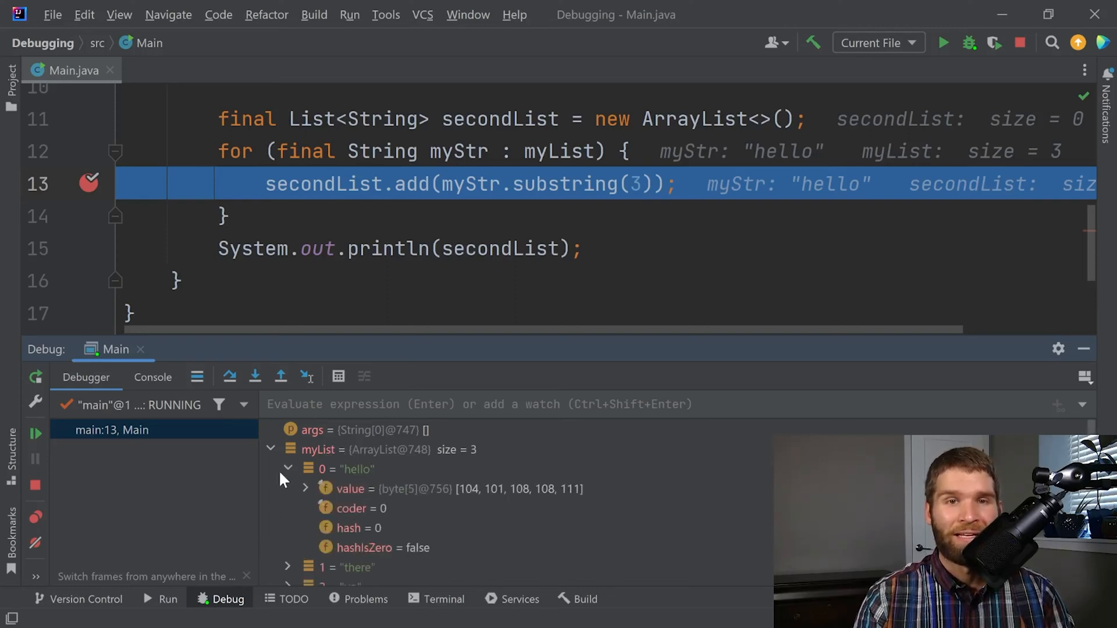
left_click(306, 489)
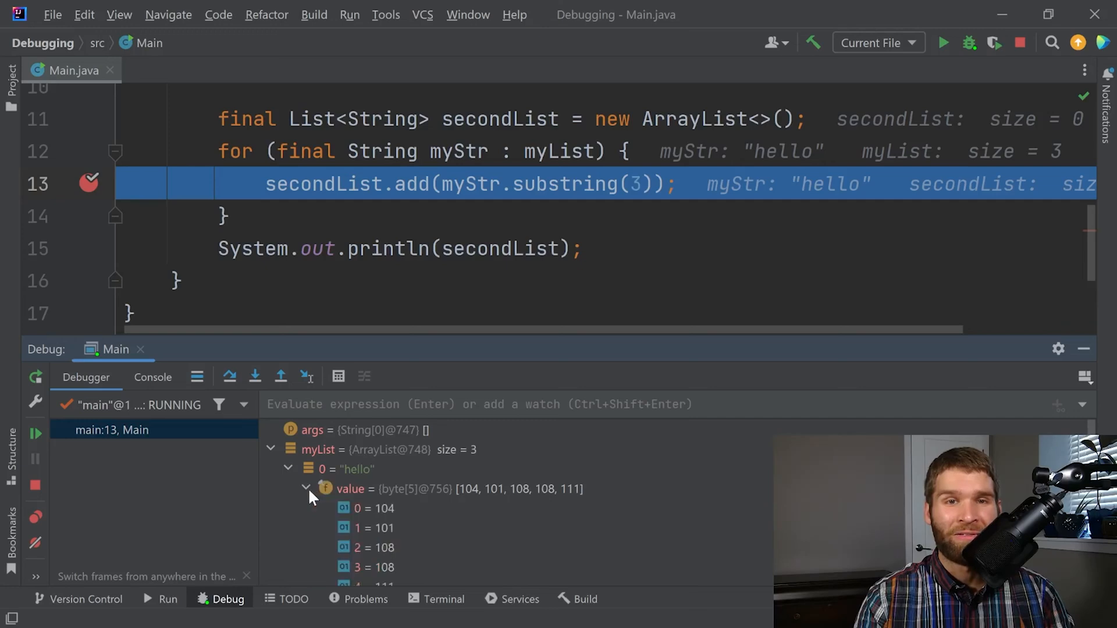
scroll("down", 3)
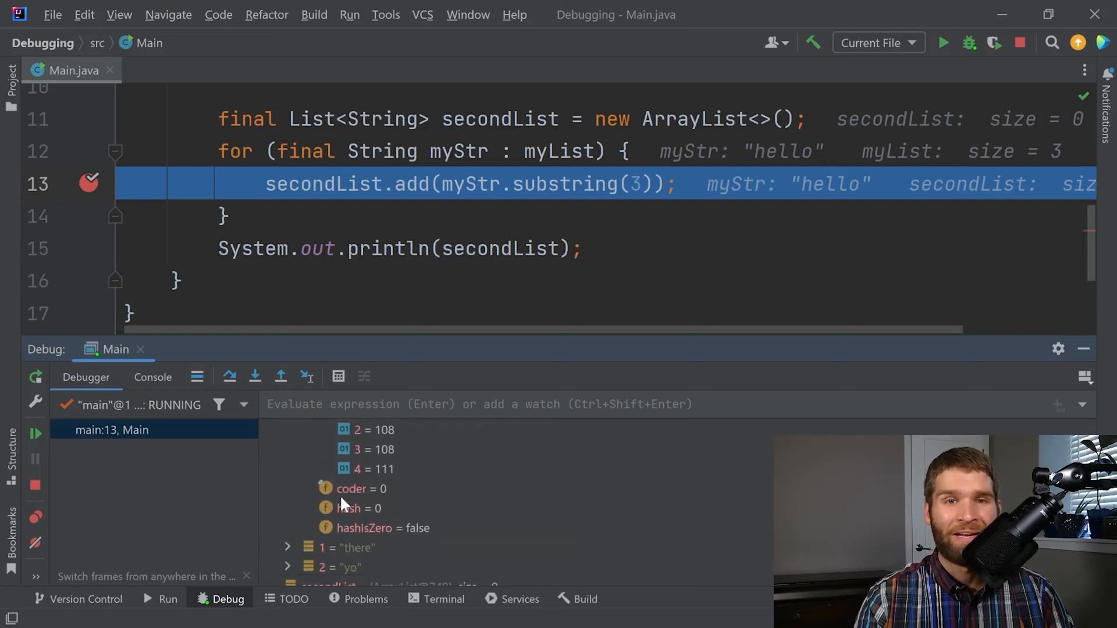
left_click(287, 517)
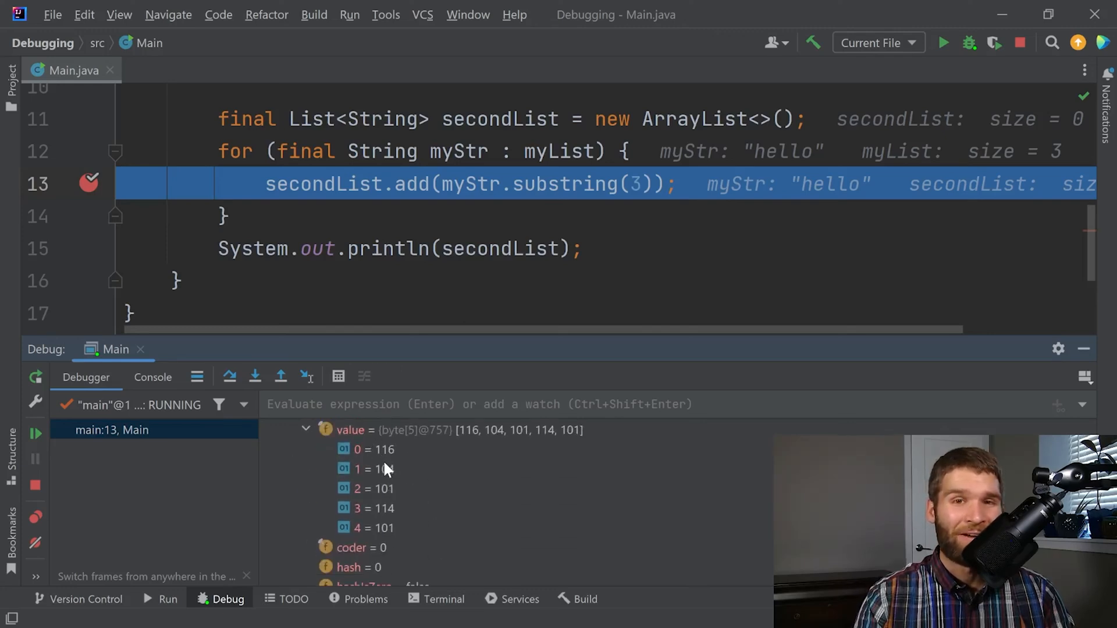
scroll("down", 3)
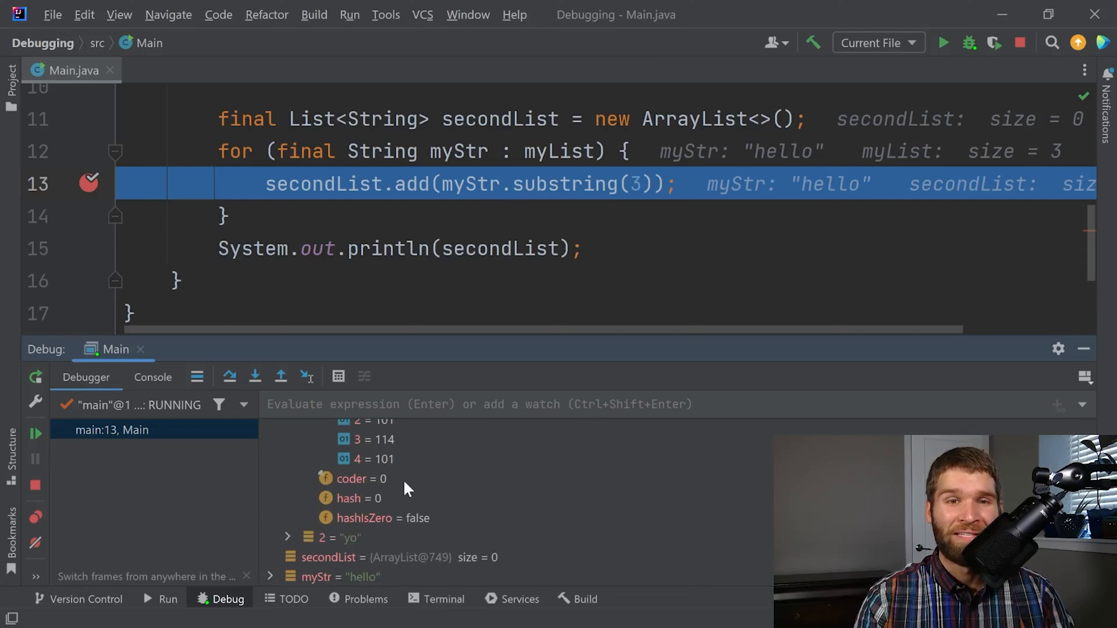
mouse_move(555, 520)
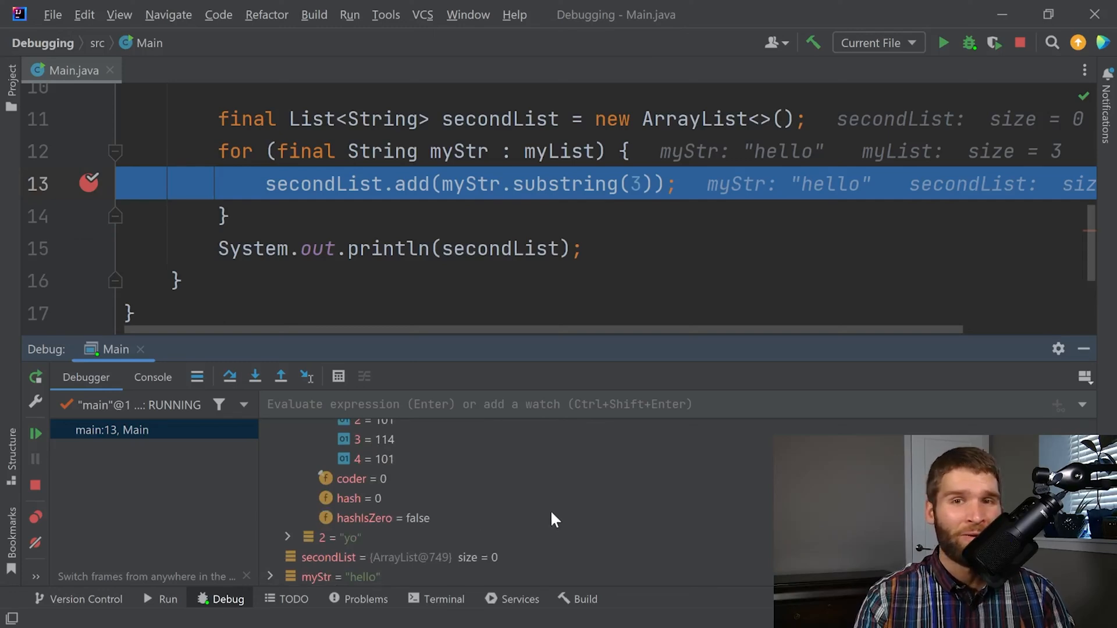
mouse_move(363, 544)
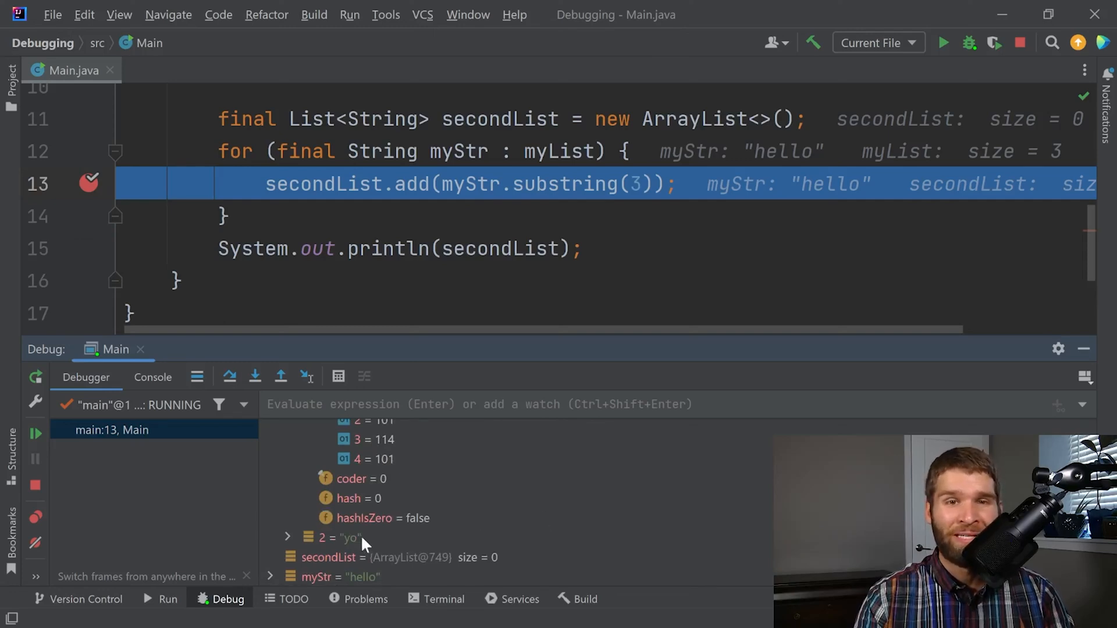
left_click(288, 537)
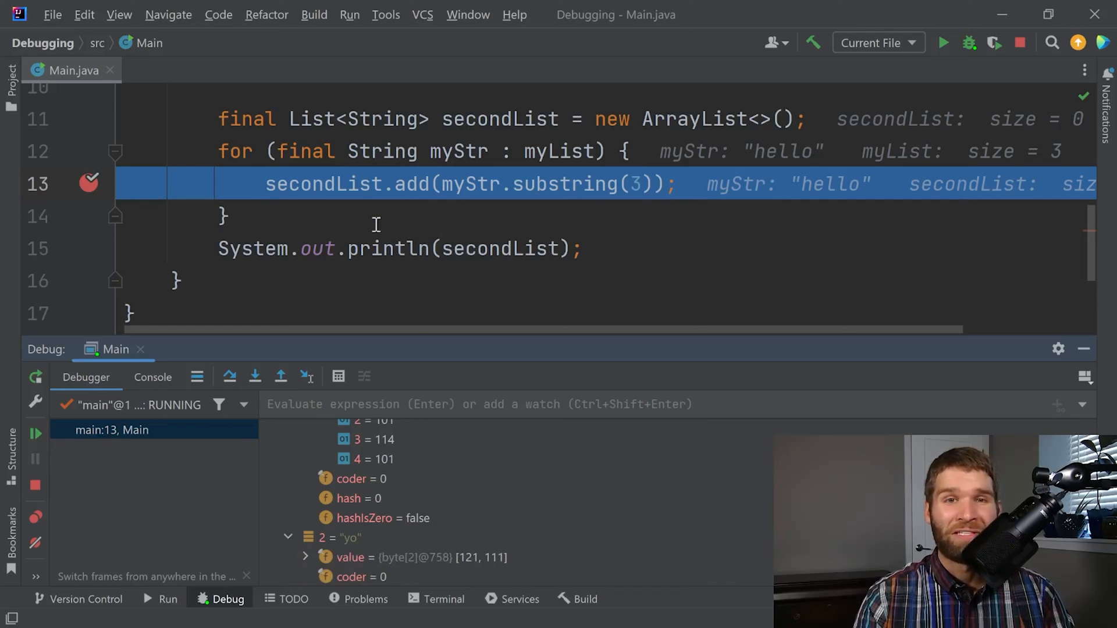
mouse_move(623, 274)
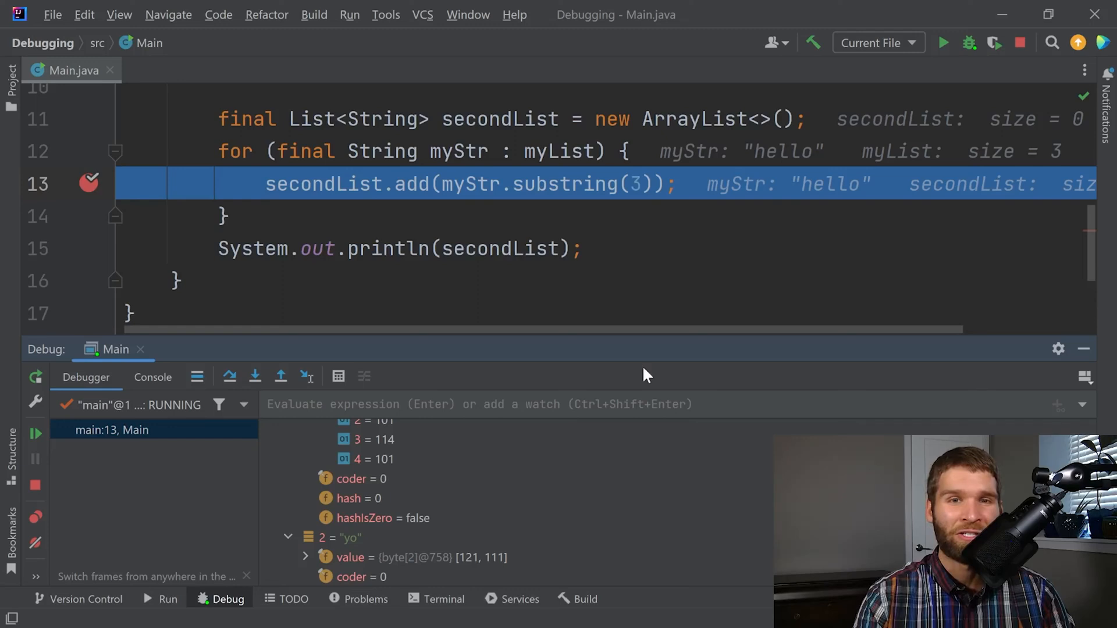
mouse_move(424, 488)
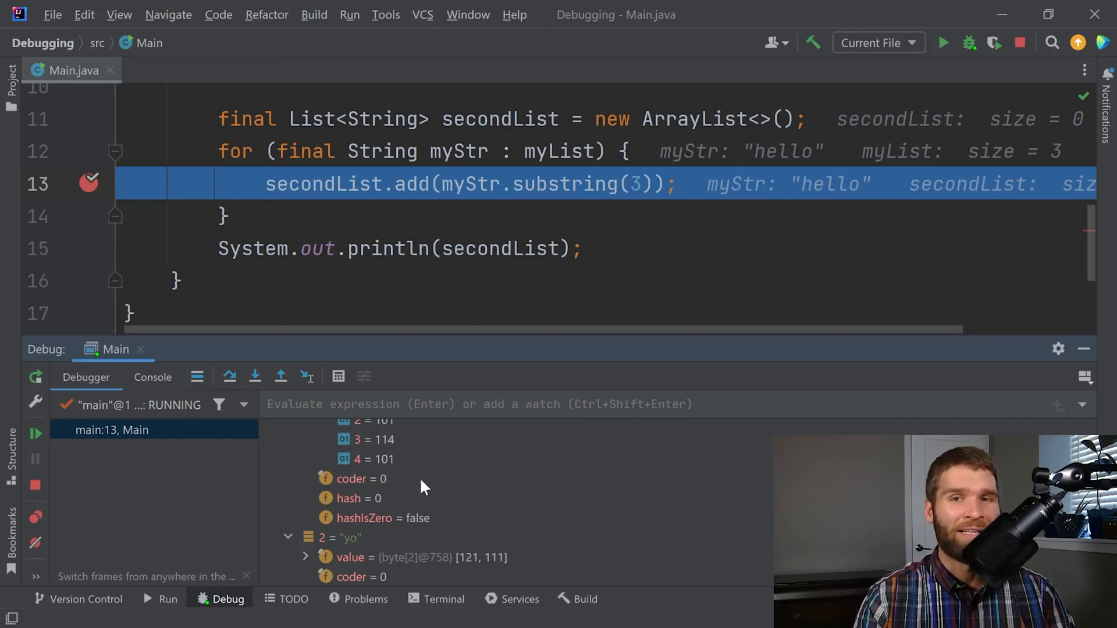
mouse_move(544, 510)
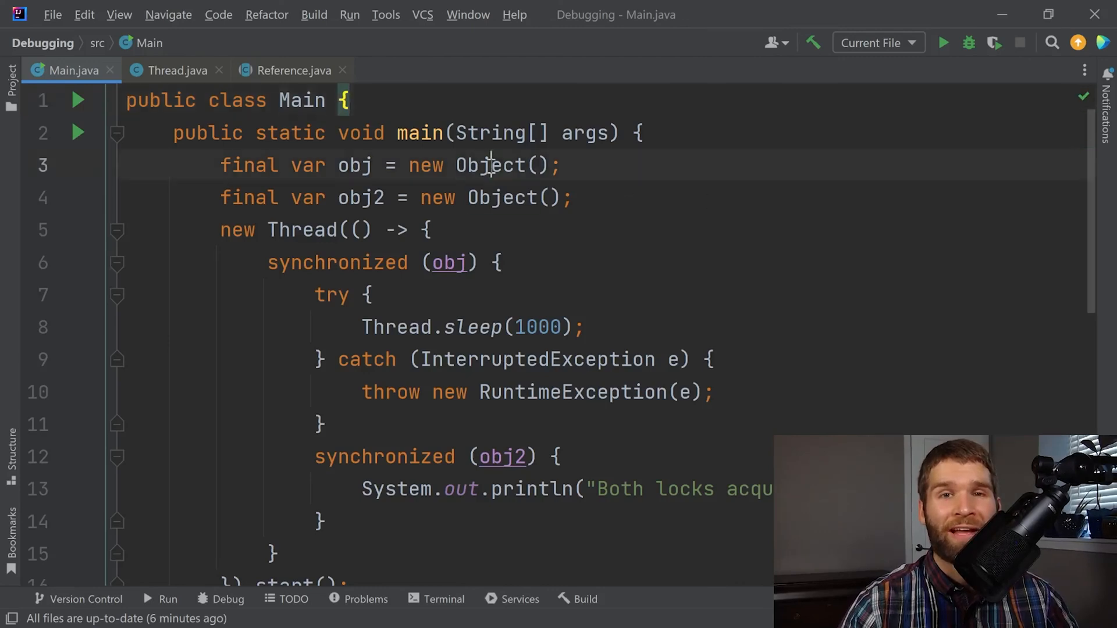
Step: Highlight the Object declaration, the uses of obj and the try block's matching braces
double_click(501, 197)
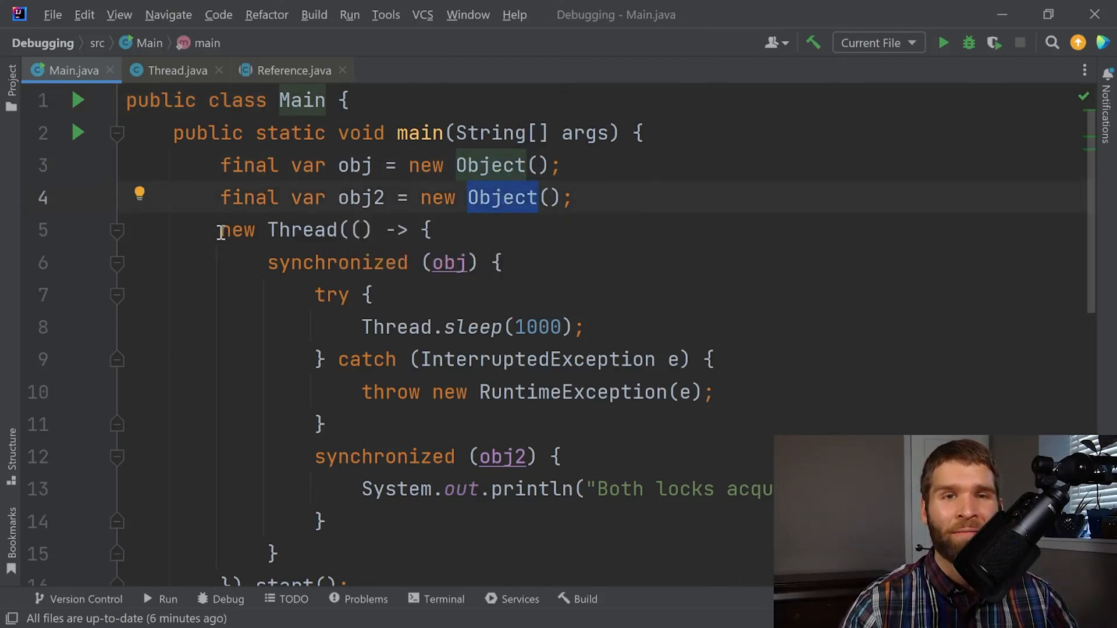
scroll("down", 3)
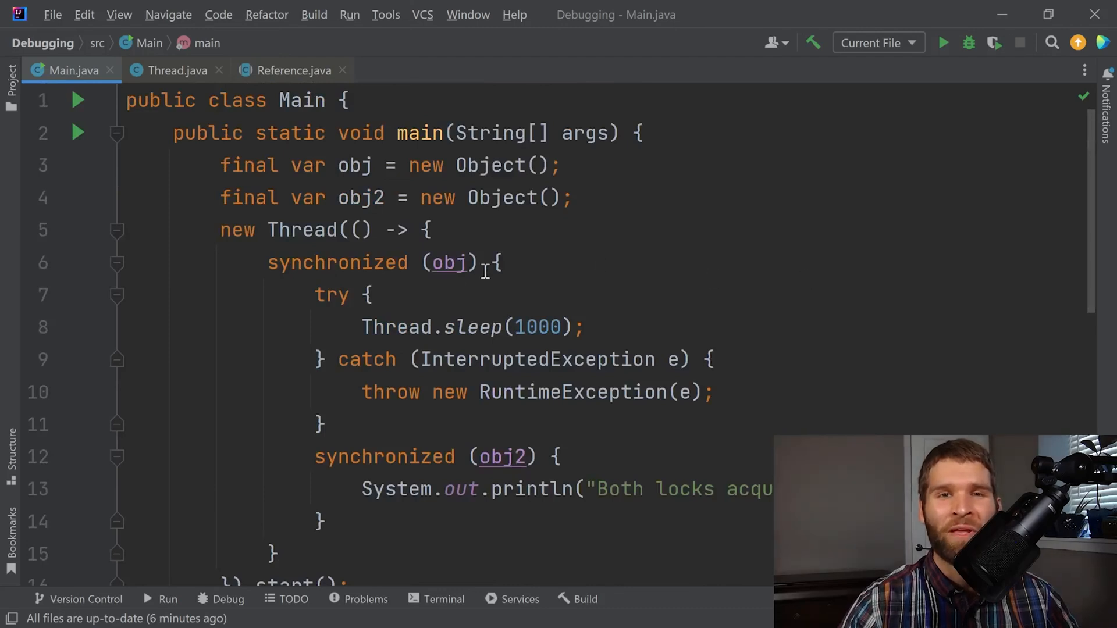
double_click(337, 262)
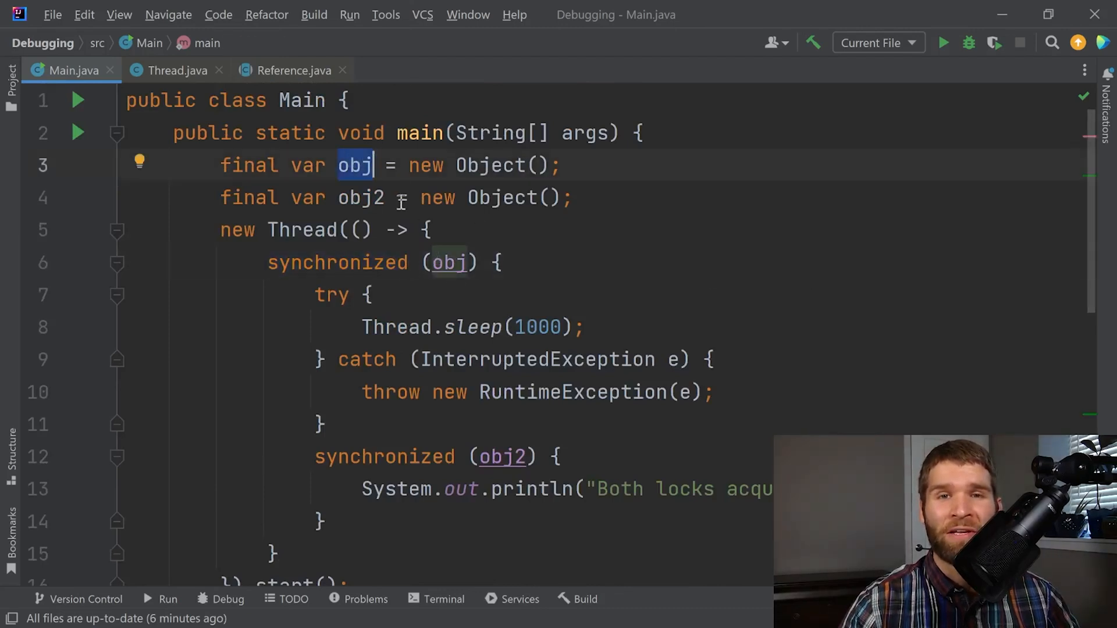
mouse_move(375, 457)
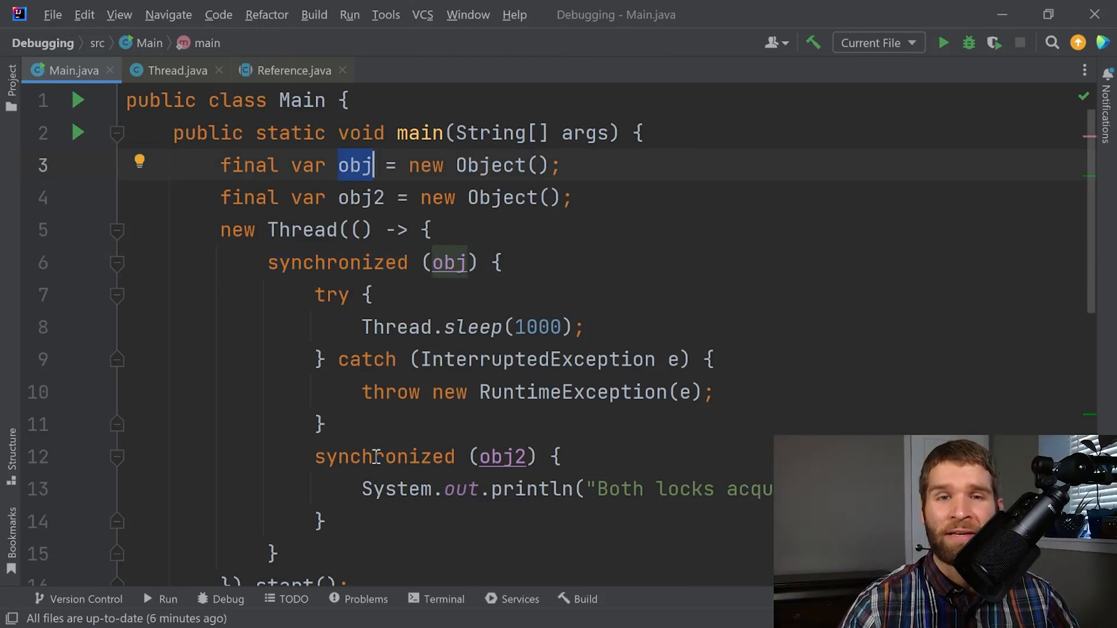
left_click(370, 294)
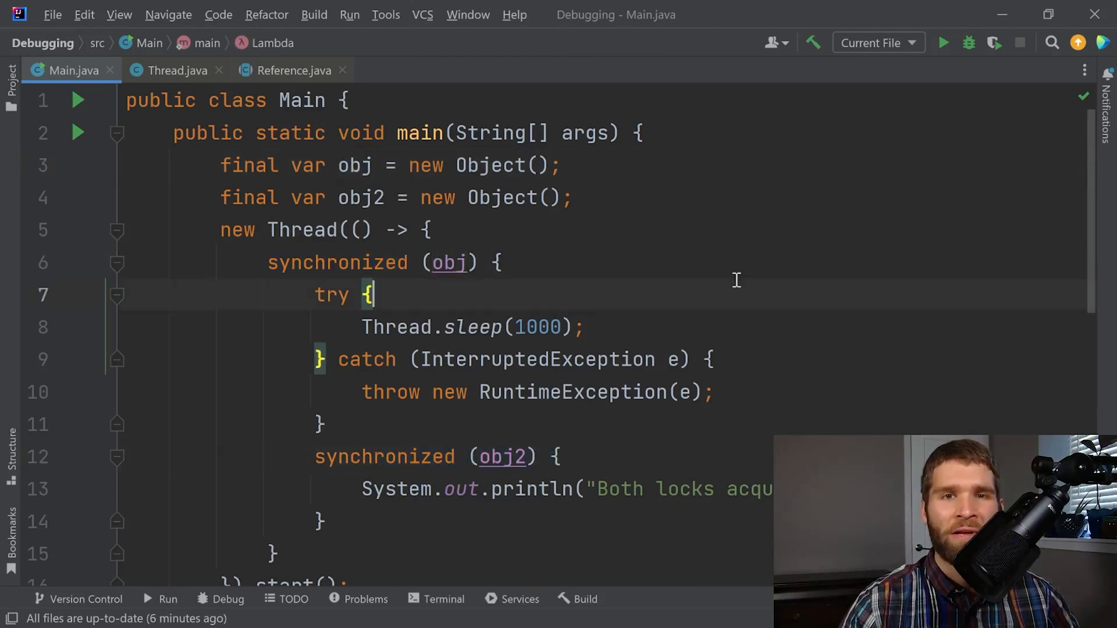
mouse_move(473, 261)
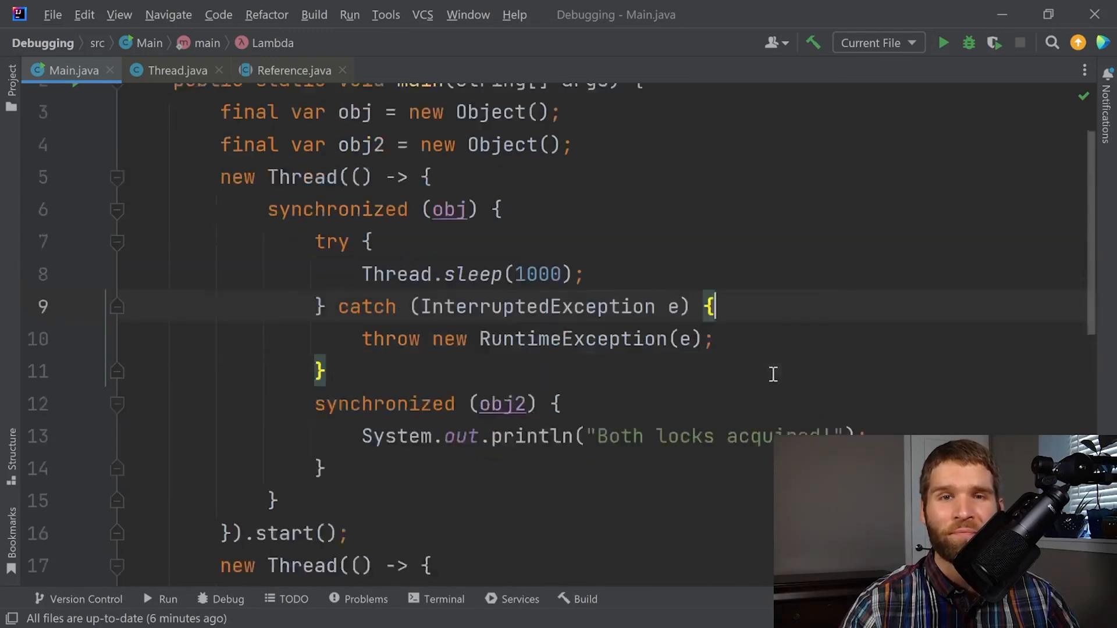
scroll("down", 3)
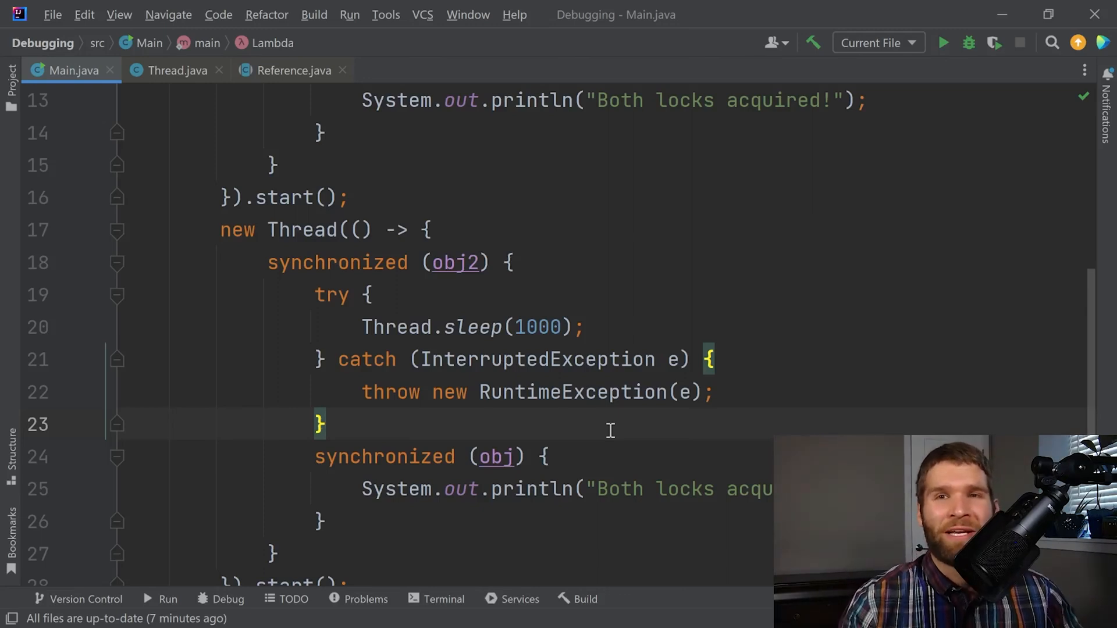
mouse_move(946, 119)
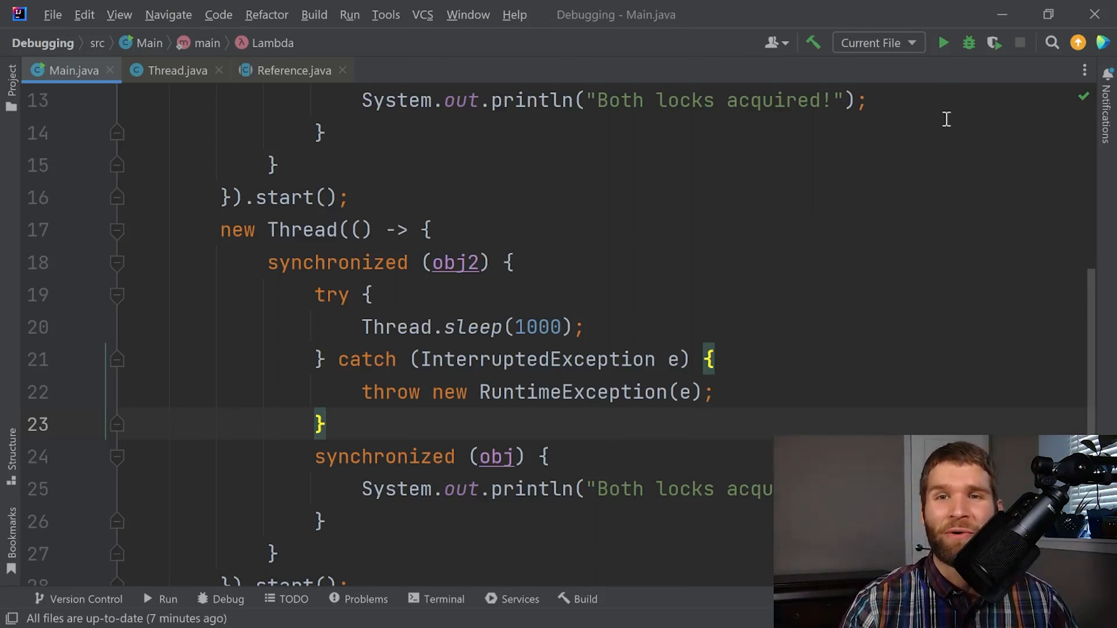
mouse_move(921, 148)
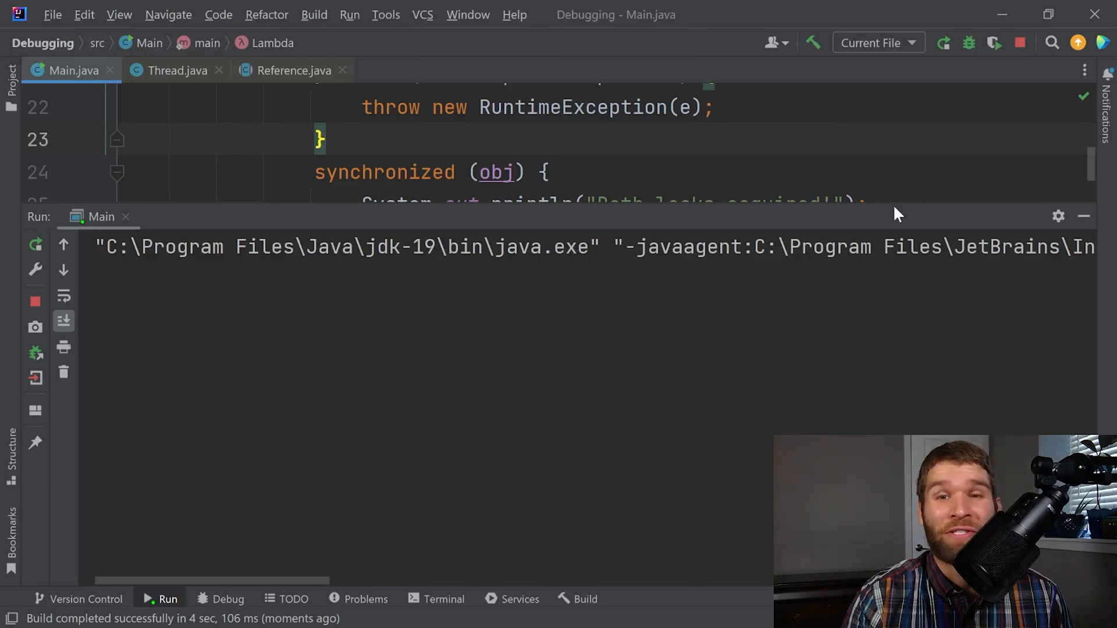
mouse_move(936, 230)
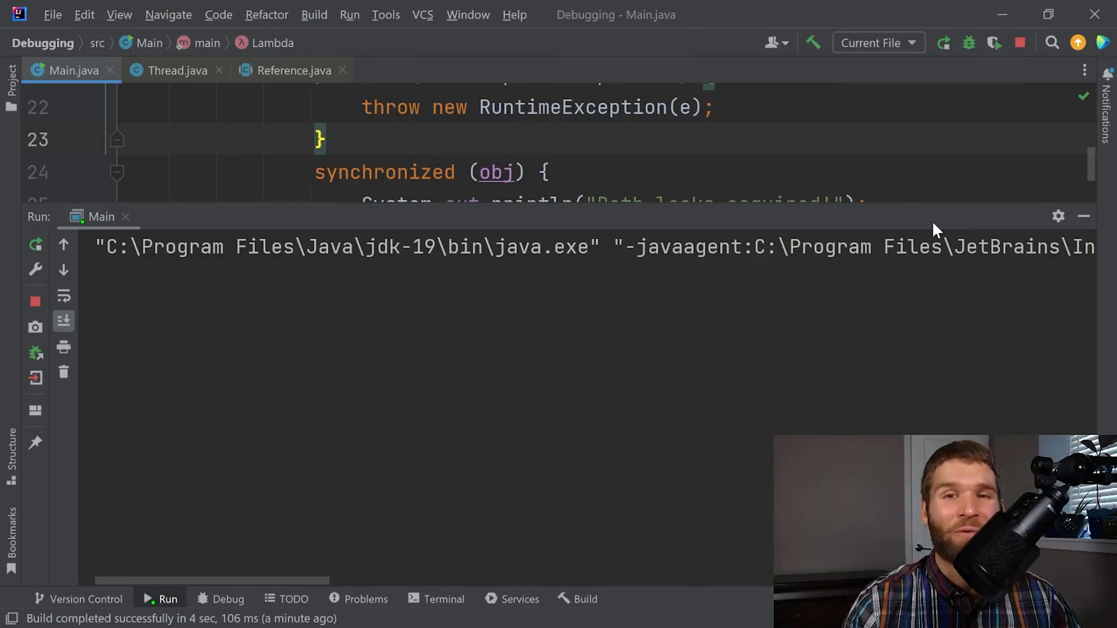
mouse_move(944, 225)
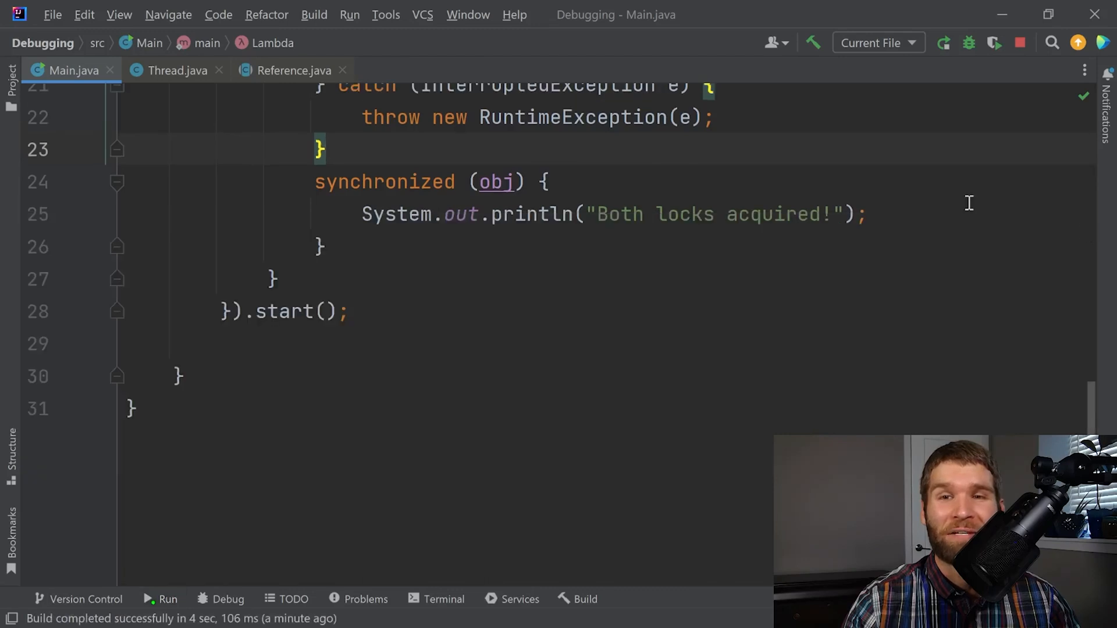
mouse_move(939, 167)
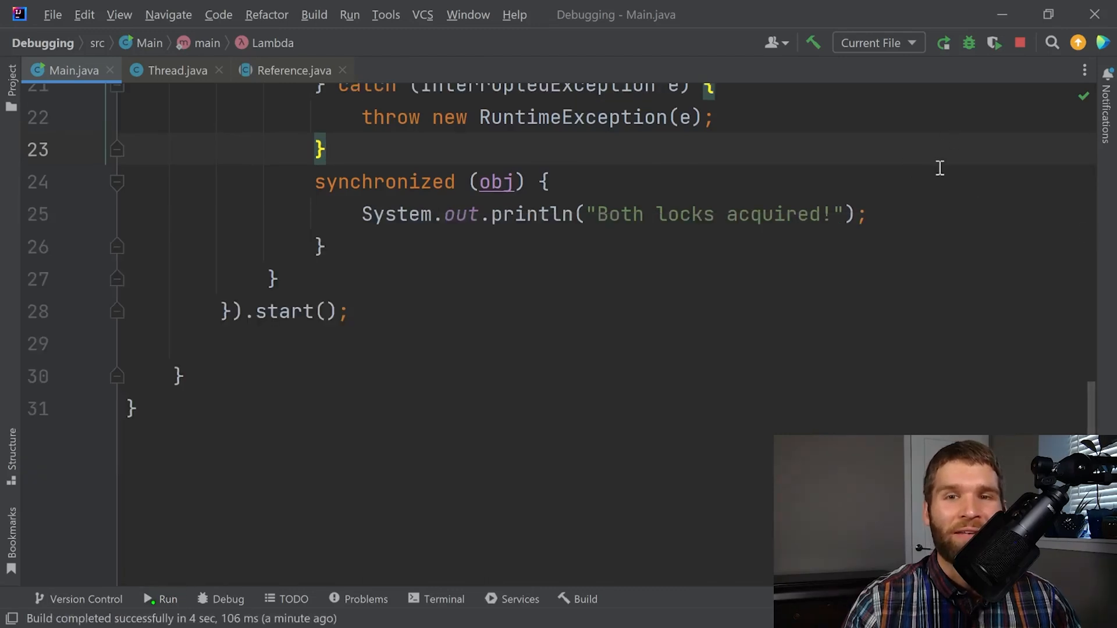
Step: Debug Main and take a thread dump of the stuck threads
left_click(967, 42)
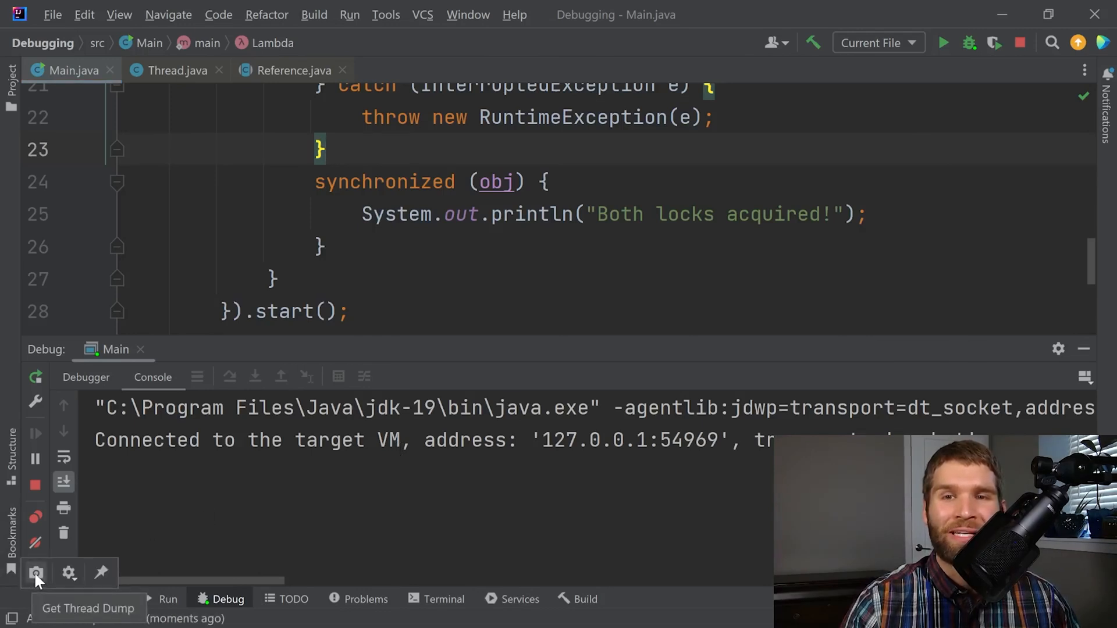
left_click(35, 573)
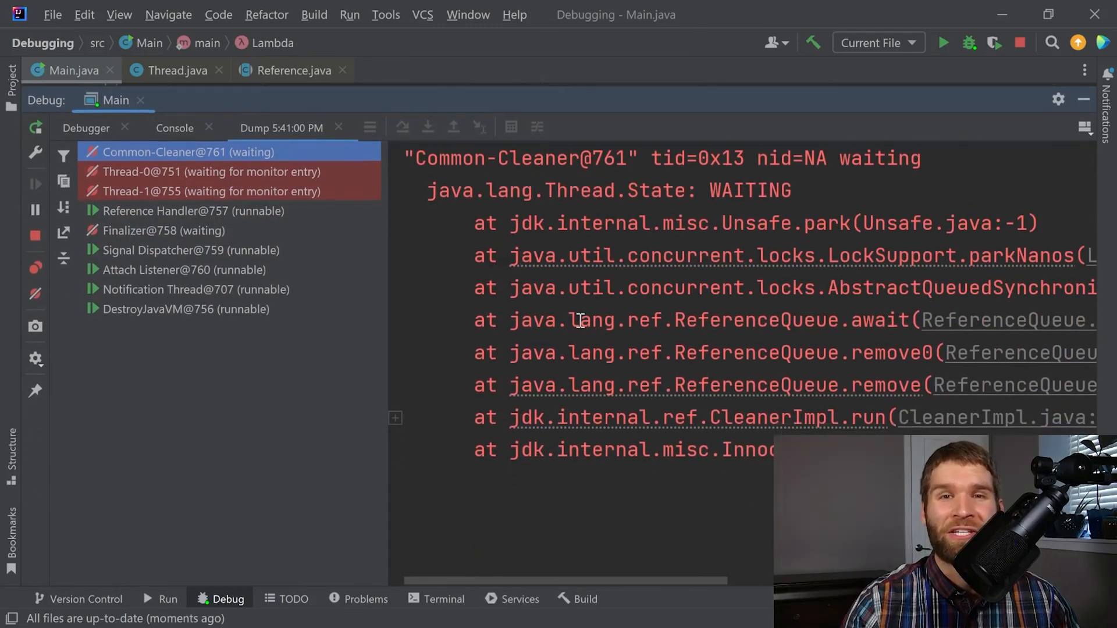
mouse_move(100, 187)
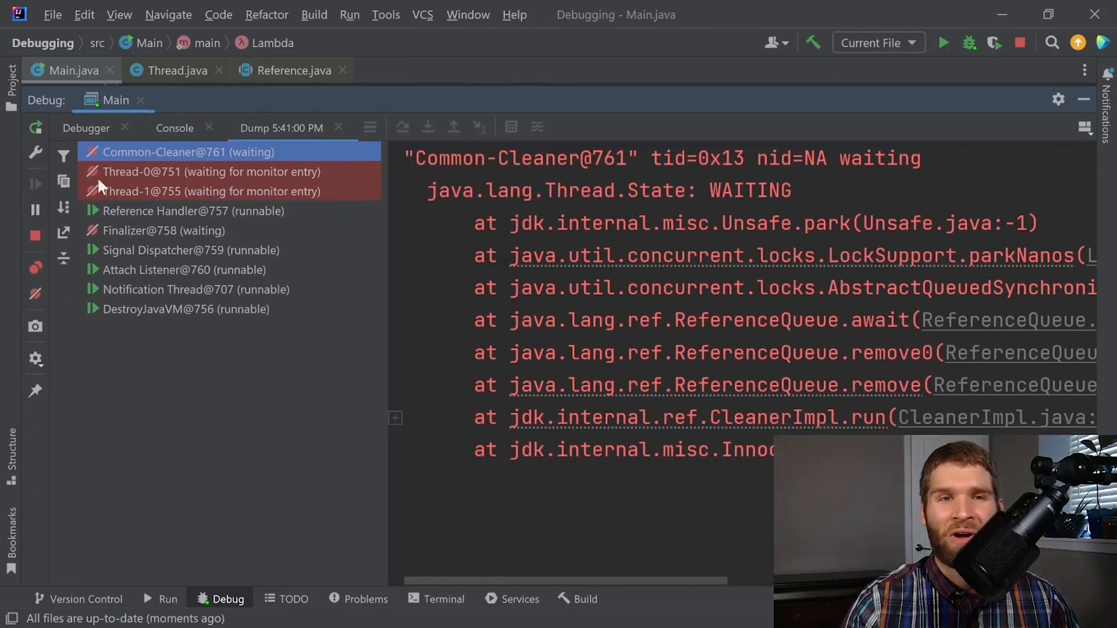
mouse_move(214, 160)
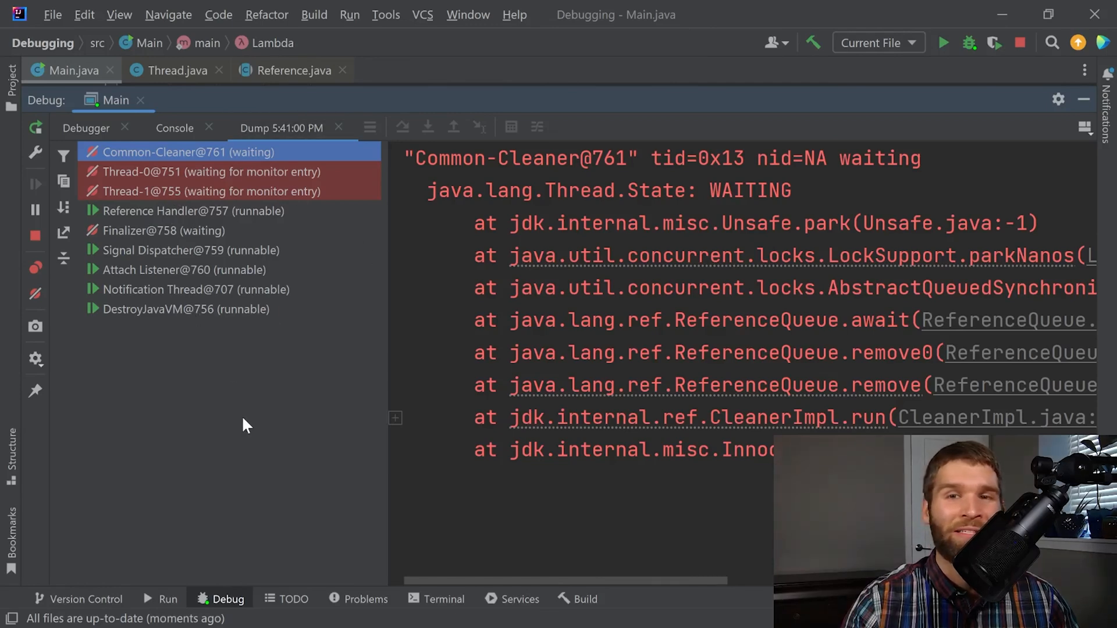
mouse_move(230, 406)
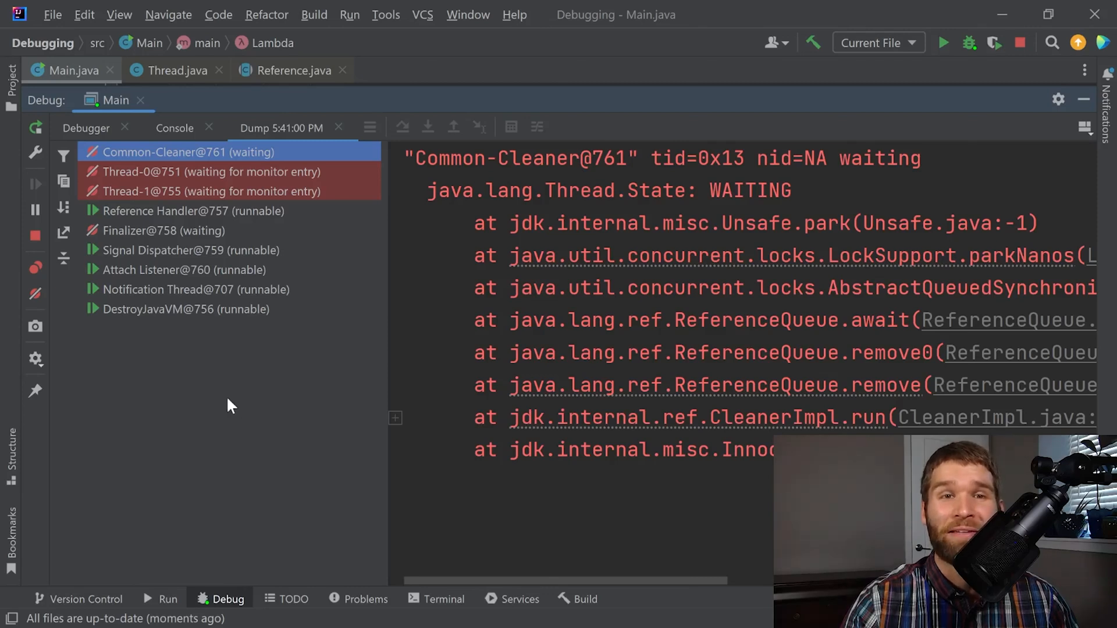
mouse_move(99, 231)
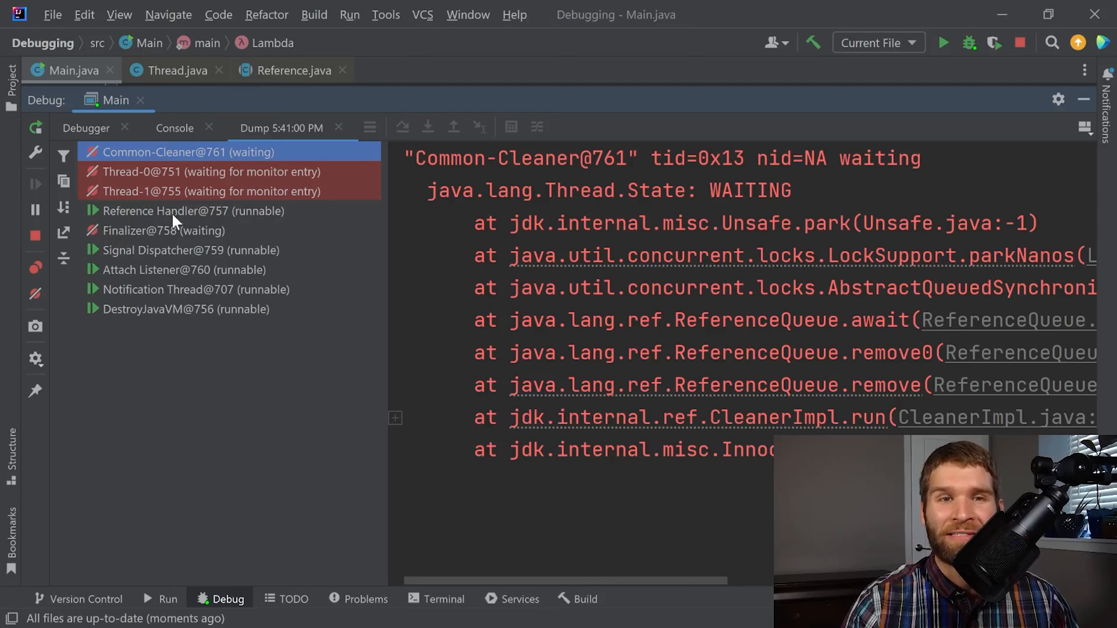
mouse_move(206, 316)
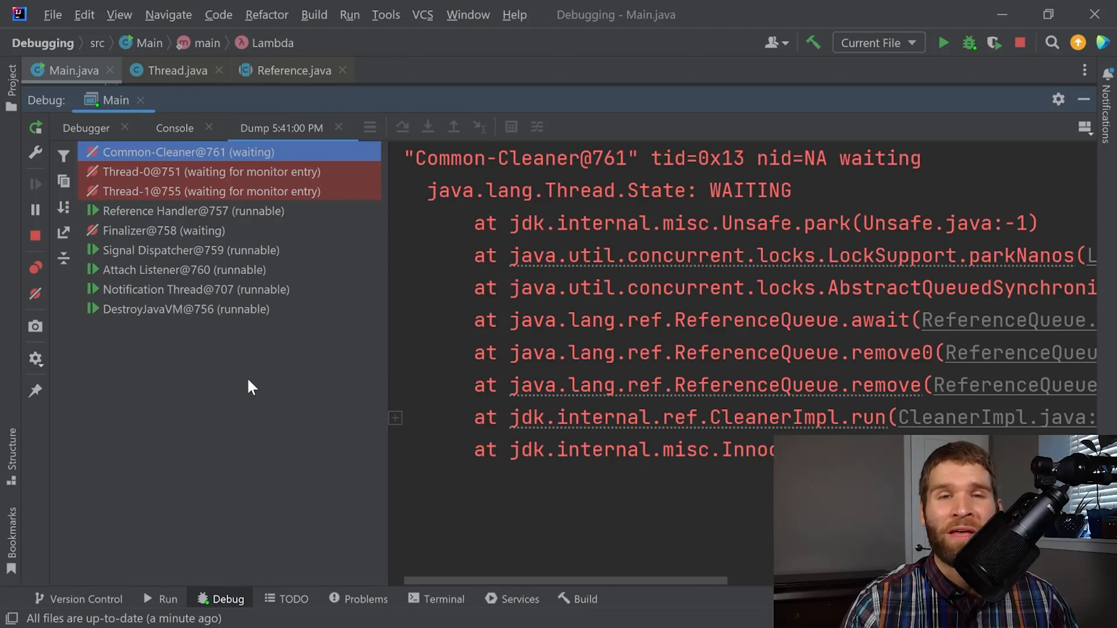
mouse_move(278, 175)
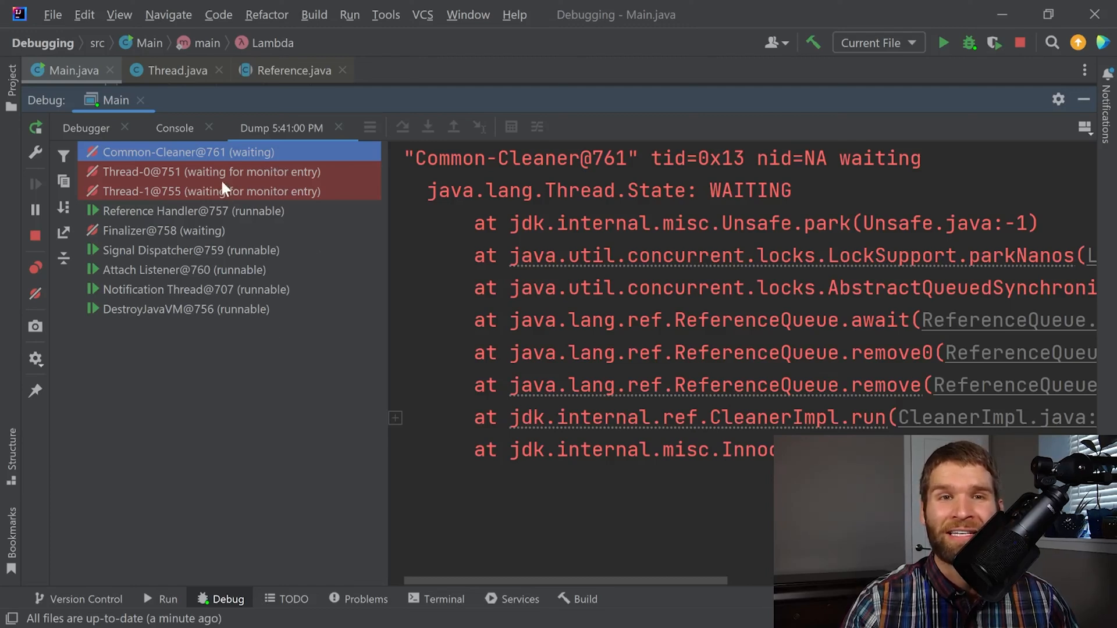
mouse_move(285, 211)
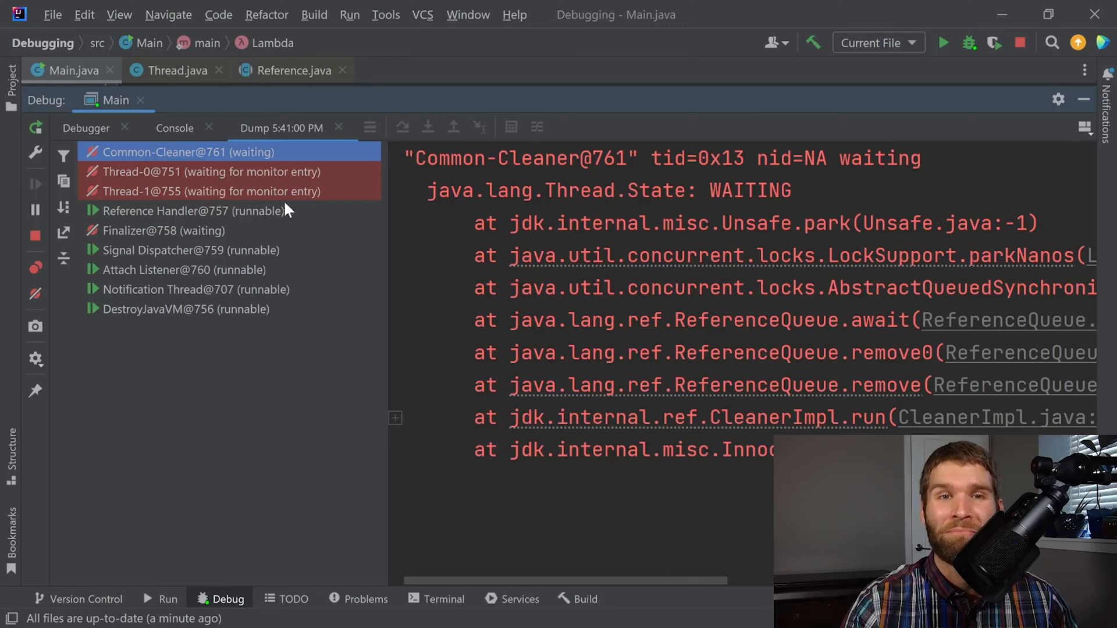
mouse_move(269, 192)
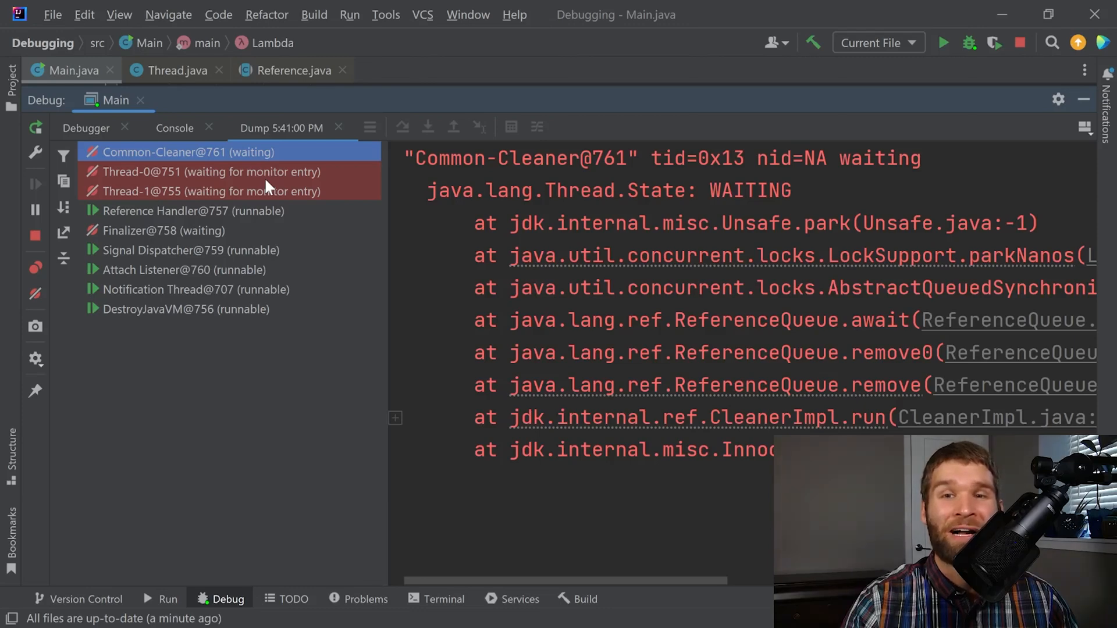
mouse_move(203, 198)
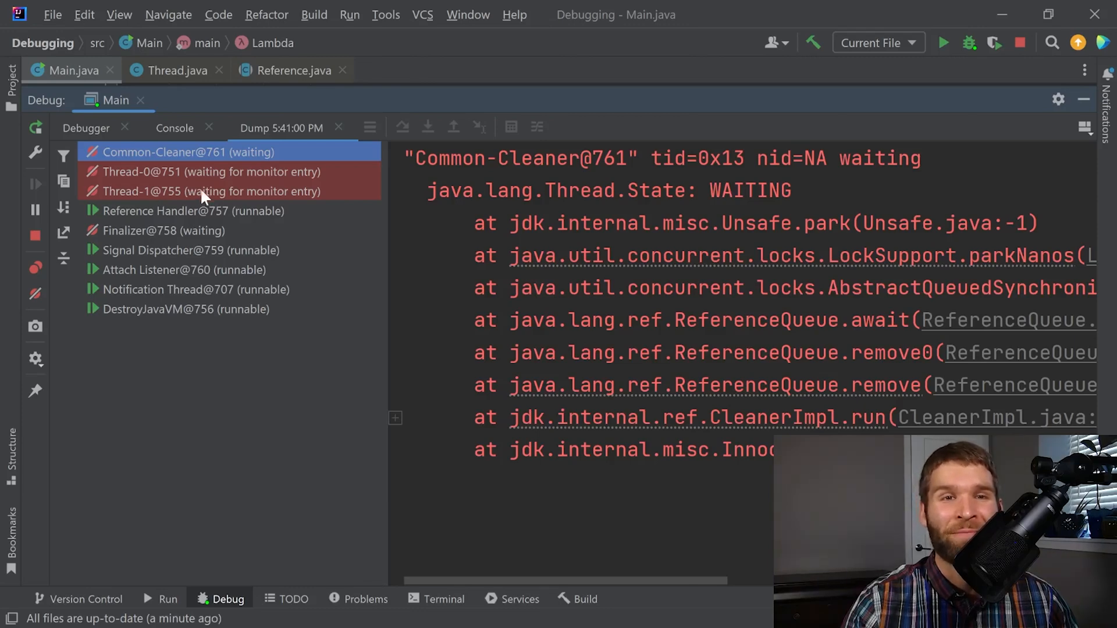
Step: Inspect Thread-0@751's 'waiting for' trace and Thread-1@755's block by thread 751
left_click(211, 171)
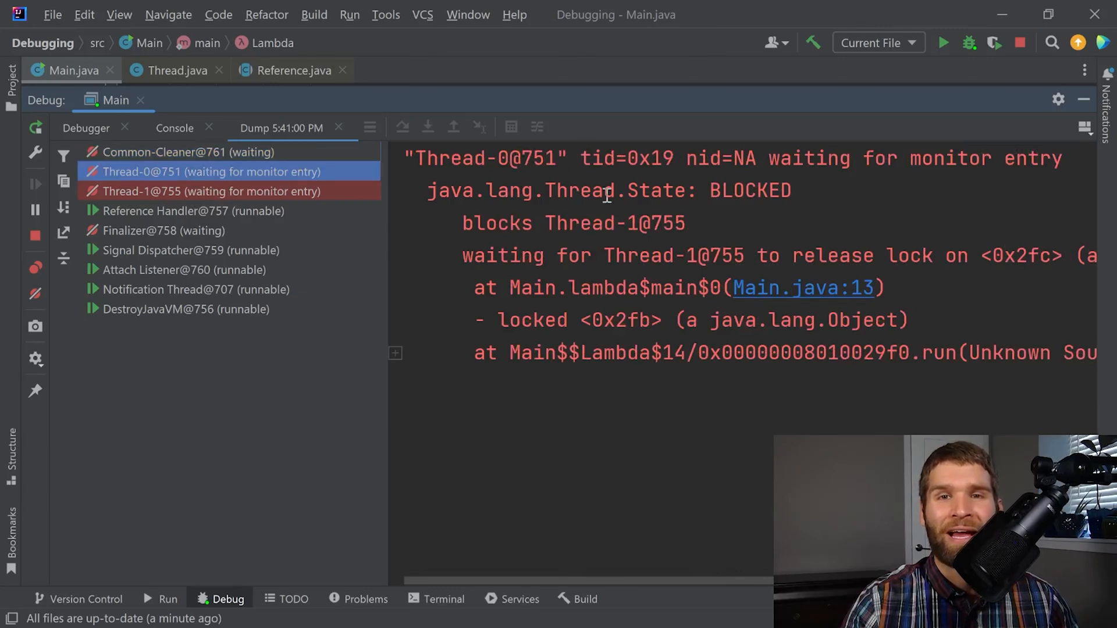
double_click(748, 190)
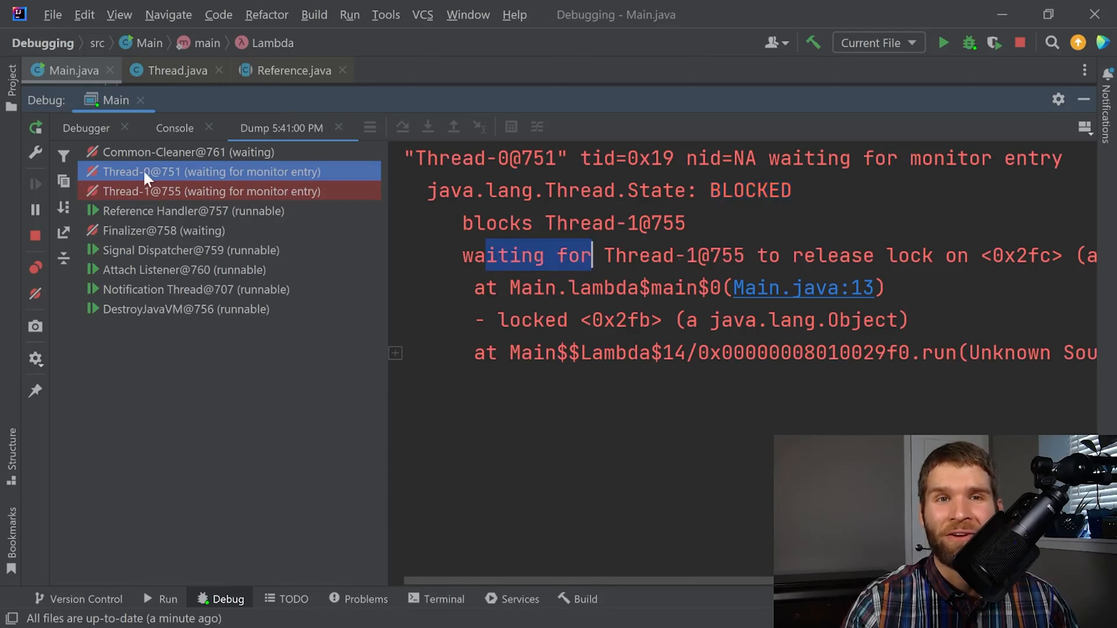
mouse_move(1052, 213)
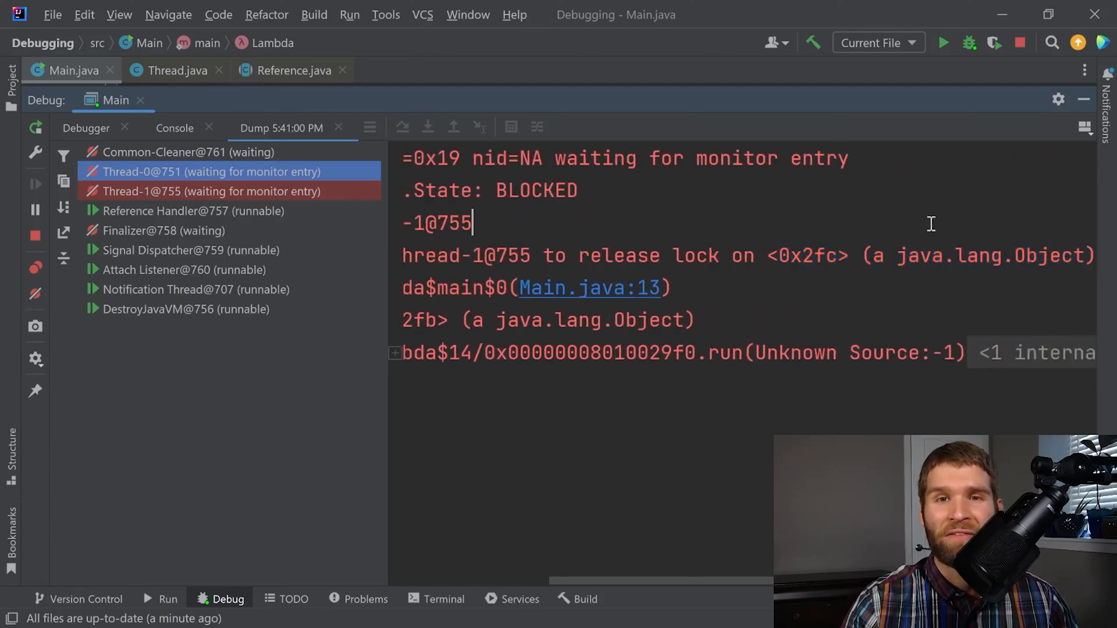
mouse_move(570, 291)
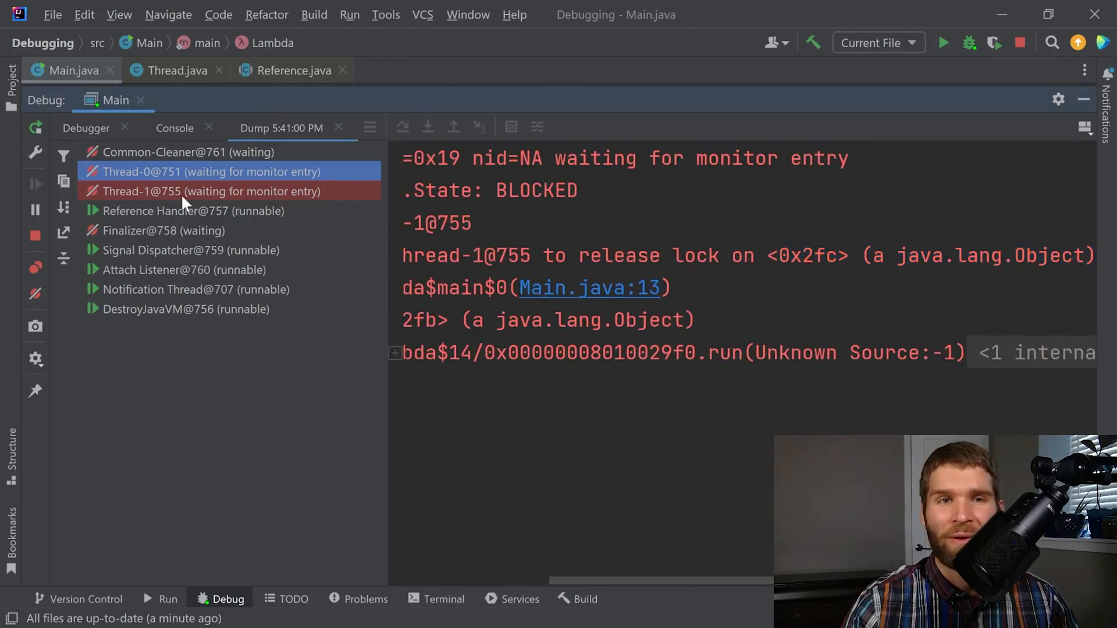
left_click(212, 191)
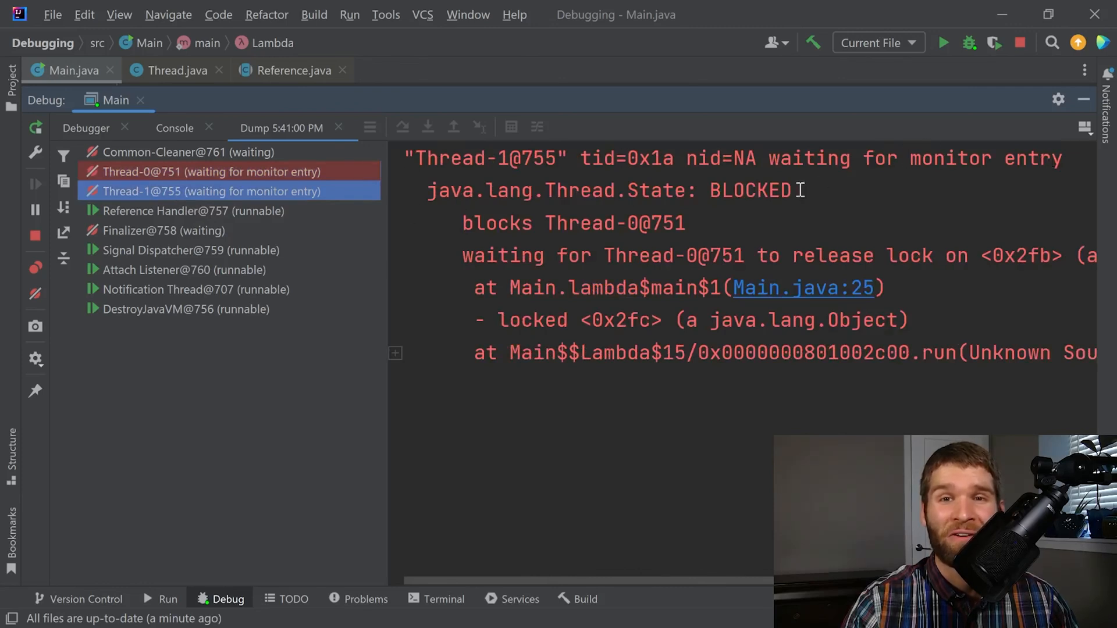
double_click(666, 223)
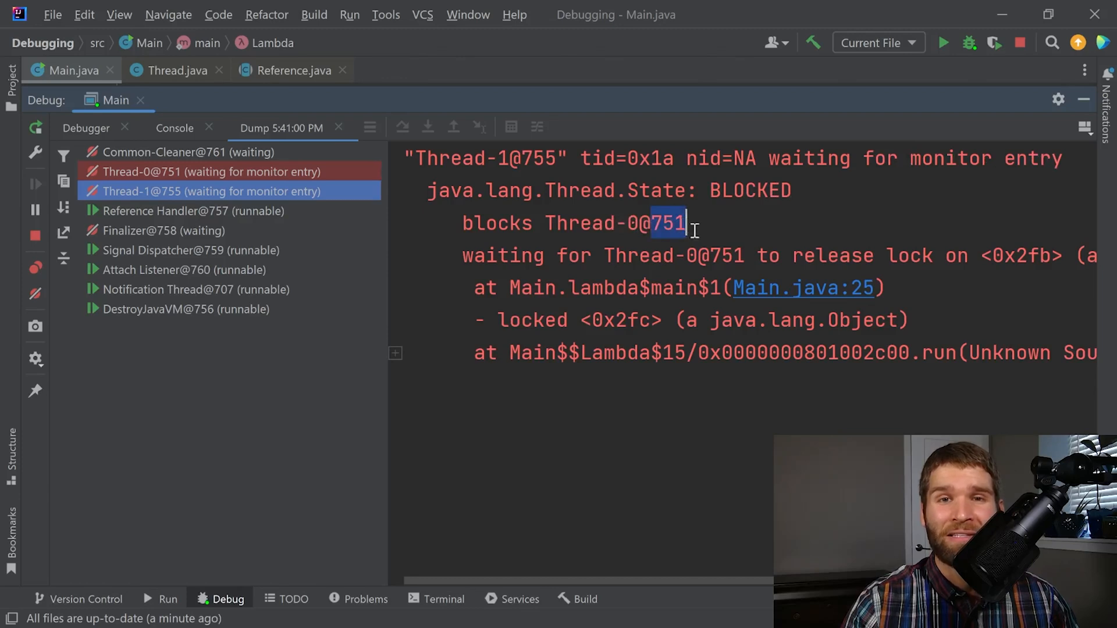